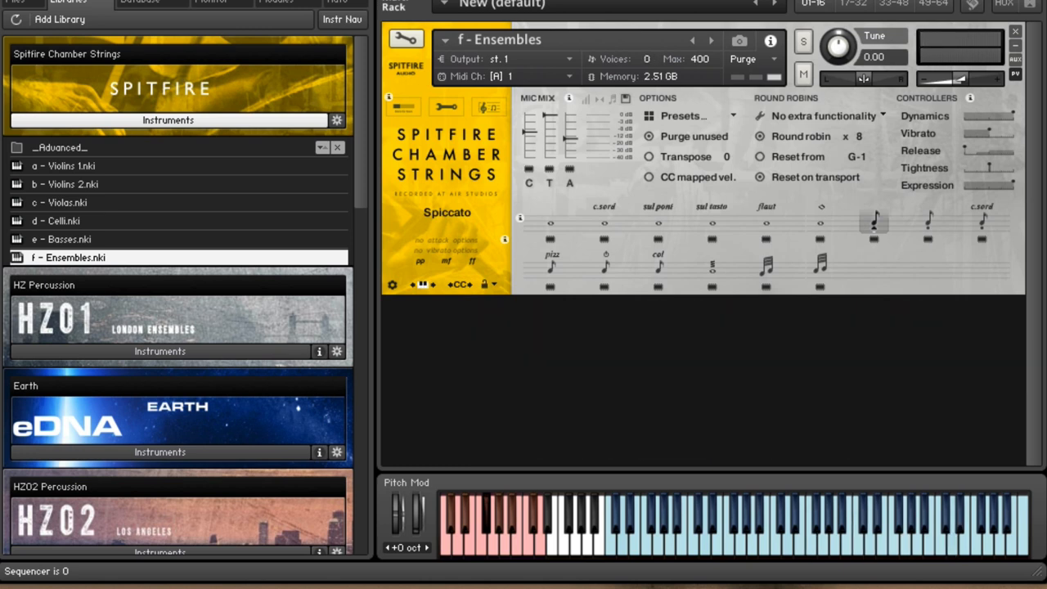
{"action": "mouse_move", "coordinate": [148, 245]}
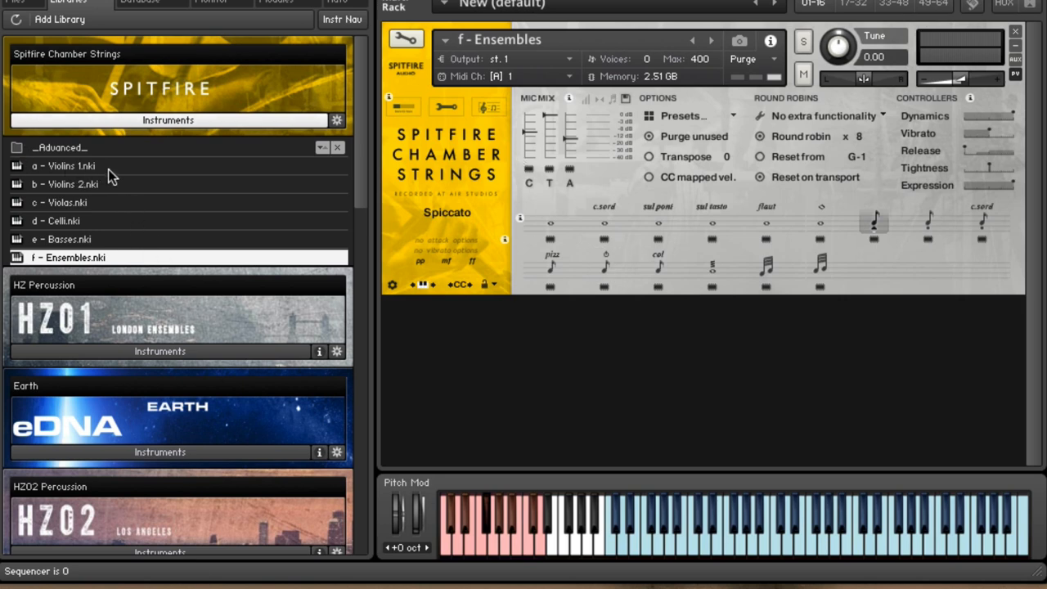
{"action": "mouse_move", "coordinate": [94, 180]}
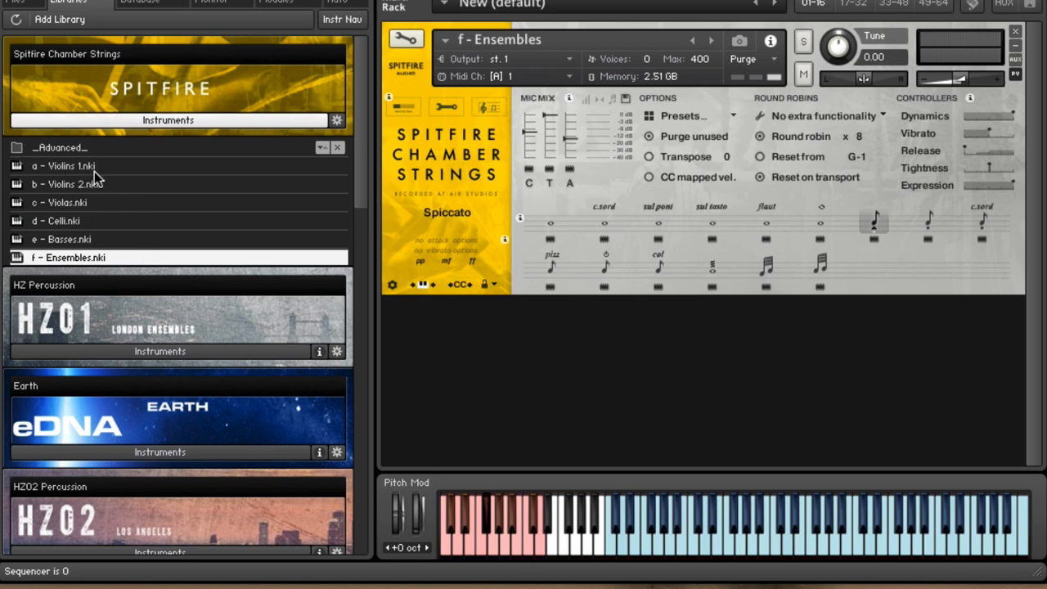
{"action": "mouse_move", "coordinate": [94, 219]}
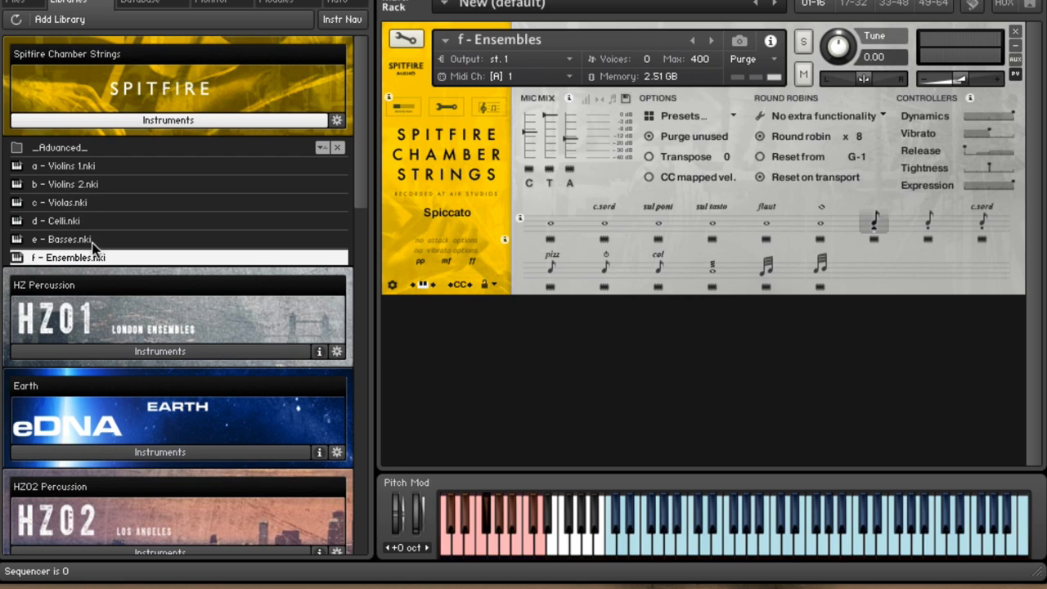
{"action": "mouse_move", "coordinate": [127, 264]}
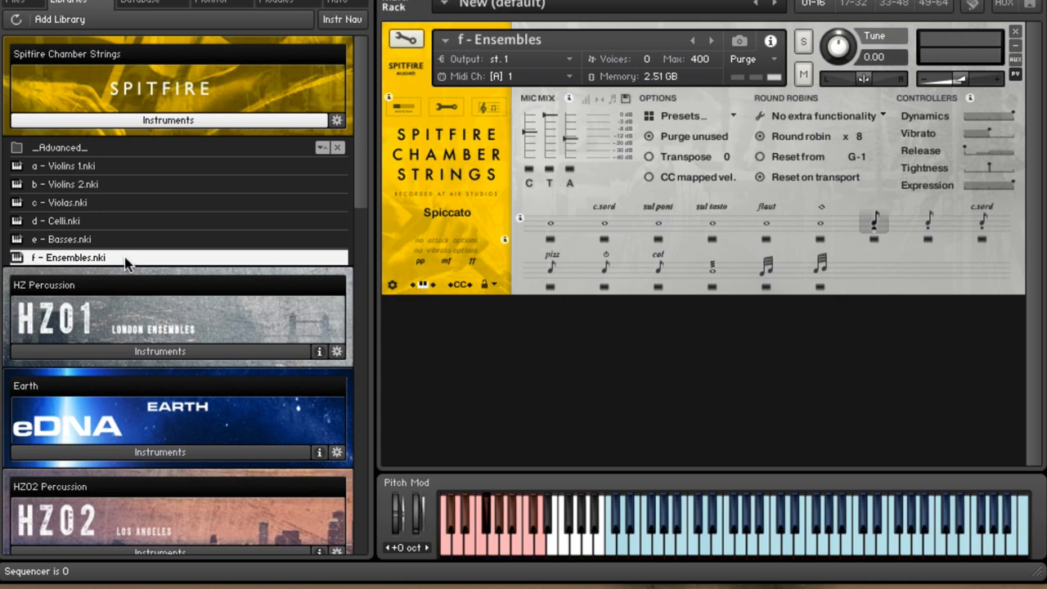
{"action": "mouse_move", "coordinate": [126, 263]}
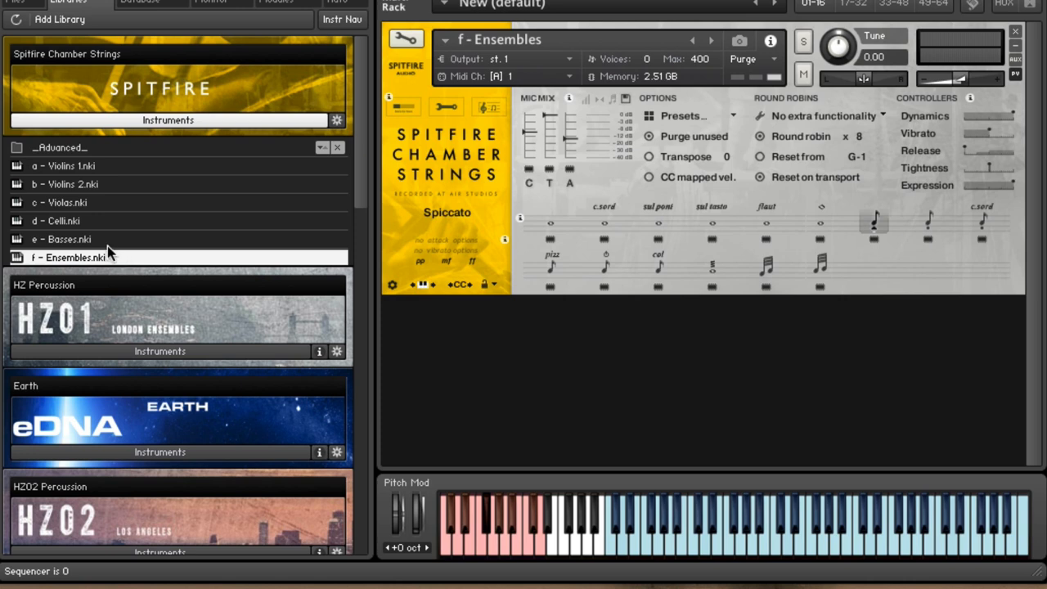
{"action": "mouse_move", "coordinate": [442, 172]}
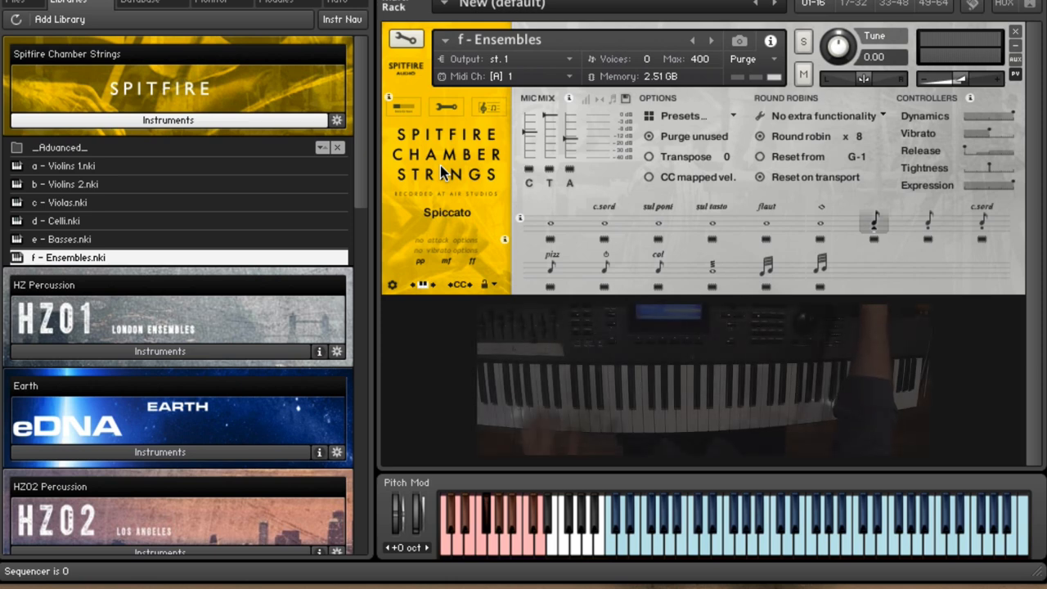
{"action": "mouse_move", "coordinate": [570, 136]}
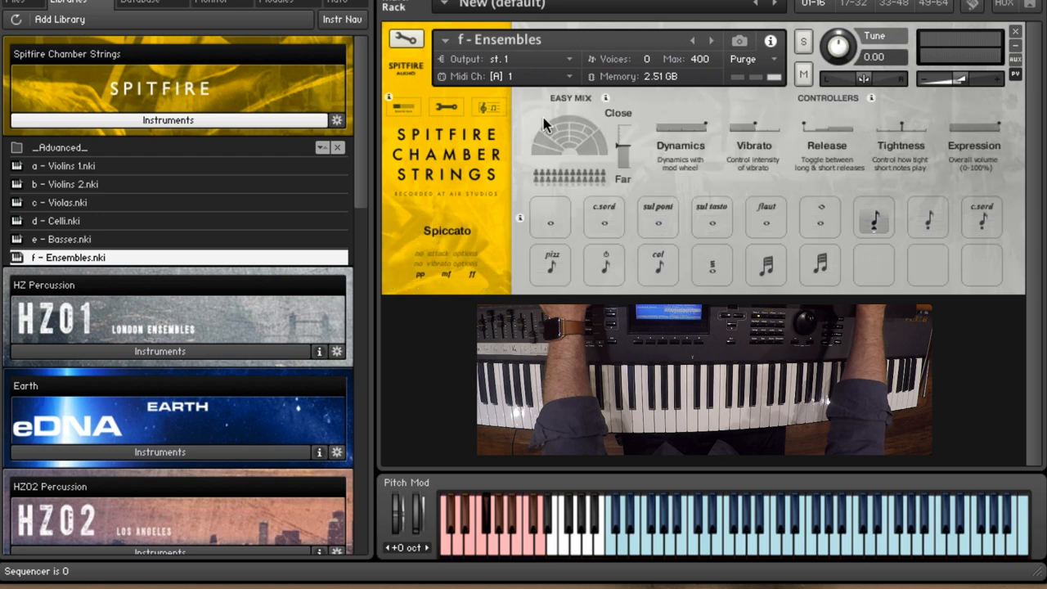
{"action": "mouse_move", "coordinate": [683, 143]}
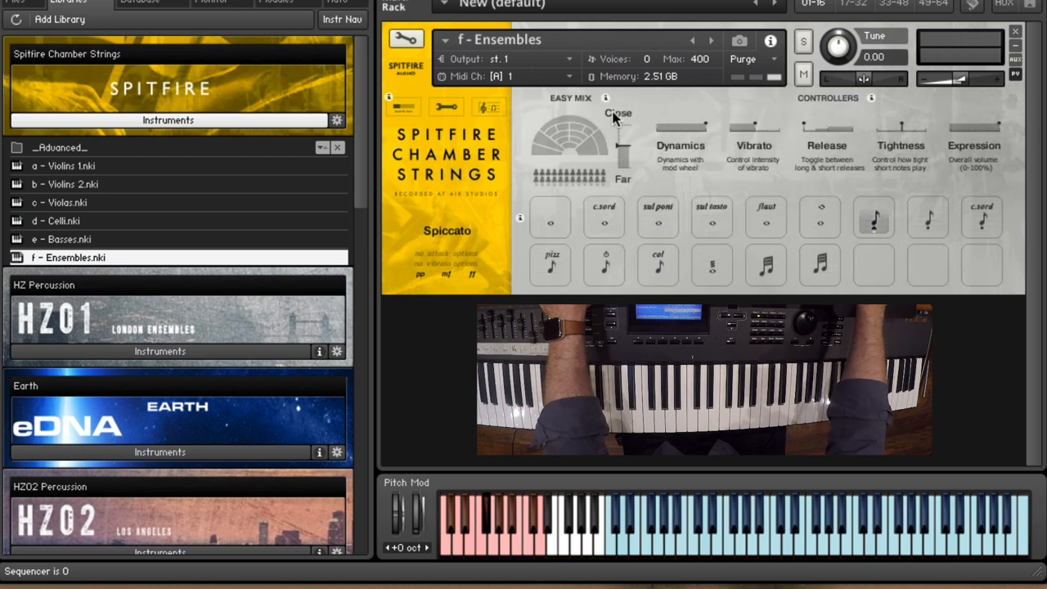
{"action": "mouse_move", "coordinate": [674, 155]}
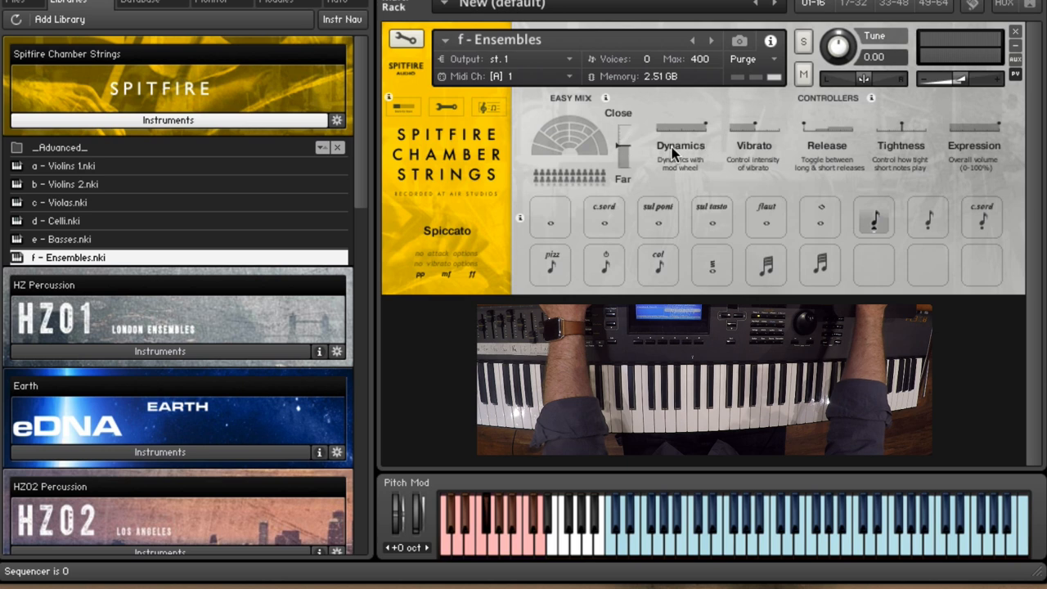
{"action": "mouse_move", "coordinate": [629, 148]}
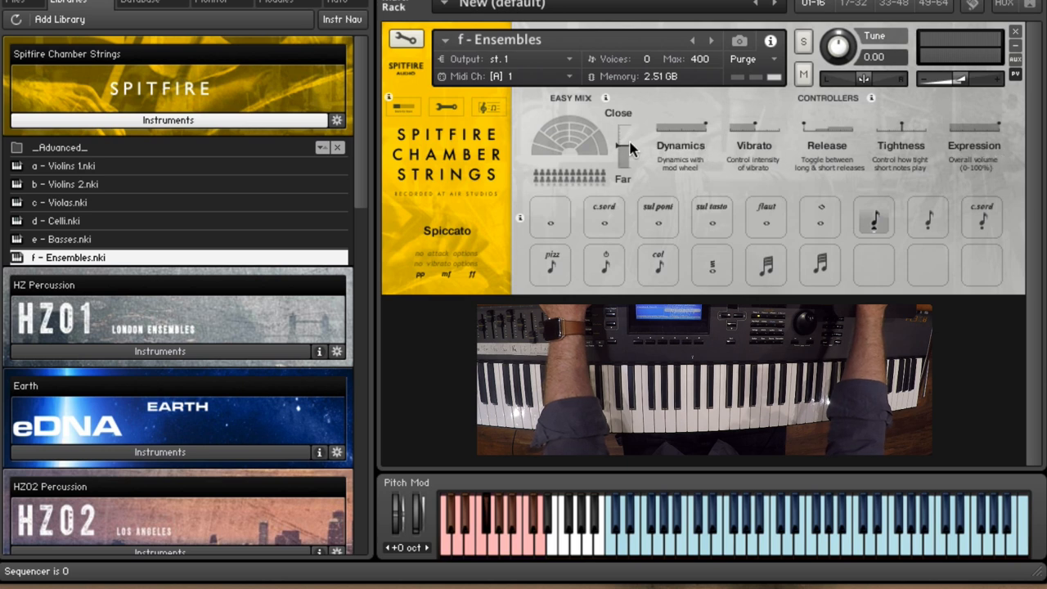
{"action": "mouse_move", "coordinate": [752, 204]}
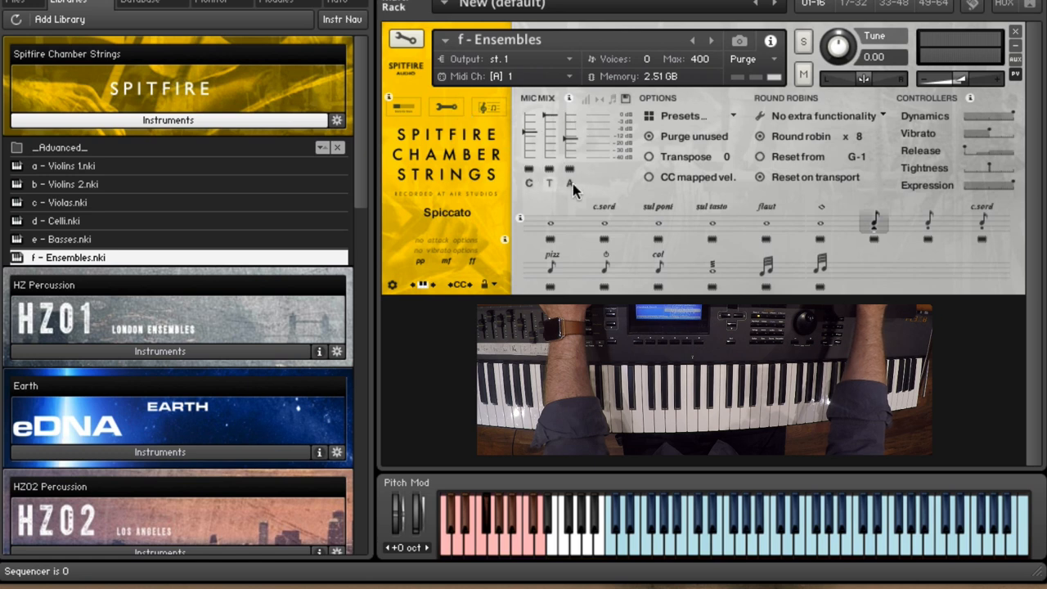
{"action": "mouse_move", "coordinate": [810, 221]}
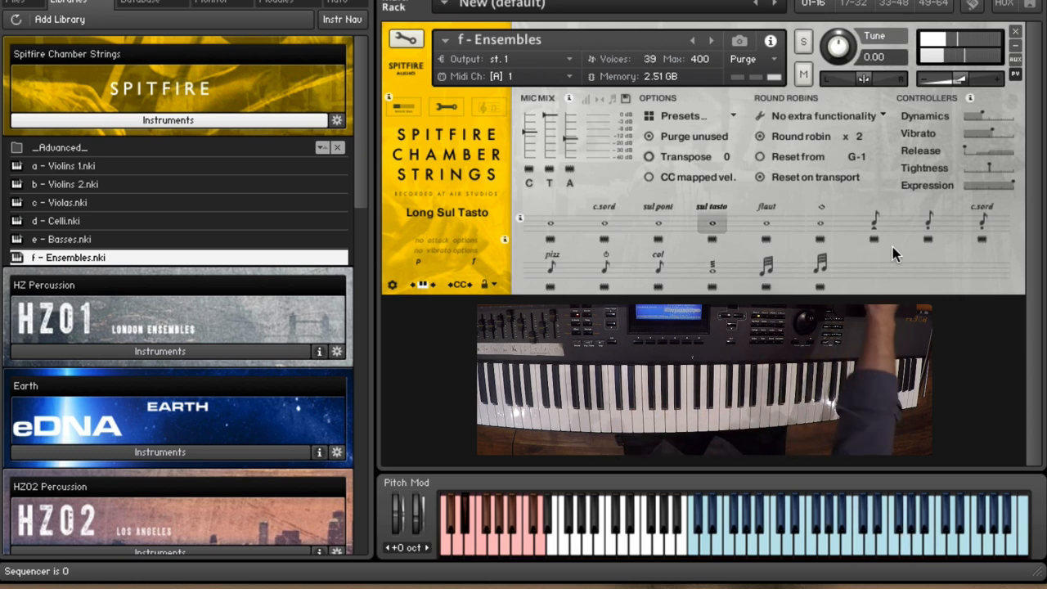
Audition the Ensembles patch's Long Flautando articulation, then switch to Staccato.
{"action": "left_click", "coordinate": [767, 223]}
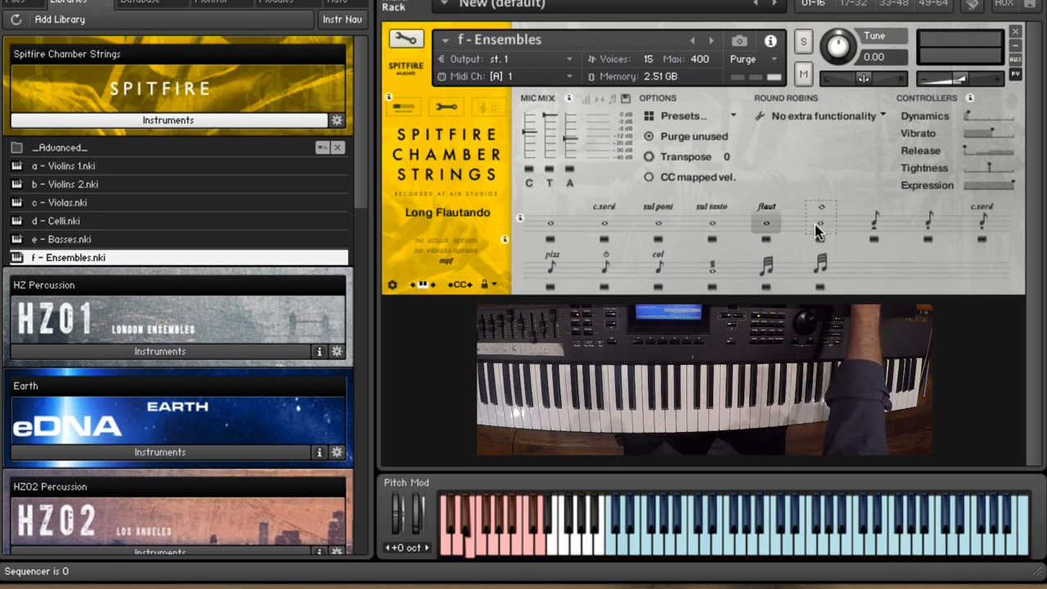
{"action": "left_click", "coordinate": [821, 223]}
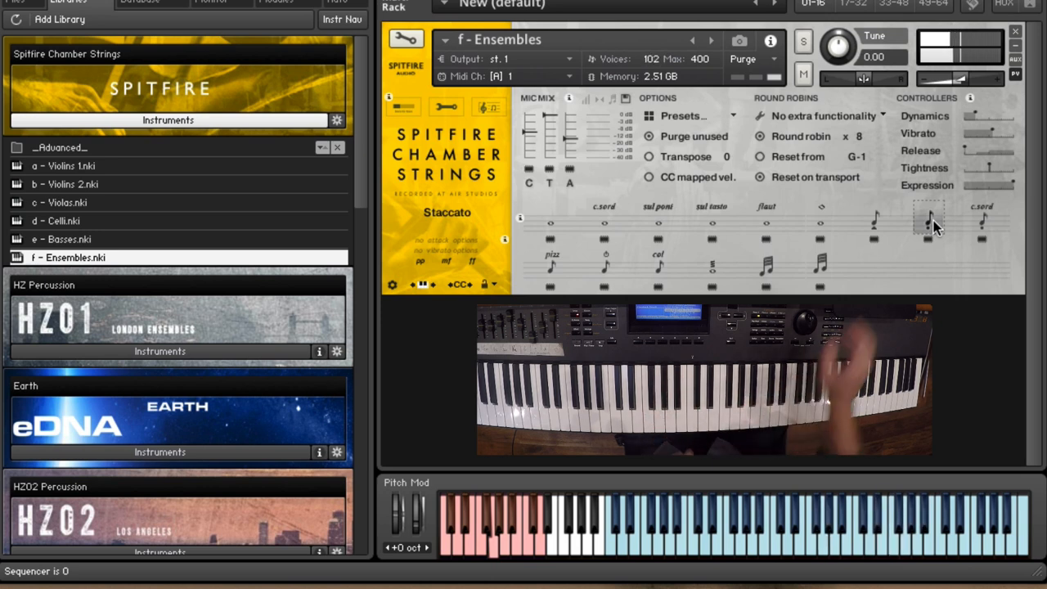
After auditioning Staccato, switch the Ensembles patch to Short CS at the top row's end.
{"action": "left_click", "coordinate": [982, 219]}
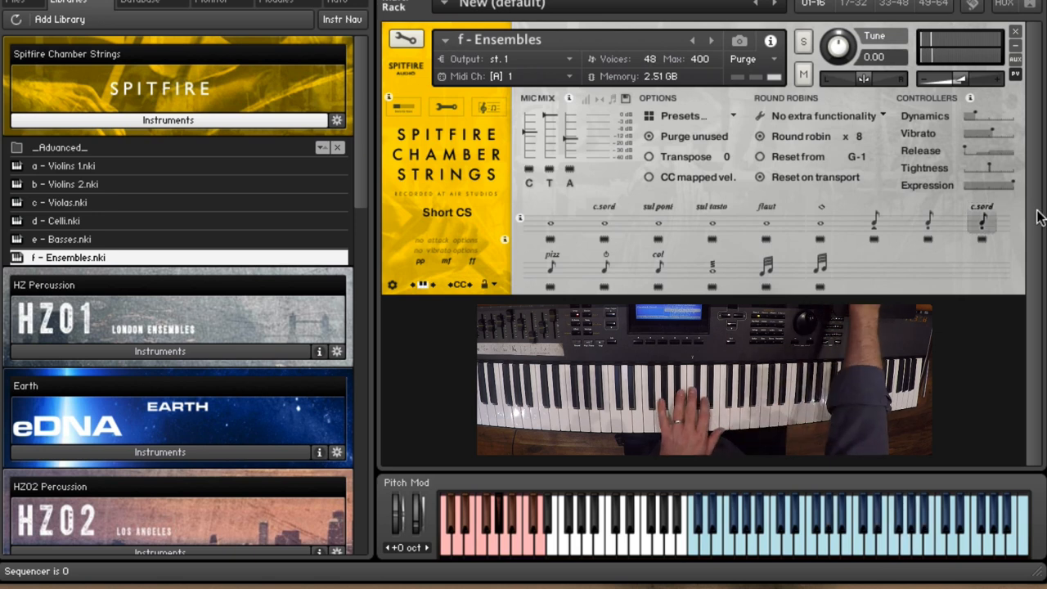
Step Ensembles through Pizzicato, Pizzicato Bartok, Col Legno, Tremolo, then minor and major-second trills.
{"action": "left_click", "coordinate": [658, 265]}
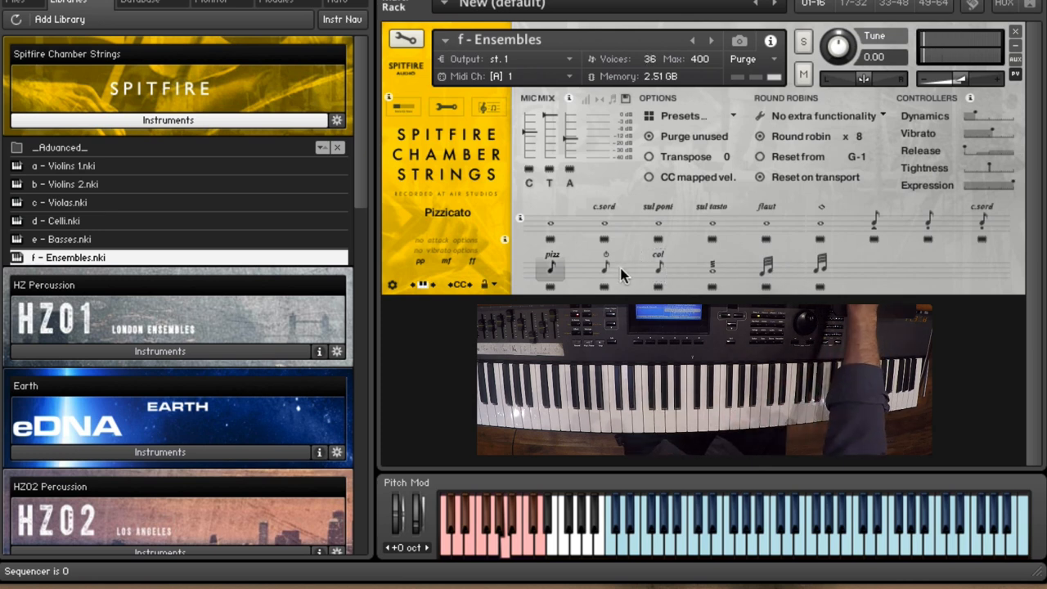
{"action": "left_click", "coordinate": [605, 266]}
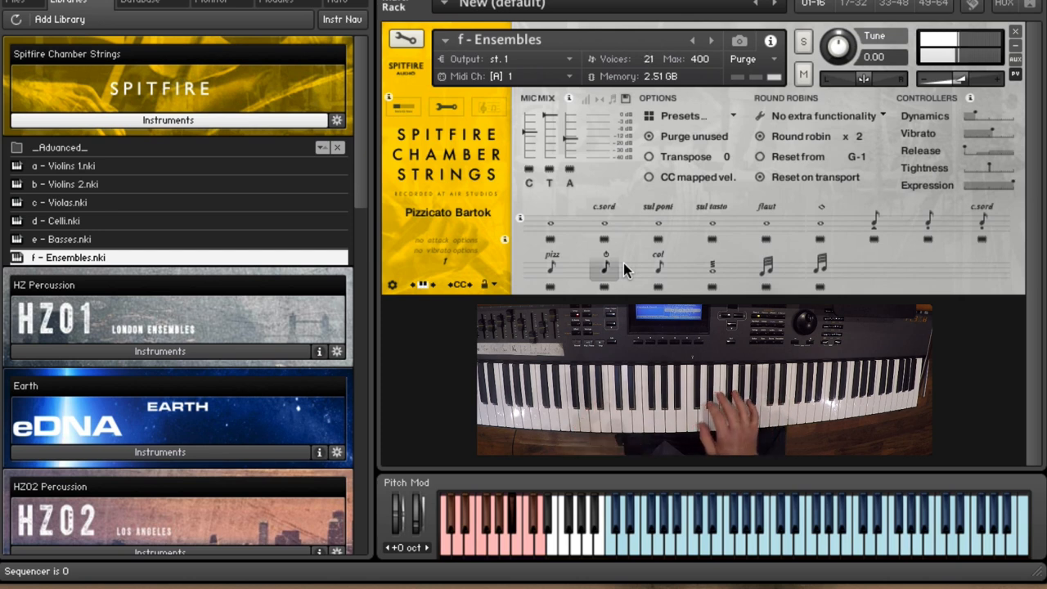
{"action": "left_click", "coordinate": [659, 266]}
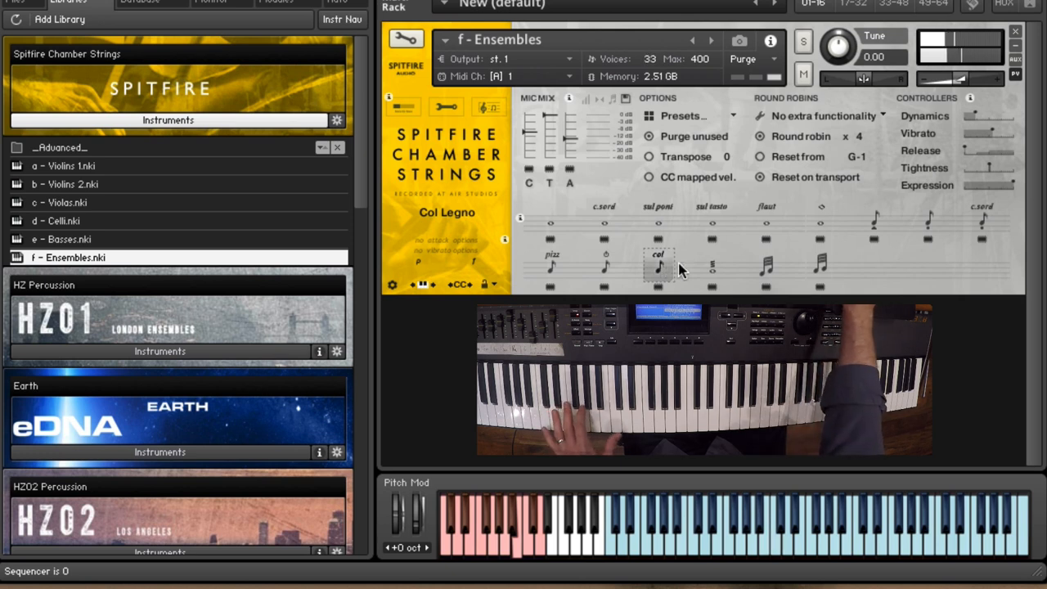
{"action": "left_click", "coordinate": [712, 266]}
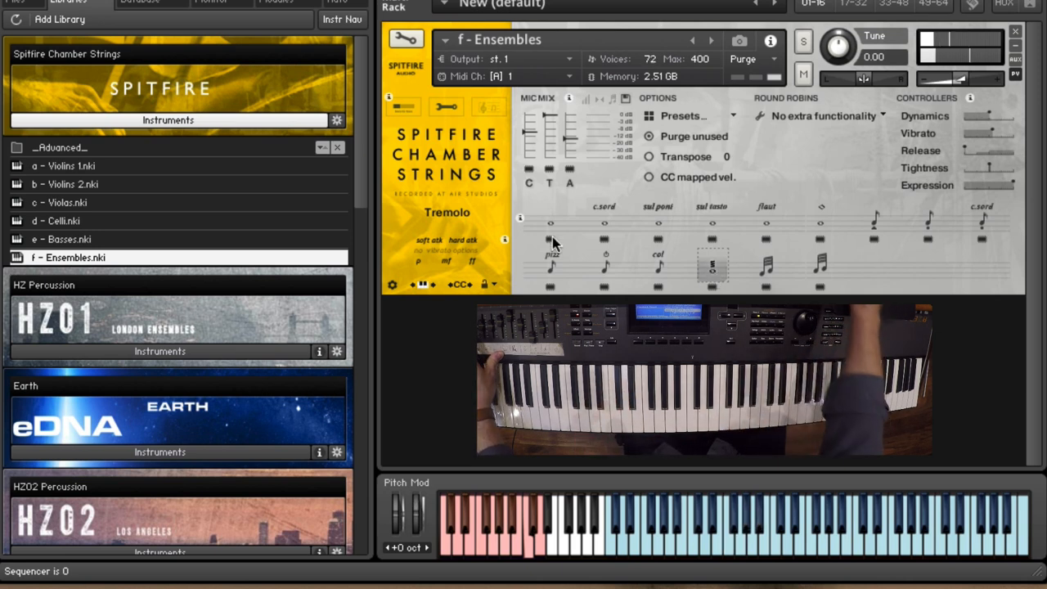
{"action": "left_click", "coordinate": [767, 266]}
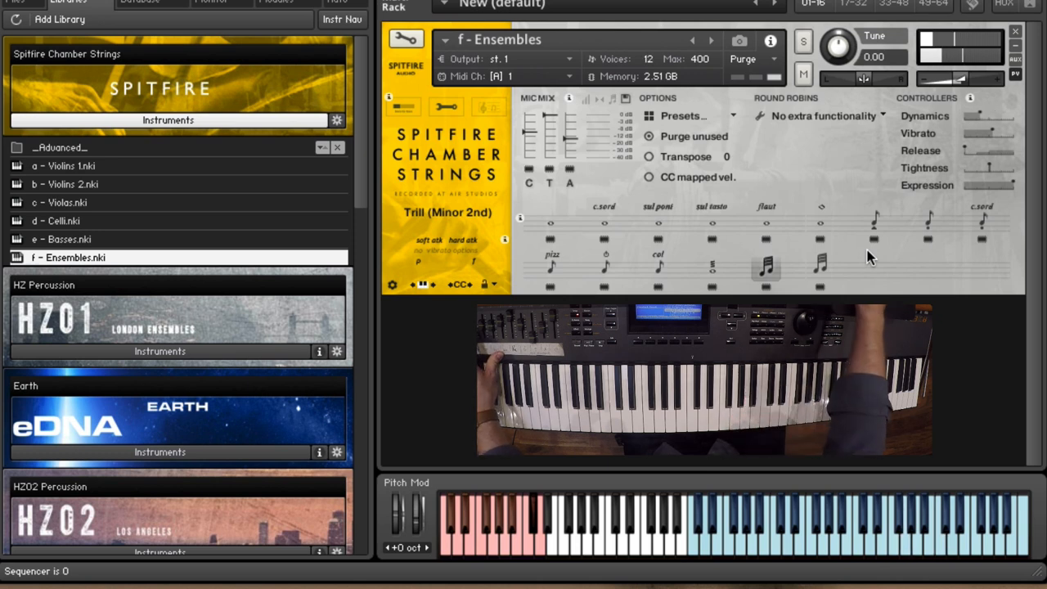
{"action": "left_click", "coordinate": [821, 264]}
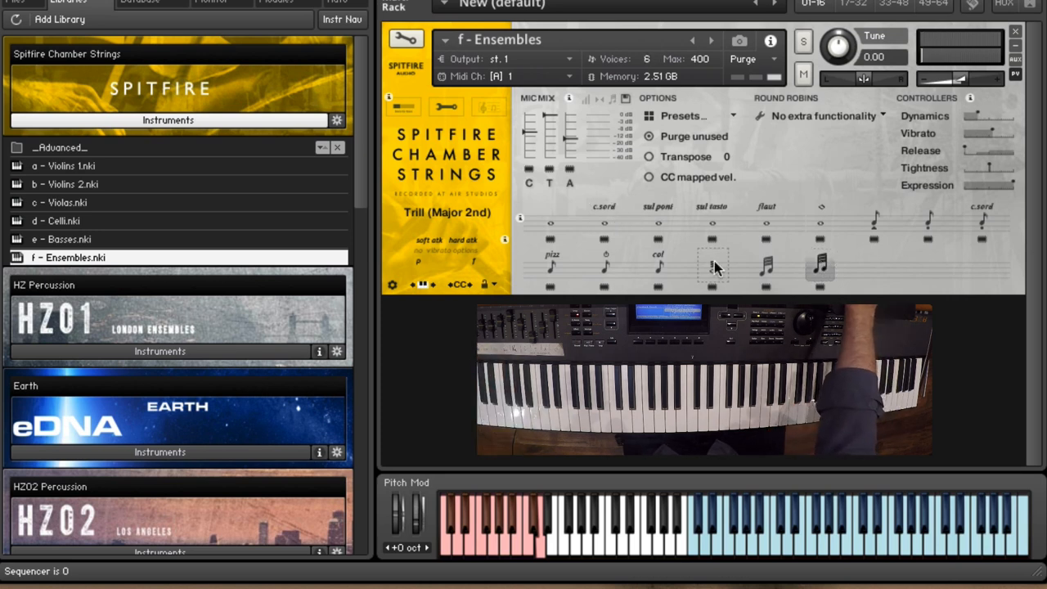
{"action": "mouse_move", "coordinate": [875, 228]}
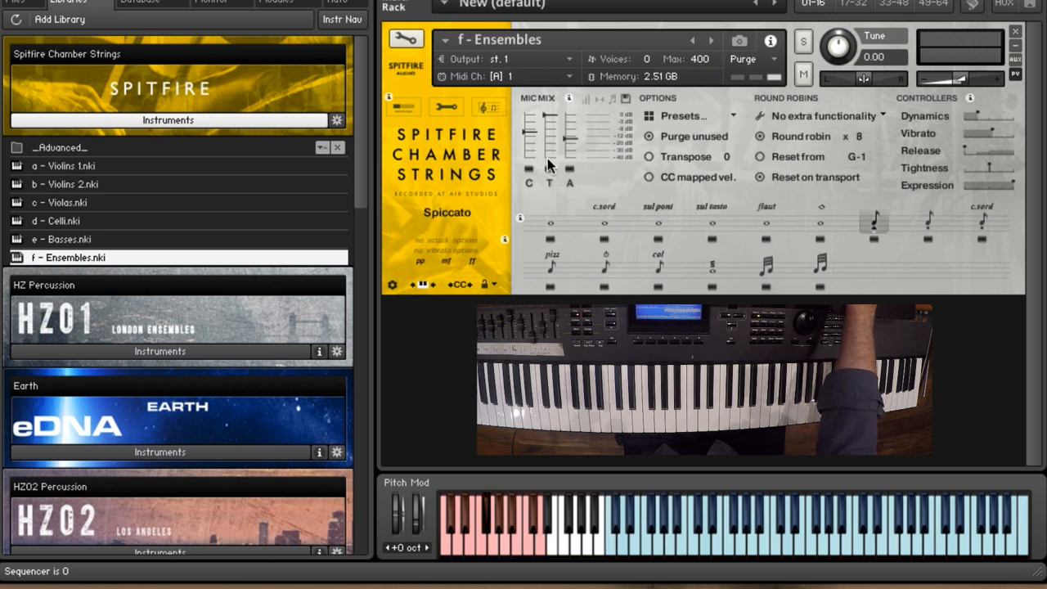
{"action": "mouse_move", "coordinate": [438, 220]}
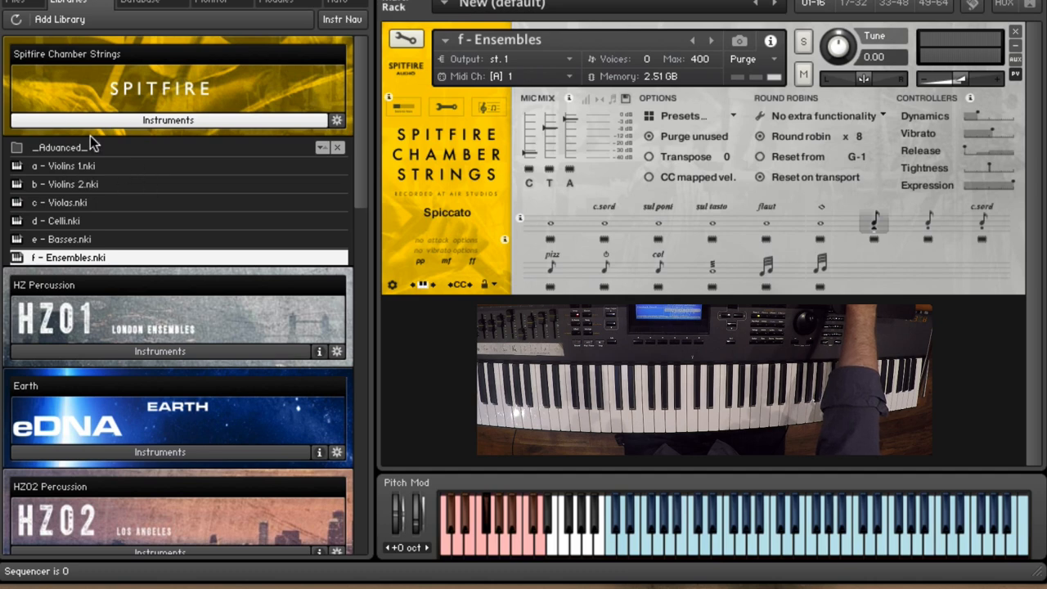
Load 'a - Violins 1.nki' over the Ensembles patch, confirming the replace prompt.
{"action": "left_click", "coordinate": [64, 165]}
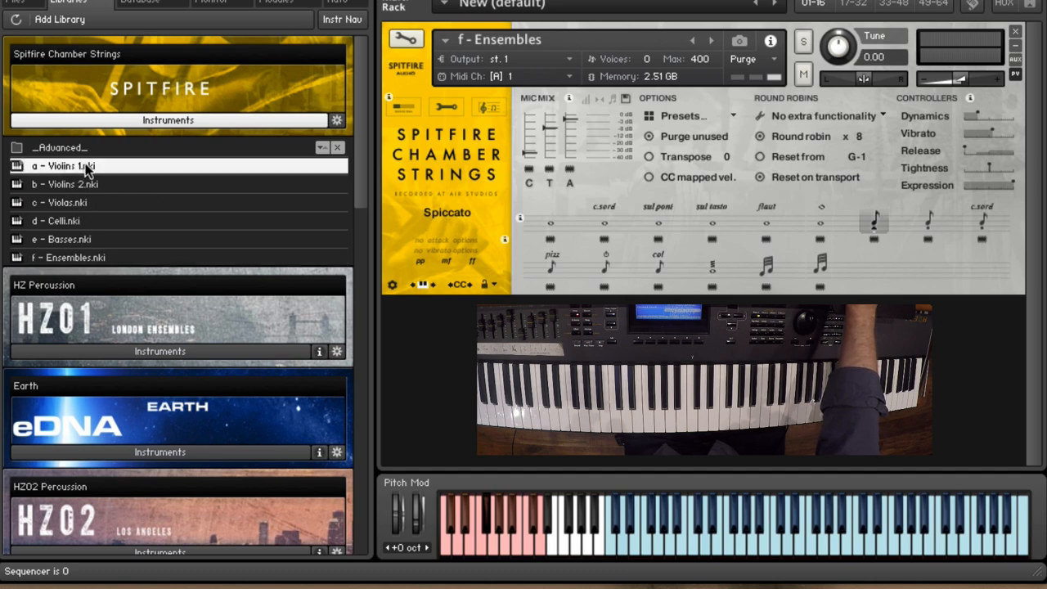
{"action": "double_click", "coordinate": [64, 165]}
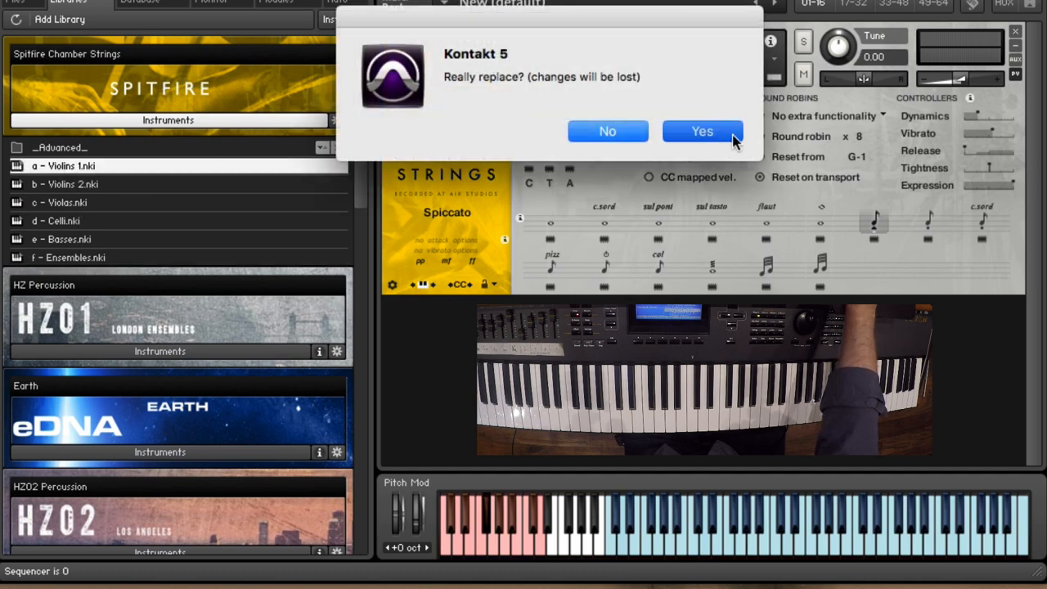
{"action": "left_click", "coordinate": [702, 131]}
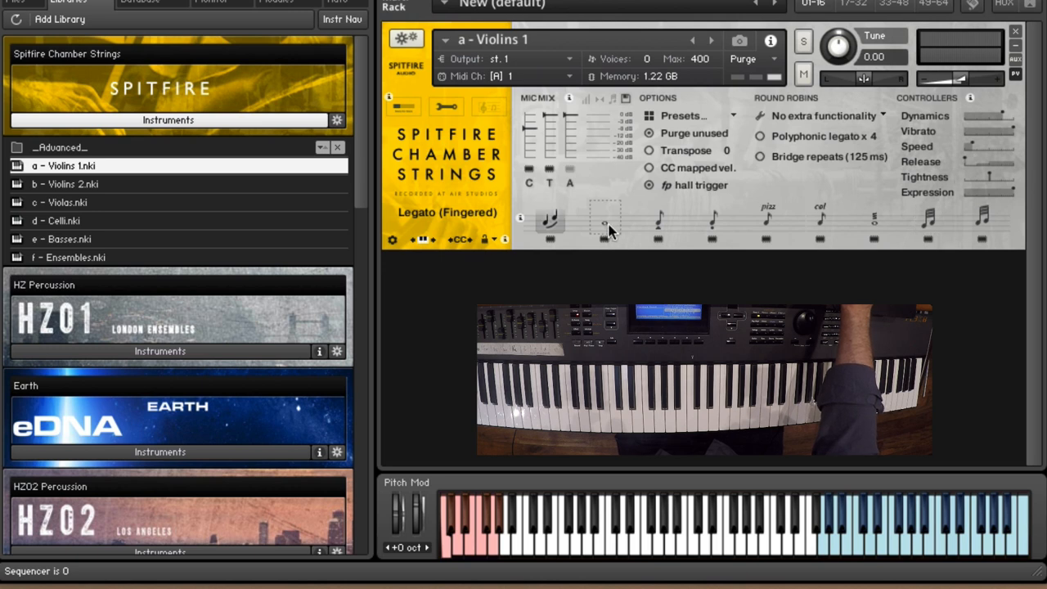
Audition Violins 1 Long, Spiccato, Staccato, Pizzicato, Col Legno, tremolo and trill articulations.
{"action": "left_click", "coordinate": [604, 220]}
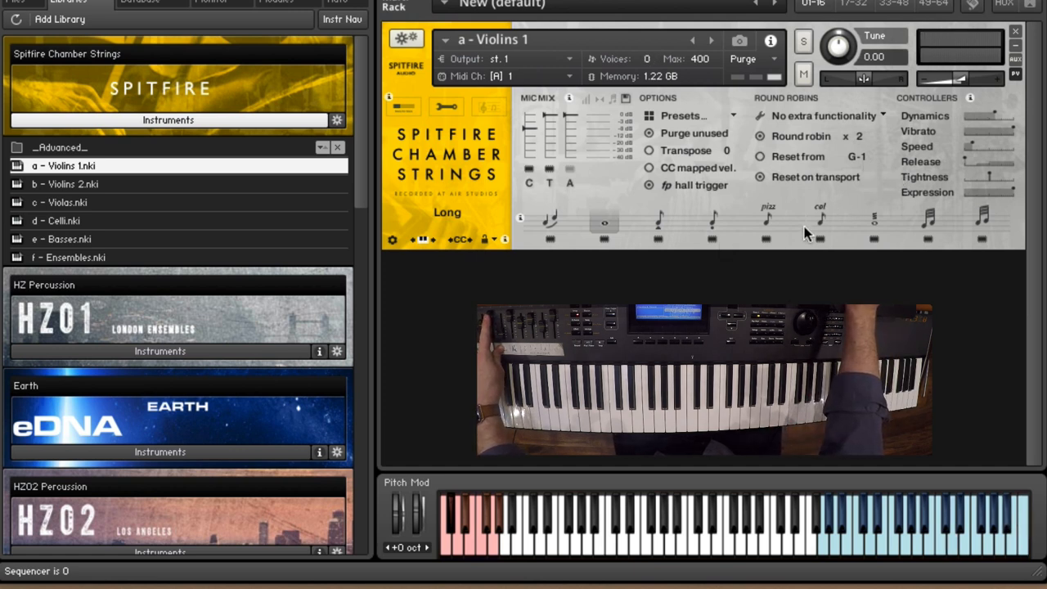
{"action": "left_click", "coordinate": [658, 219]}
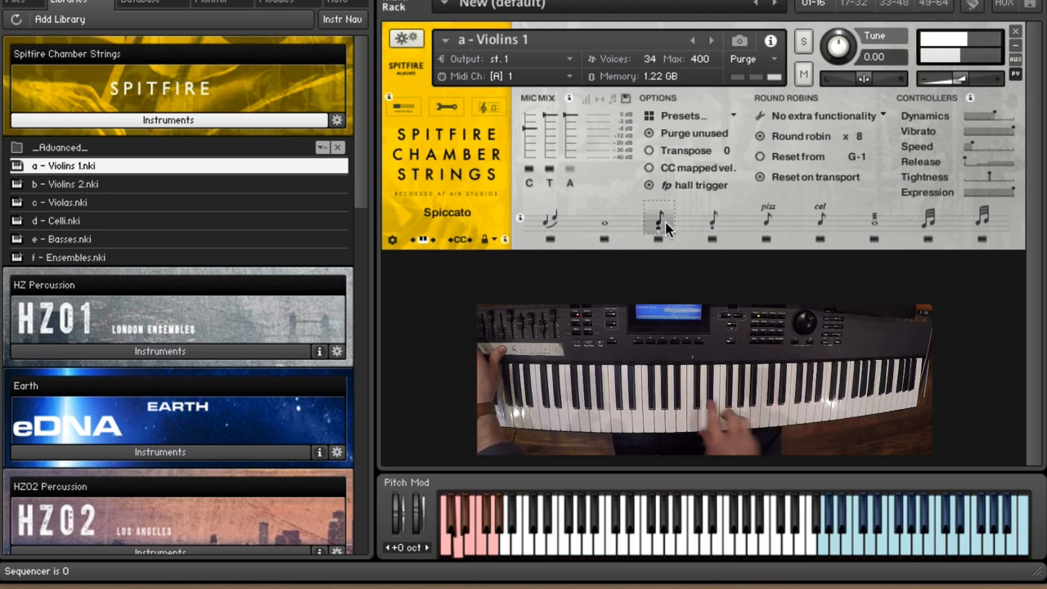
{"action": "left_click", "coordinate": [712, 219]}
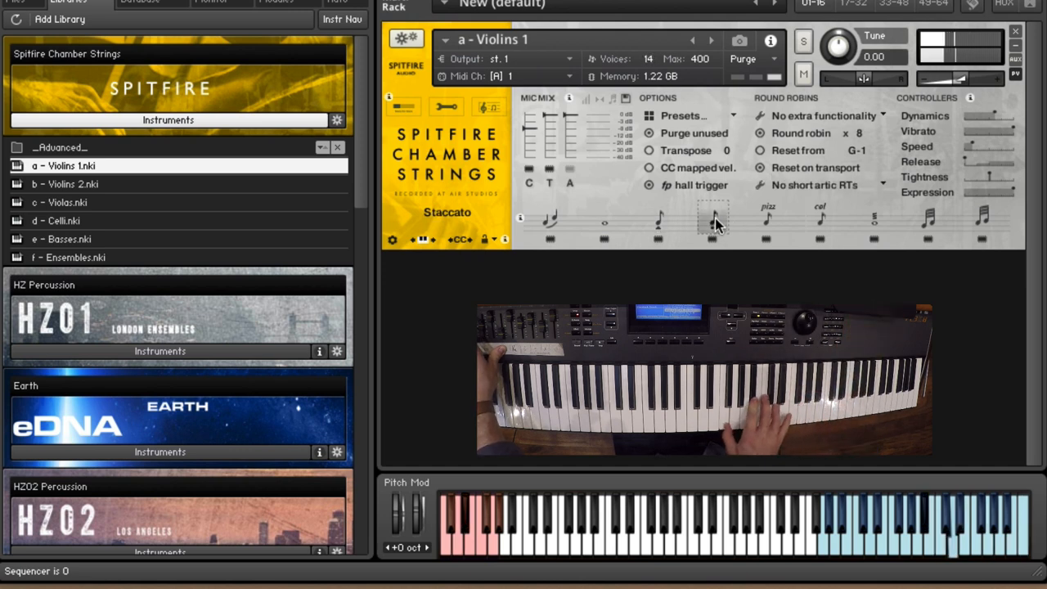
{"action": "left_click", "coordinate": [767, 219]}
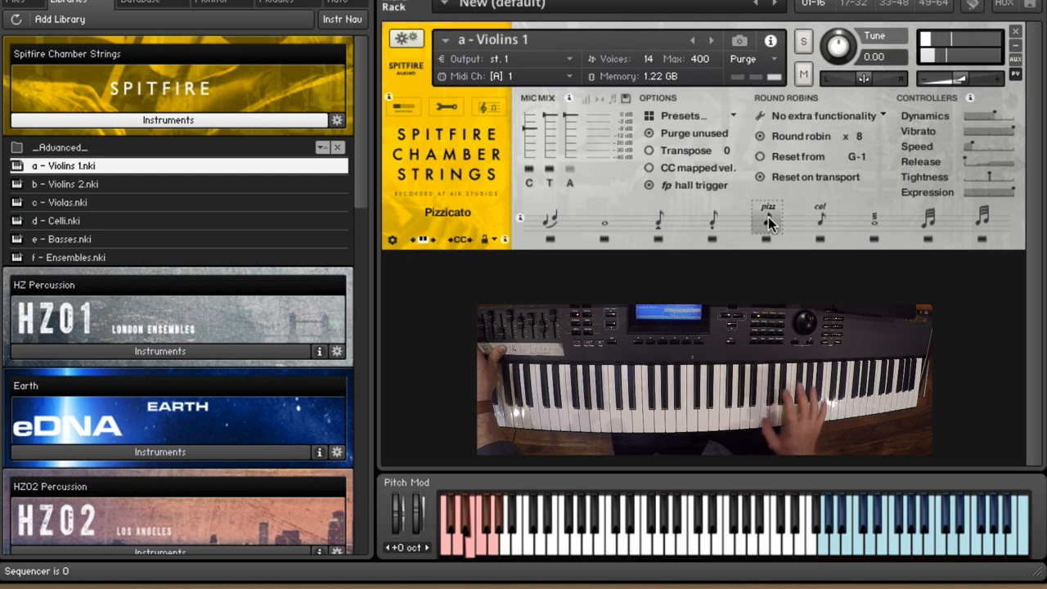
{"action": "left_click", "coordinate": [820, 217]}
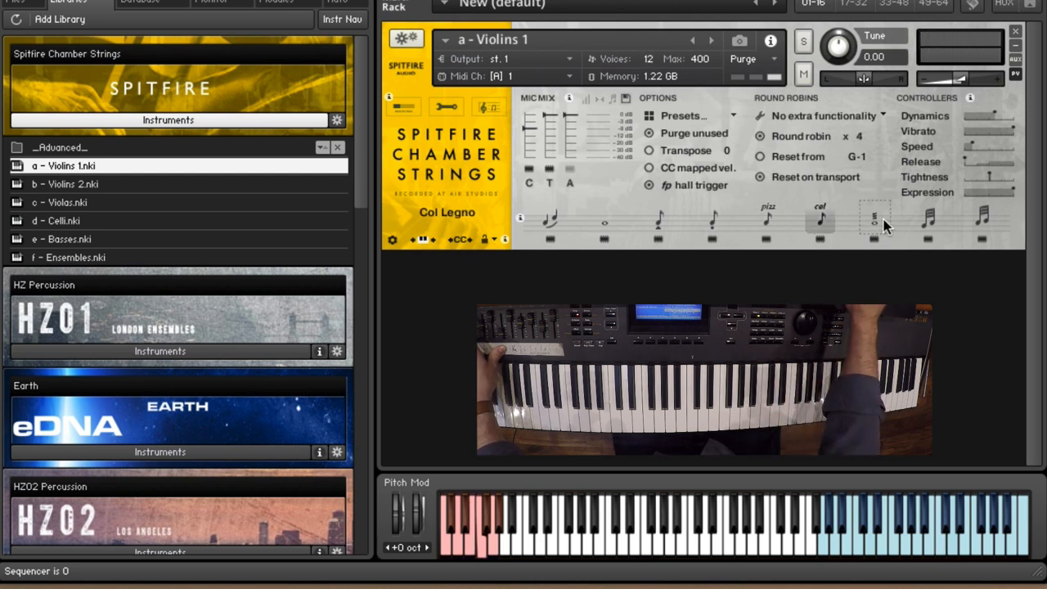
{"action": "left_click", "coordinate": [875, 221]}
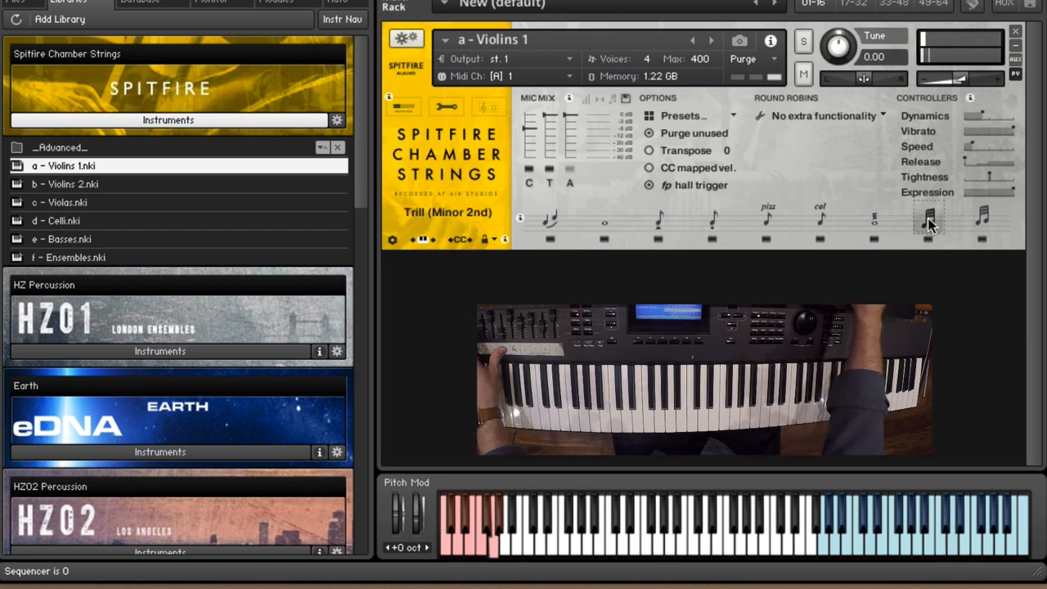
{"action": "left_click", "coordinate": [982, 219]}
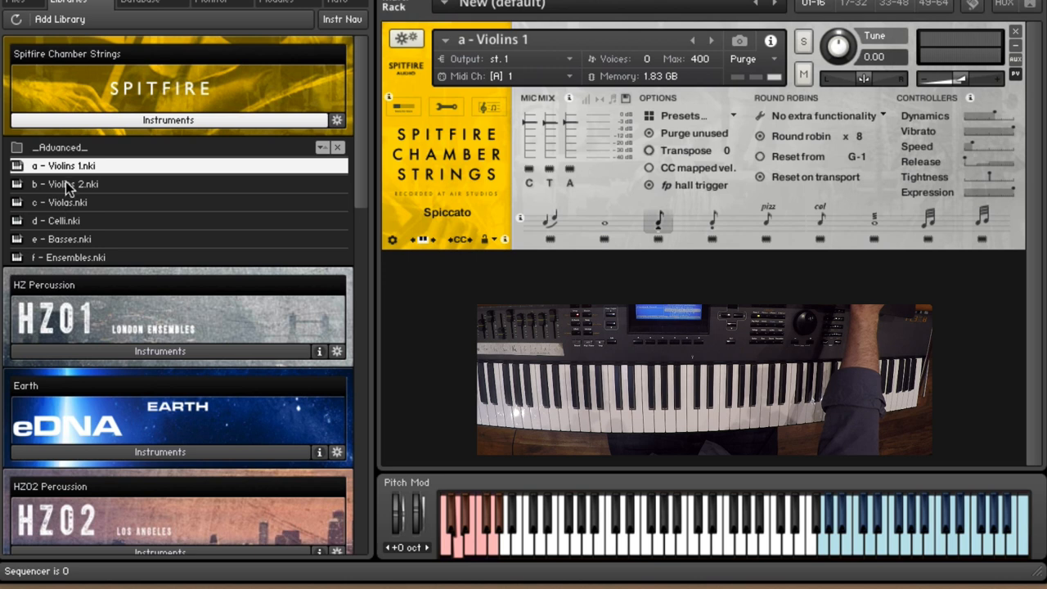
{"action": "mouse_move", "coordinate": [102, 192]}
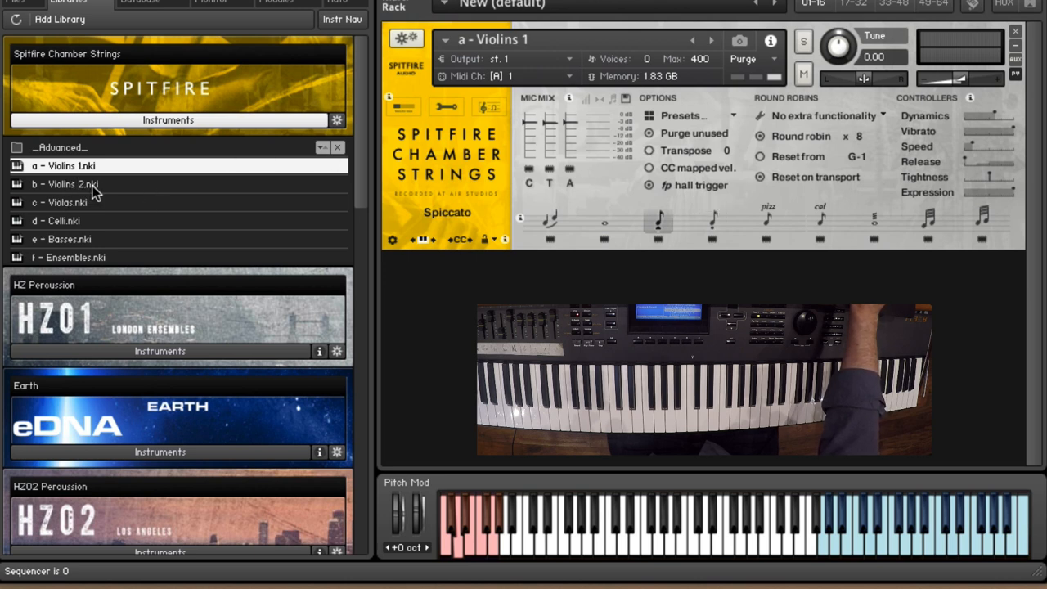
{"action": "mouse_move", "coordinate": [62, 151]}
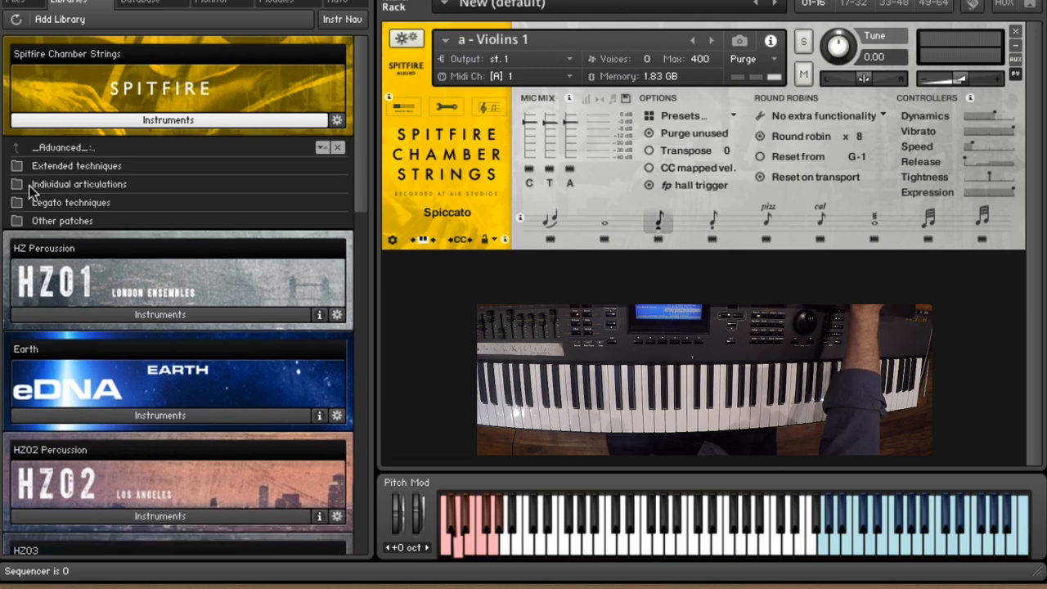
{"action": "mouse_move", "coordinate": [115, 204]}
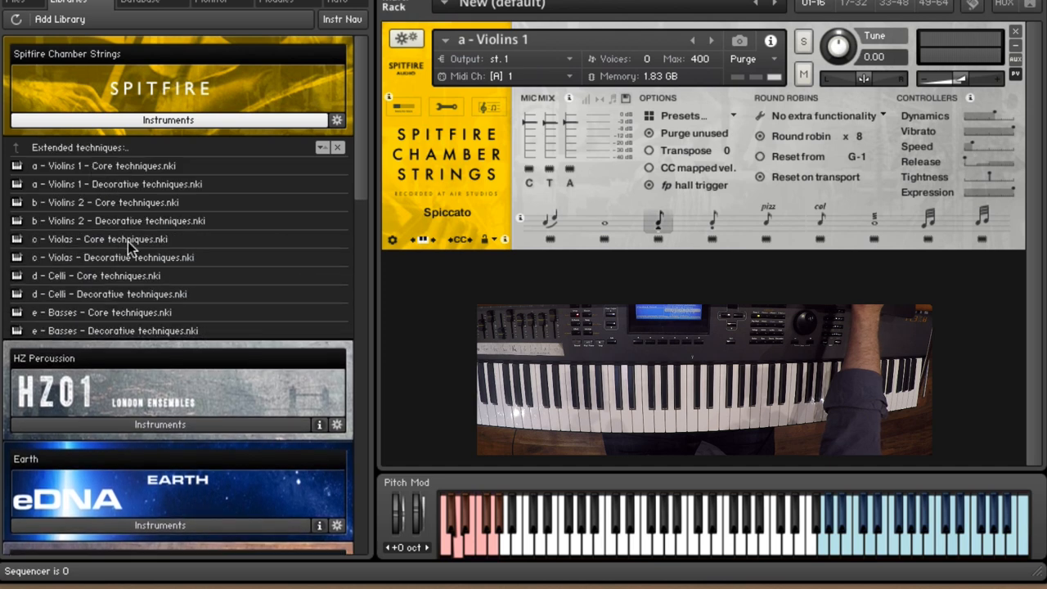
Open the Other patches folder inside the library's _Advanced_ folder.
{"action": "left_click", "coordinate": [15, 147]}
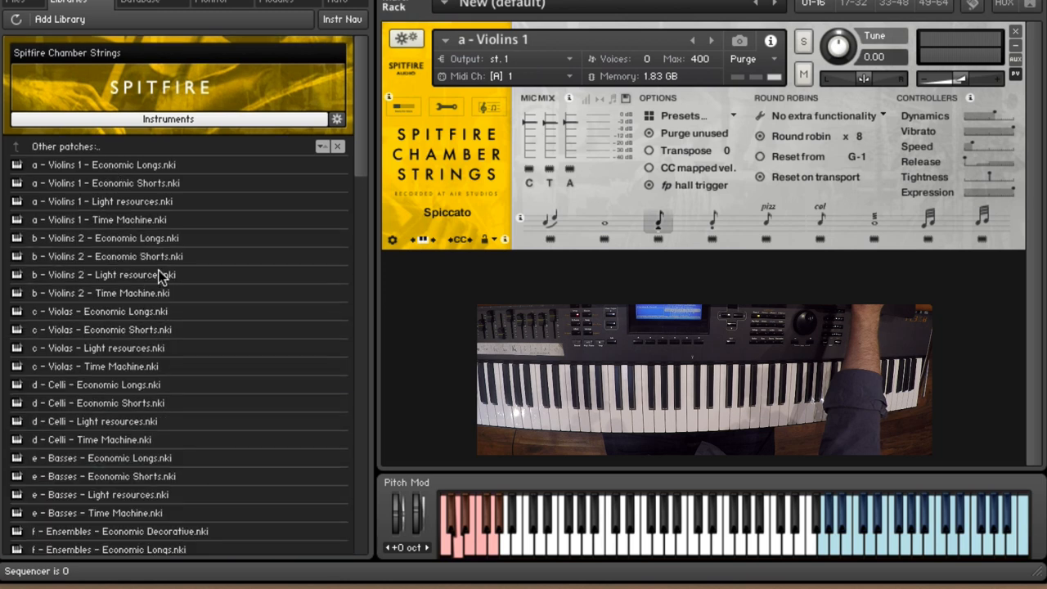
{"action": "mouse_move", "coordinate": [147, 188]}
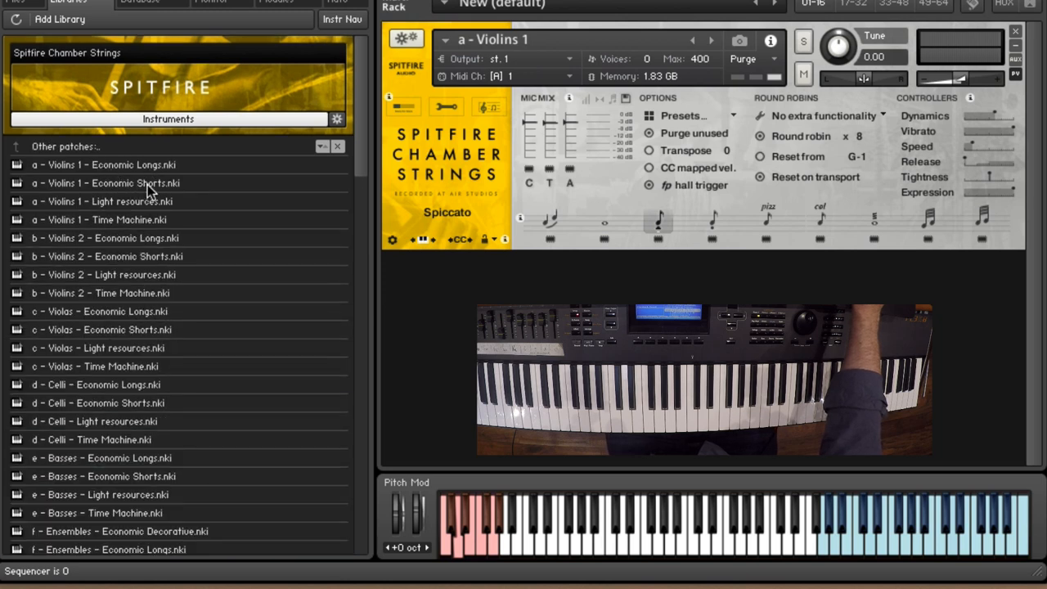
{"action": "mouse_move", "coordinate": [161, 210]}
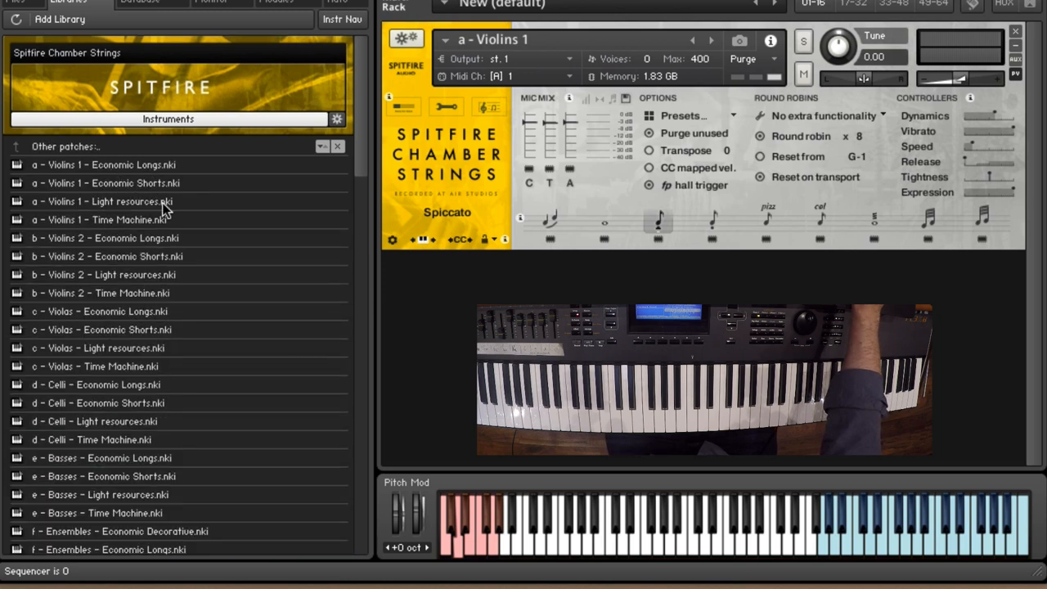
{"action": "mouse_move", "coordinate": [192, 225]}
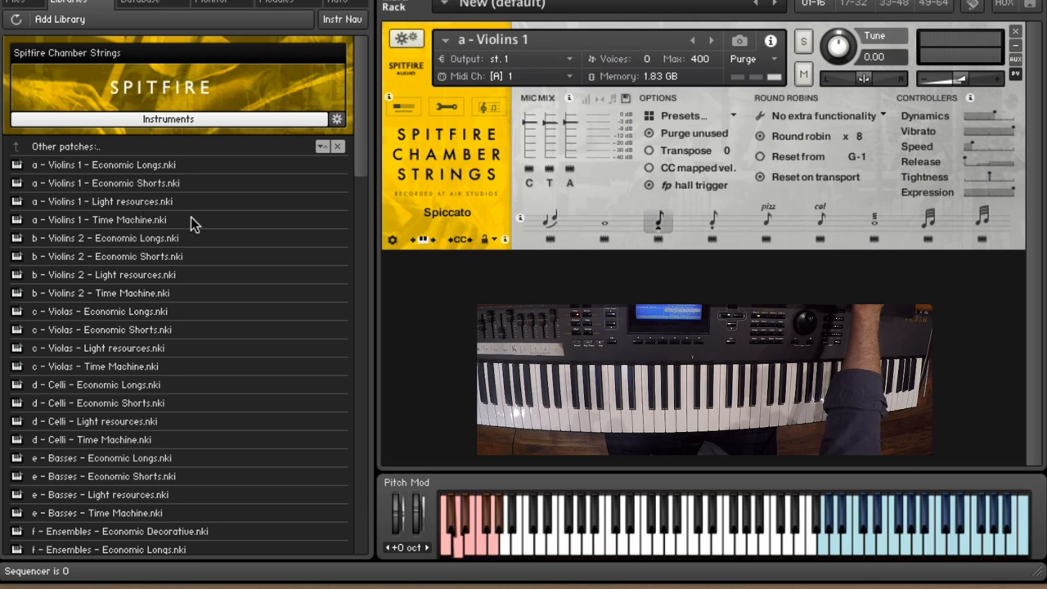
{"action": "mouse_move", "coordinate": [548, 260]}
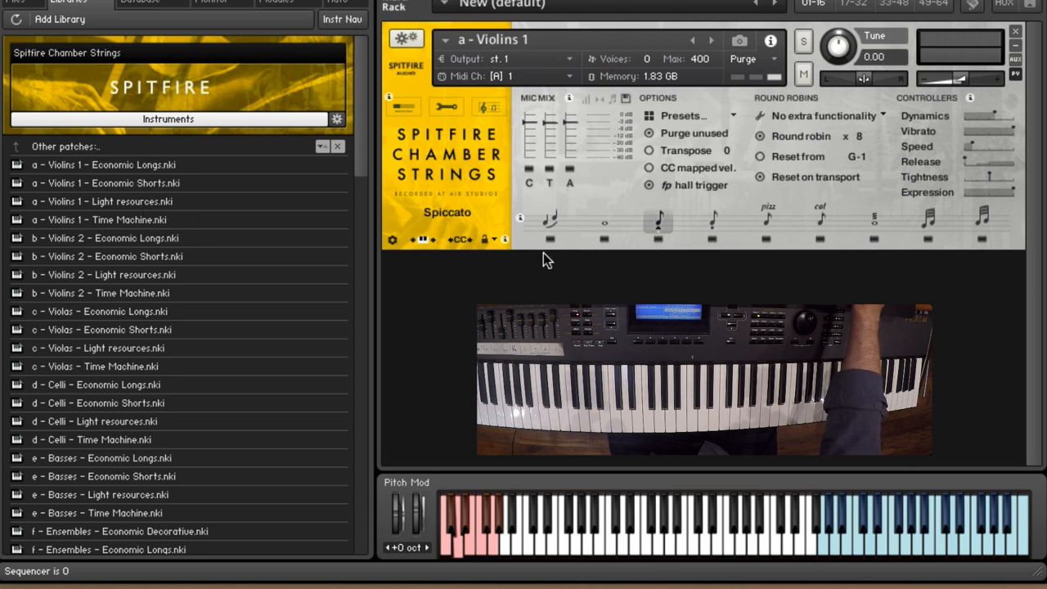
{"action": "mouse_move", "coordinate": [67, 156]}
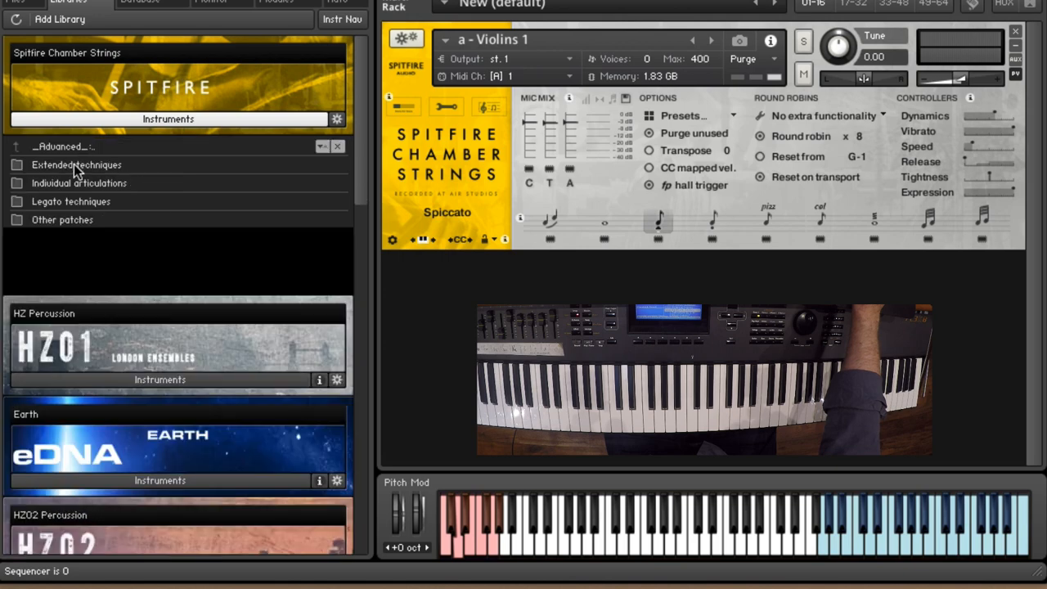
Open Individual articulations, then the Violins 1 patches, and scroll through the full list.
{"action": "left_click", "coordinate": [79, 182]}
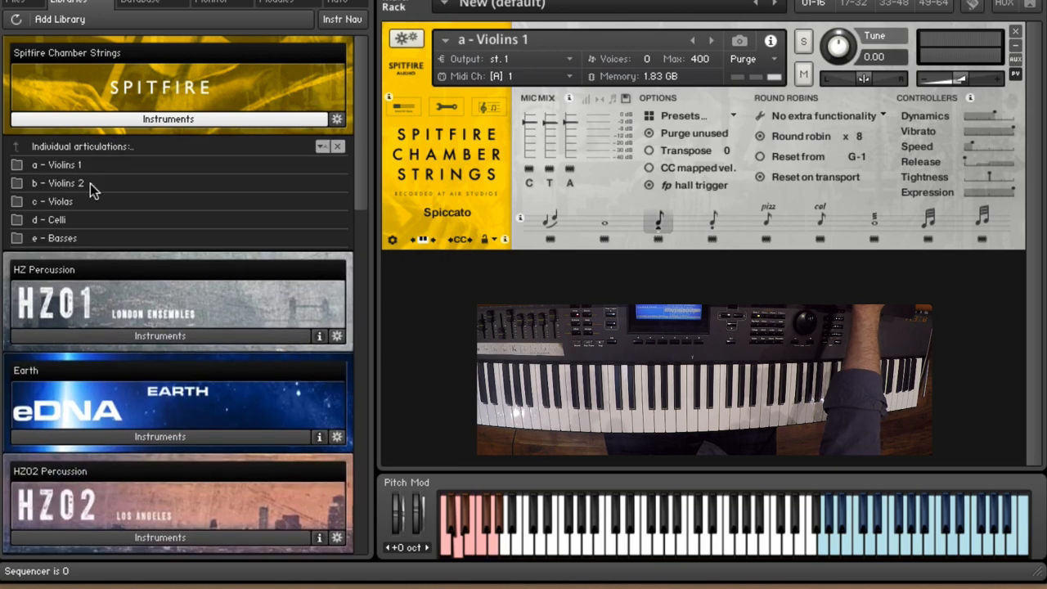
{"action": "left_click", "coordinate": [56, 164]}
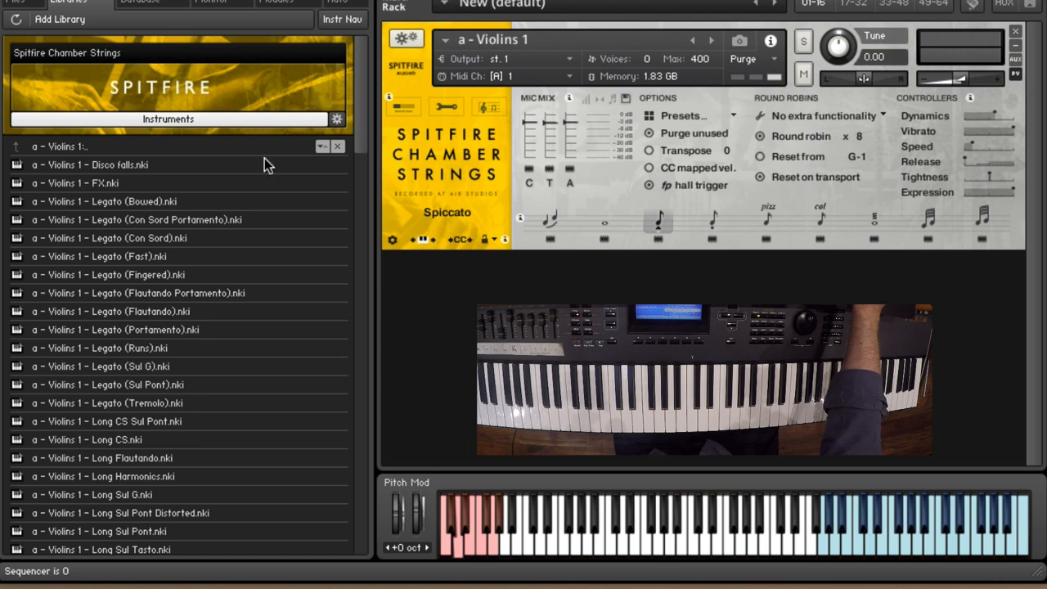
{"action": "mouse_move", "coordinate": [127, 225]}
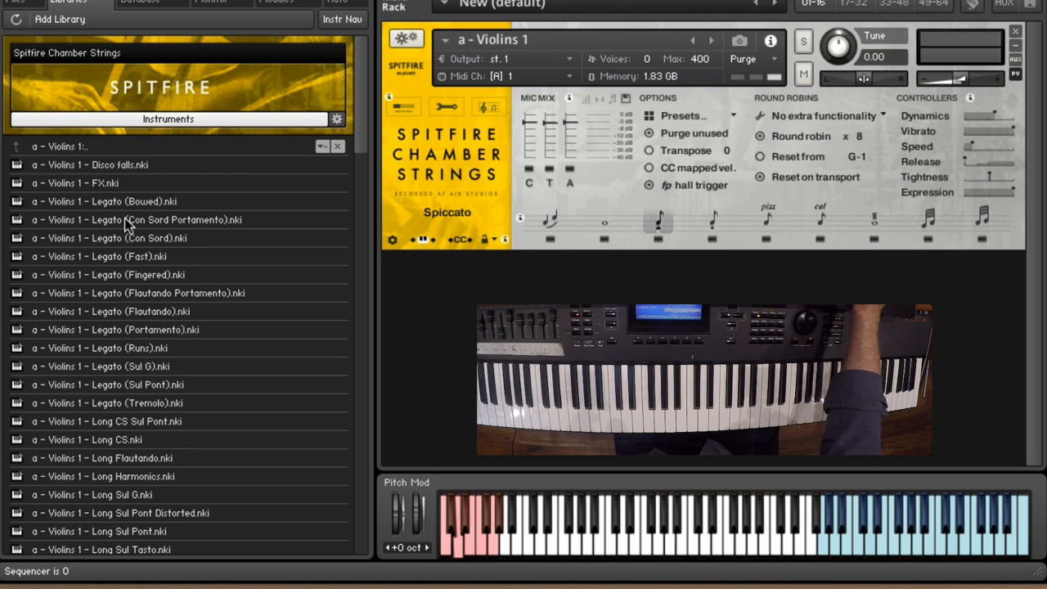
{"action": "mouse_move", "coordinate": [363, 139]}
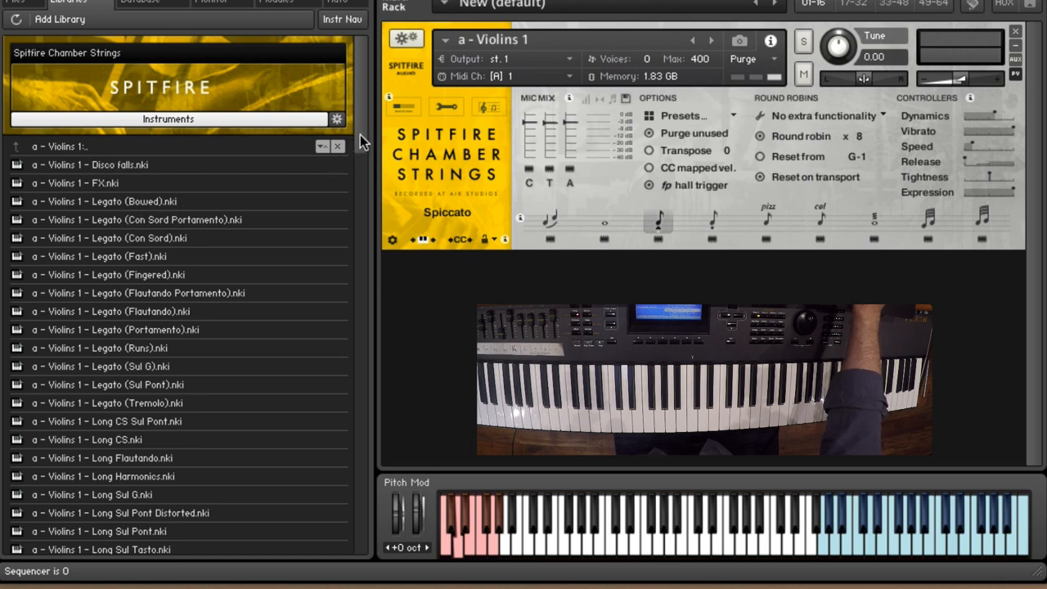
{"action": "scroll", "scroll_direction": "down", "scroll_amount": 3}
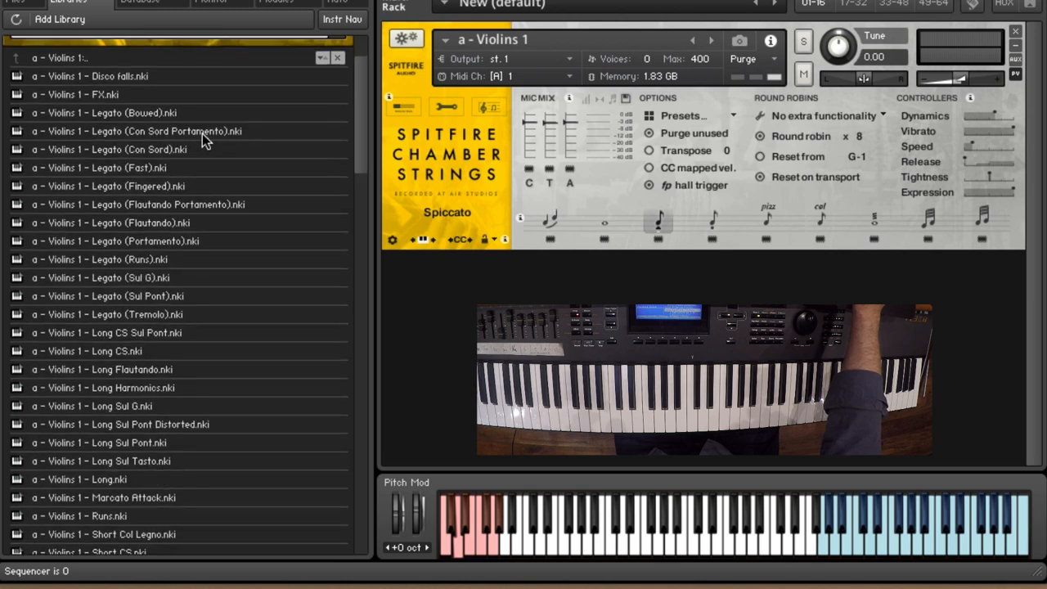
{"action": "mouse_move", "coordinate": [184, 205]}
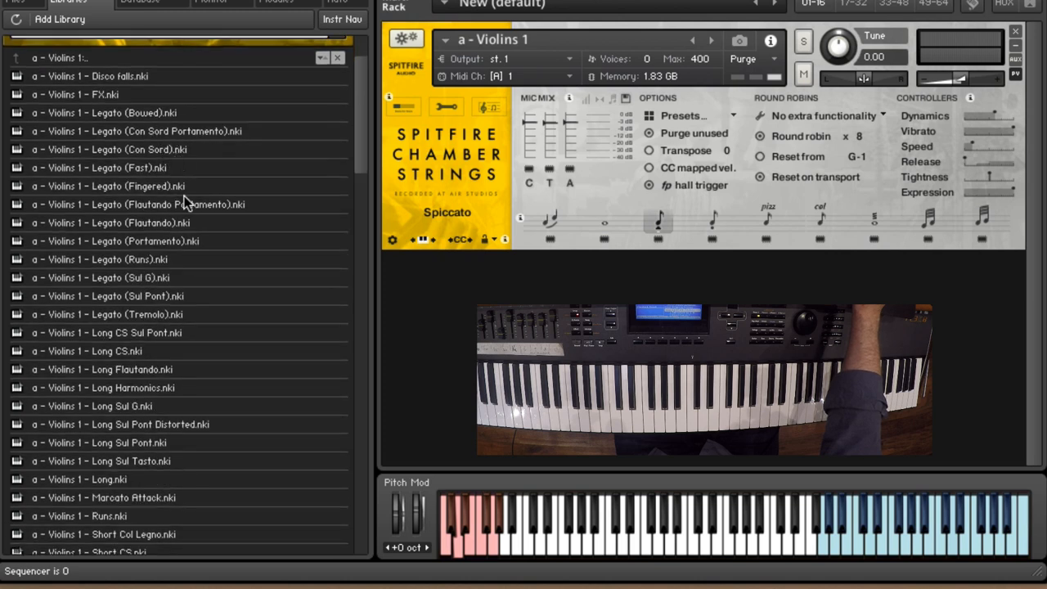
{"action": "mouse_move", "coordinate": [160, 260]}
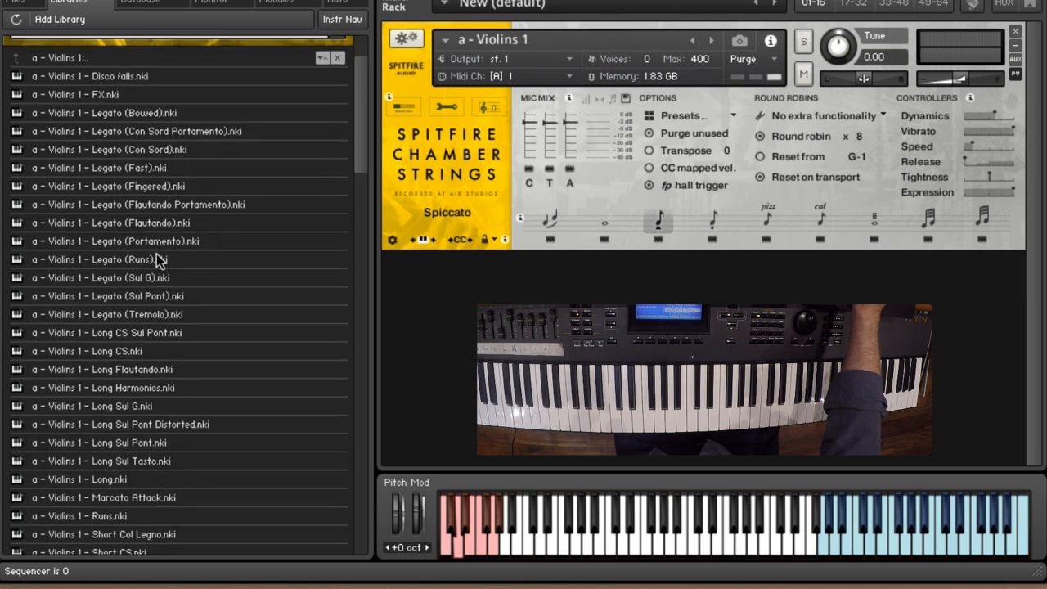
{"action": "mouse_move", "coordinate": [156, 281]}
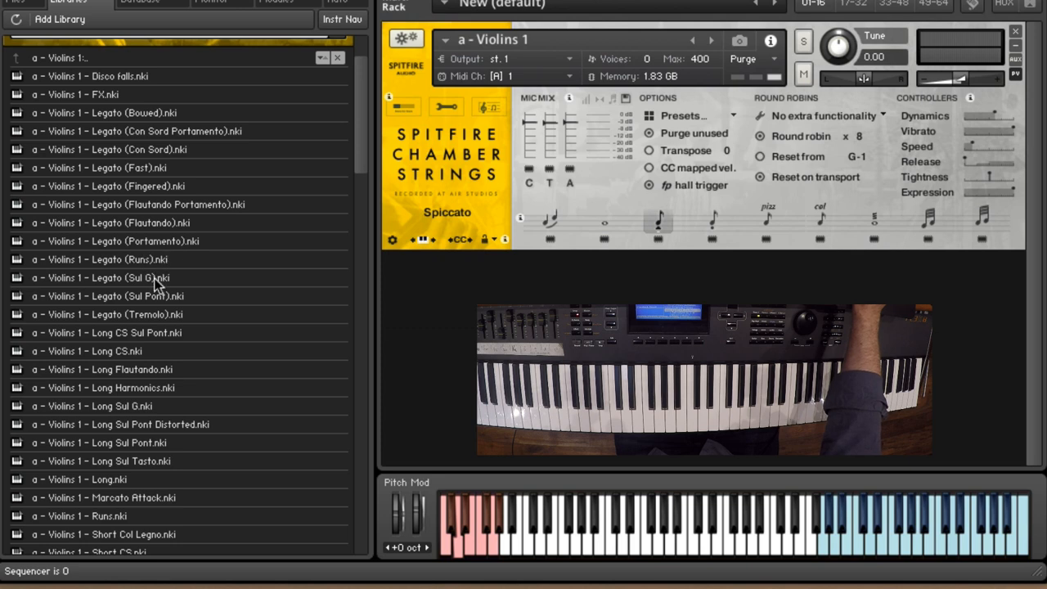
{"action": "mouse_move", "coordinate": [191, 332]}
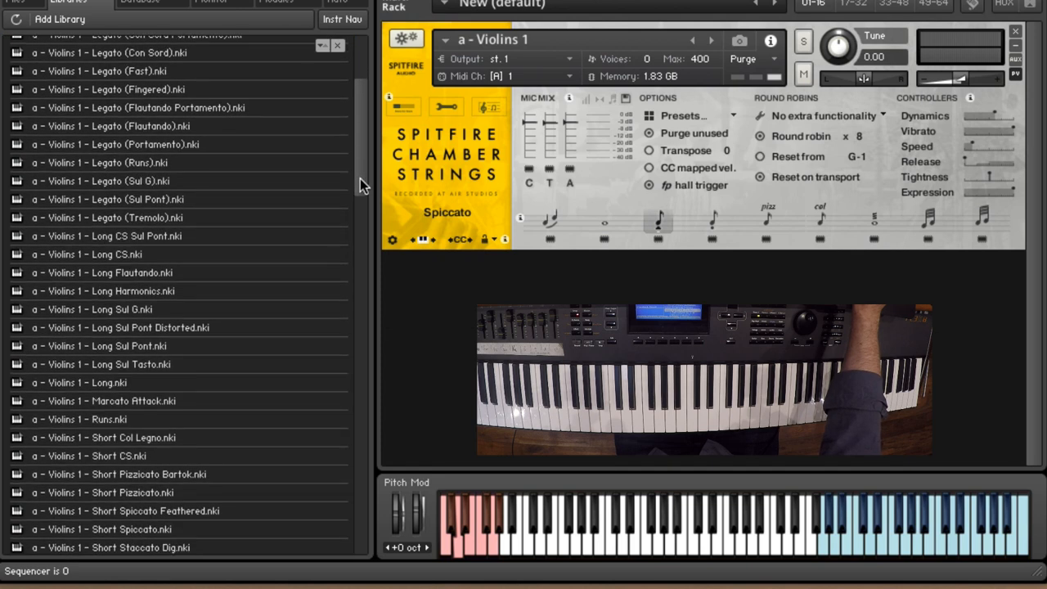
{"action": "scroll", "scroll_direction": "down", "scroll_amount": 3}
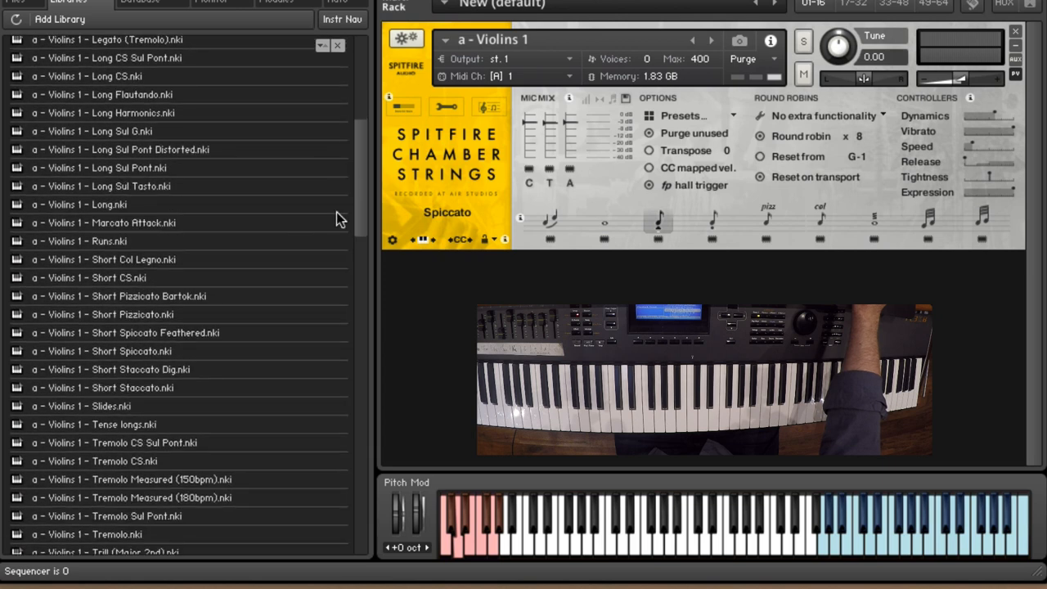
{"action": "mouse_move", "coordinate": [164, 70]}
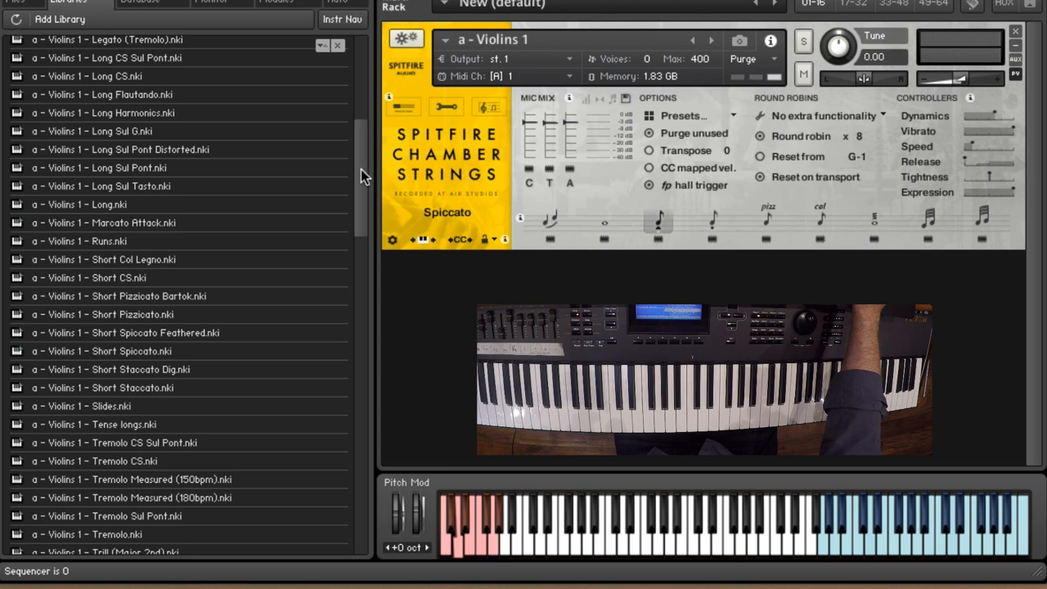
{"action": "scroll", "scroll_direction": "down", "scroll_amount": 3}
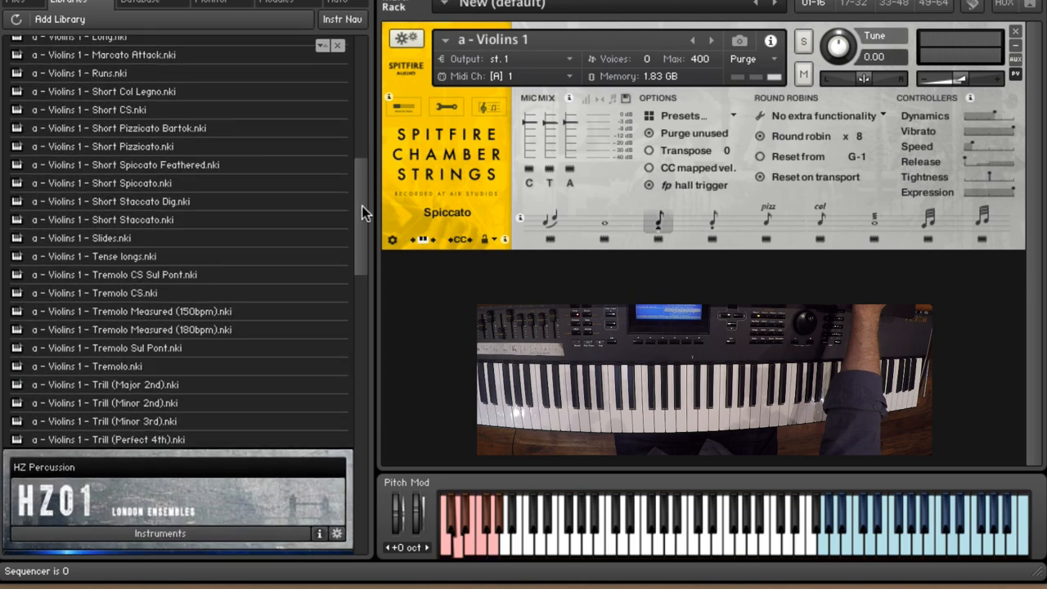
{"action": "mouse_move", "coordinate": [143, 354]}
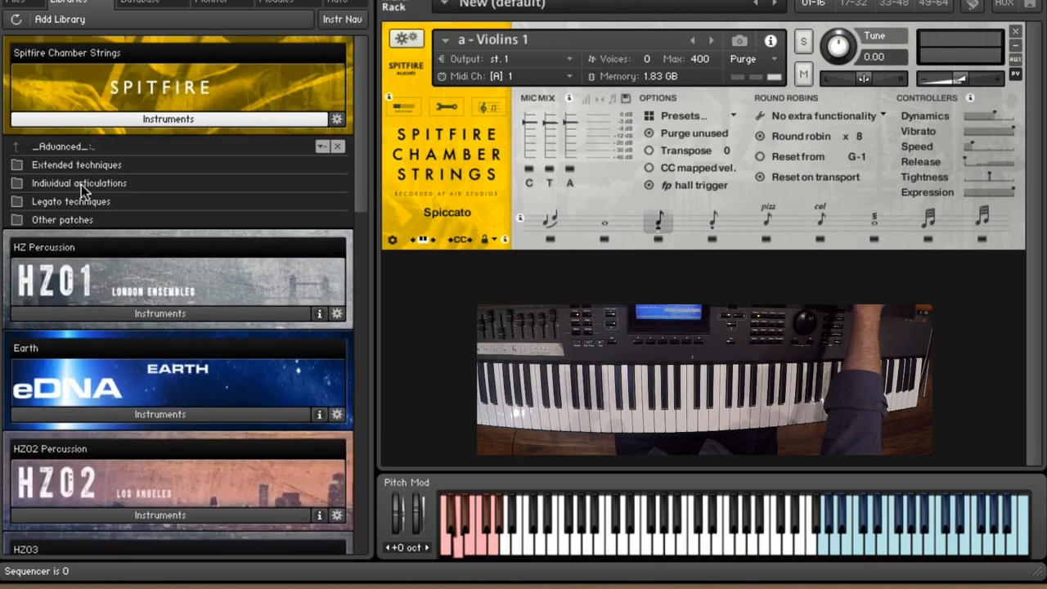
Load 'a - Violins 1 - Core techniques.nki' from Extended techniques and select Long Harmonics.
{"action": "left_click", "coordinate": [76, 165]}
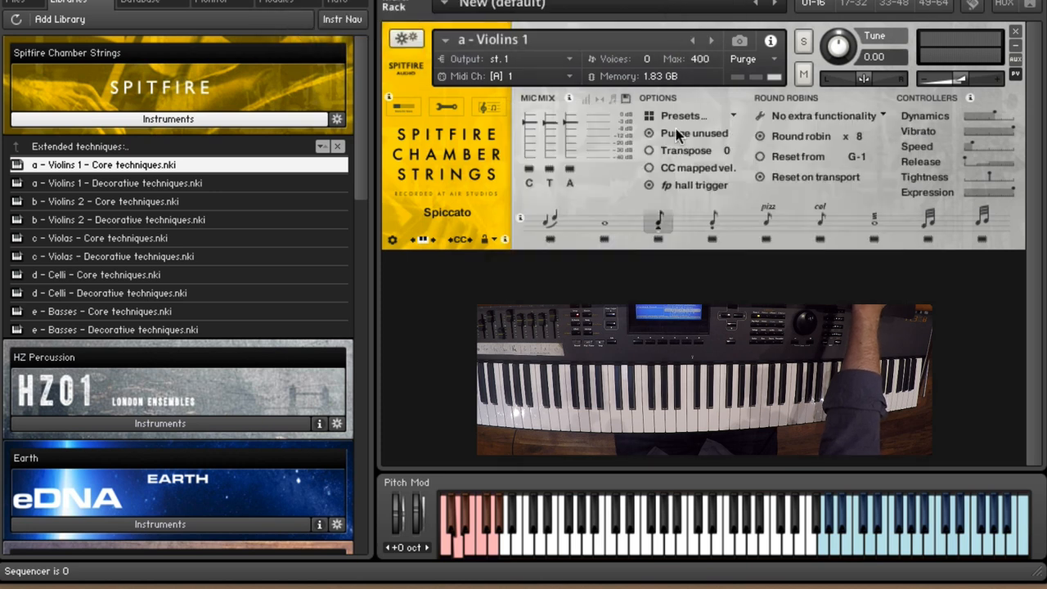
{"action": "left_click", "coordinate": [104, 164]}
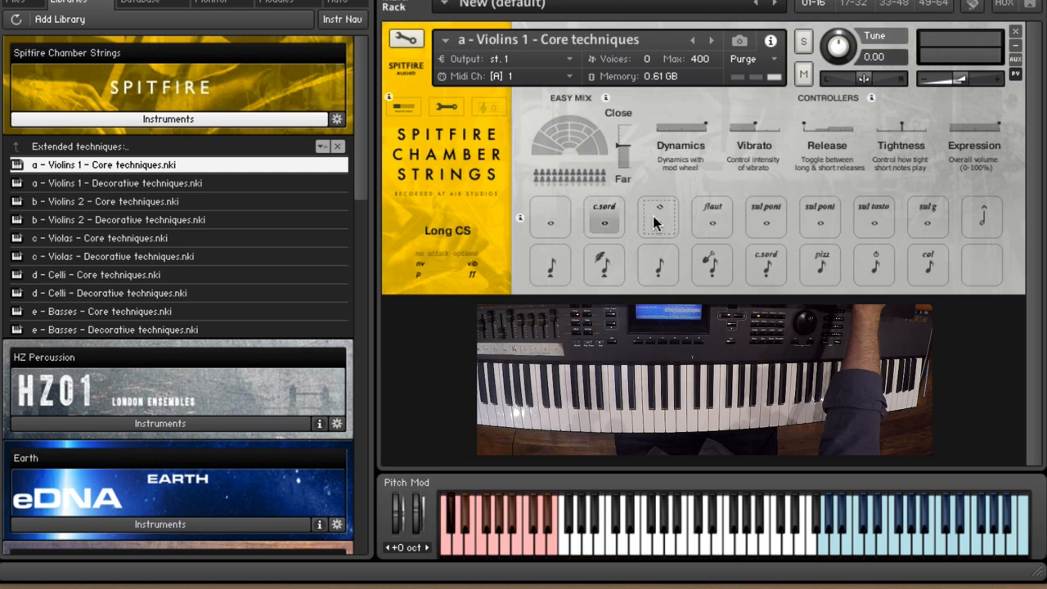
{"action": "left_click", "coordinate": [659, 217]}
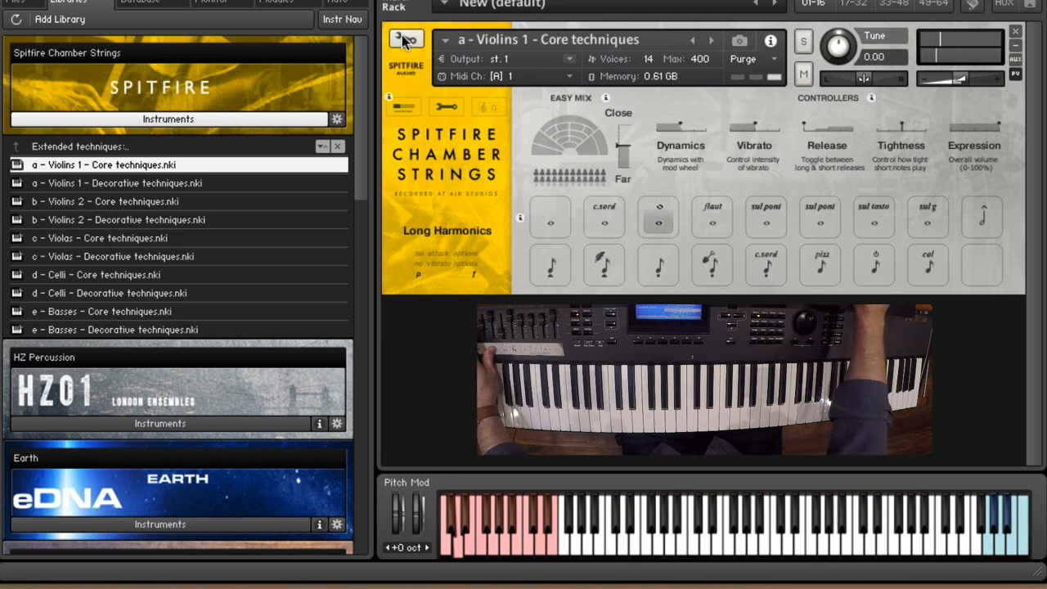
Audition Long Flautando, Sul Pont, distorted Sul Pont, Sul Tasto, Sul G and Marcato Attack.
{"action": "left_click", "coordinate": [712, 217]}
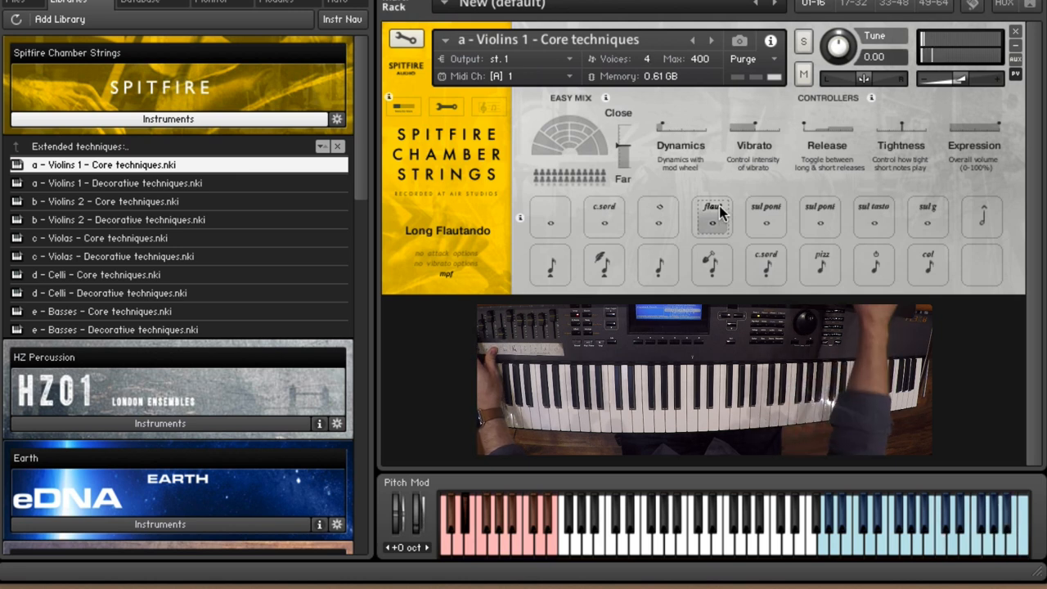
{"action": "left_click", "coordinate": [766, 216]}
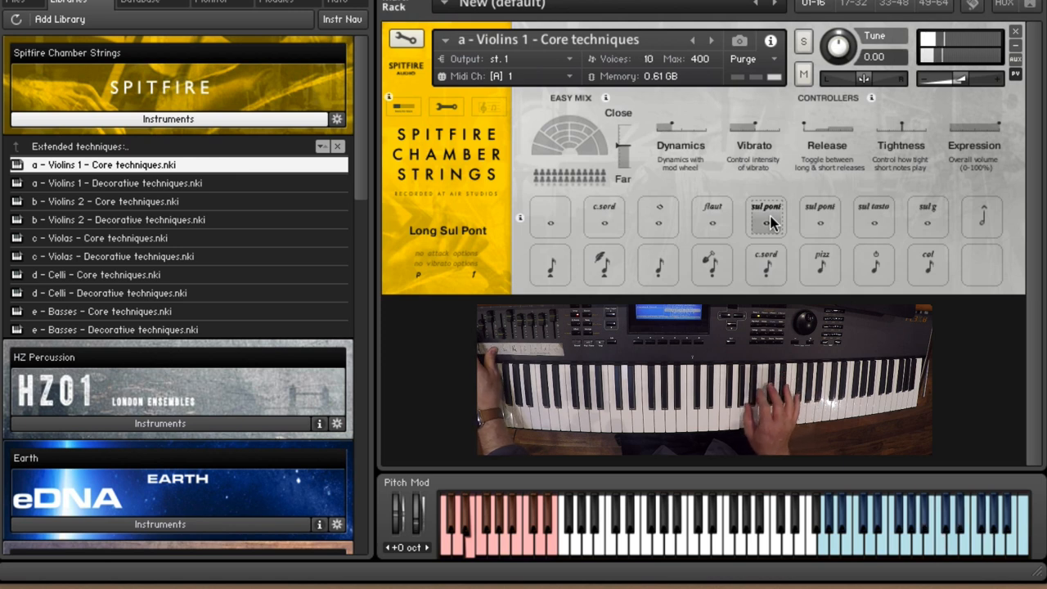
{"action": "left_click", "coordinate": [819, 217]}
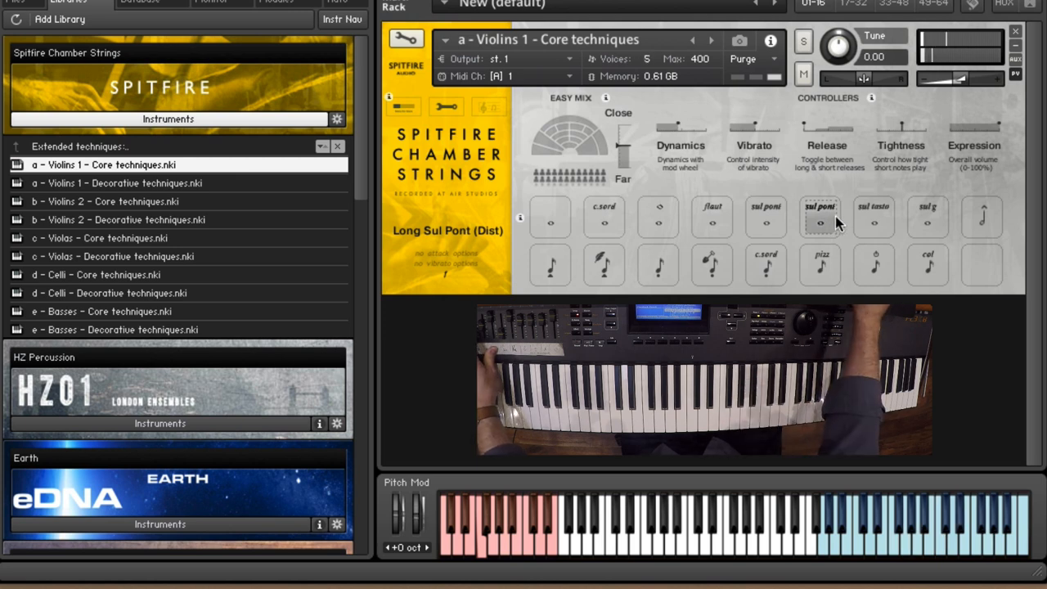
{"action": "left_click", "coordinate": [873, 216]}
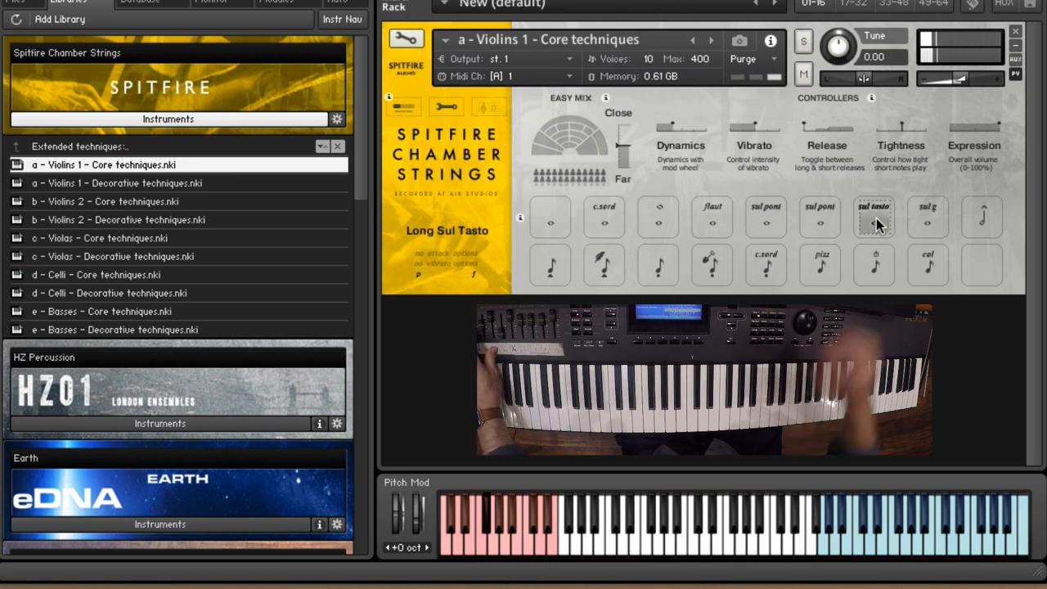
{"action": "left_click", "coordinate": [928, 217]}
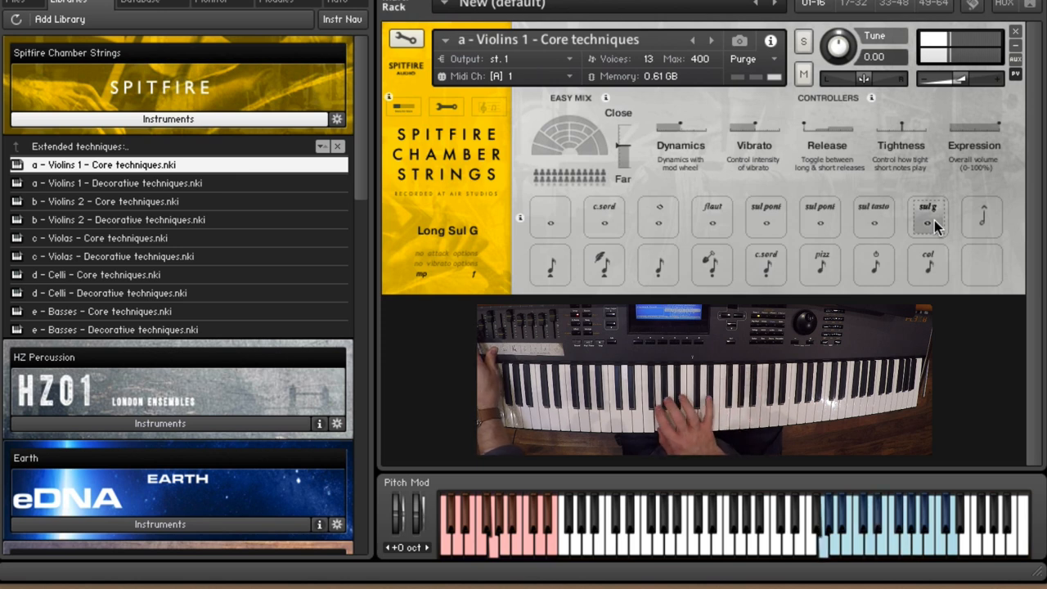
{"action": "left_click", "coordinate": [981, 217]}
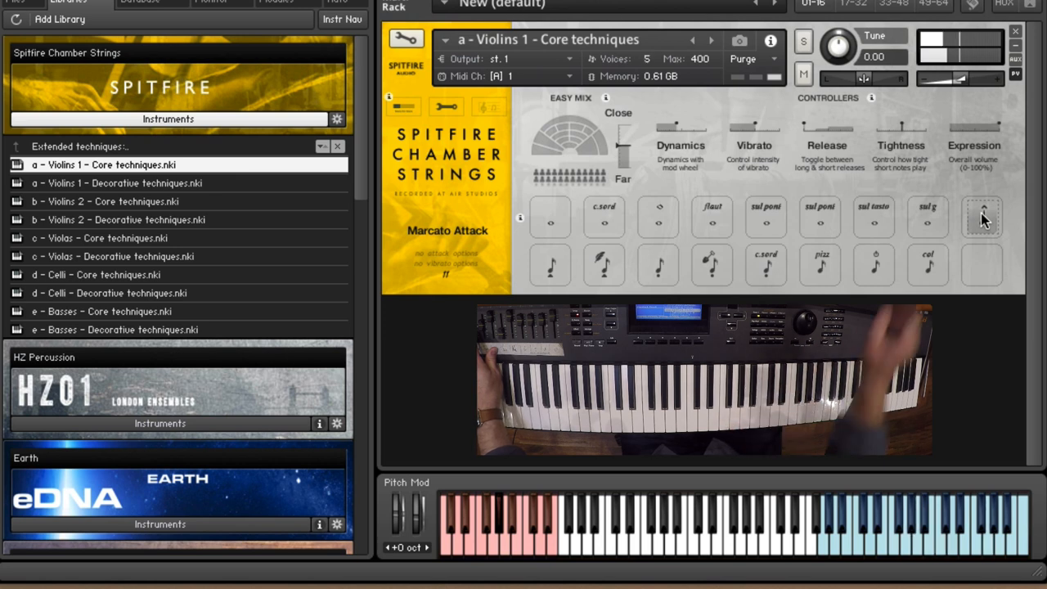
Audition Spiccato, Spiccato Feathered, Staccato Dig, Short CS, pizzicato and col legno.
{"action": "left_click", "coordinate": [551, 264]}
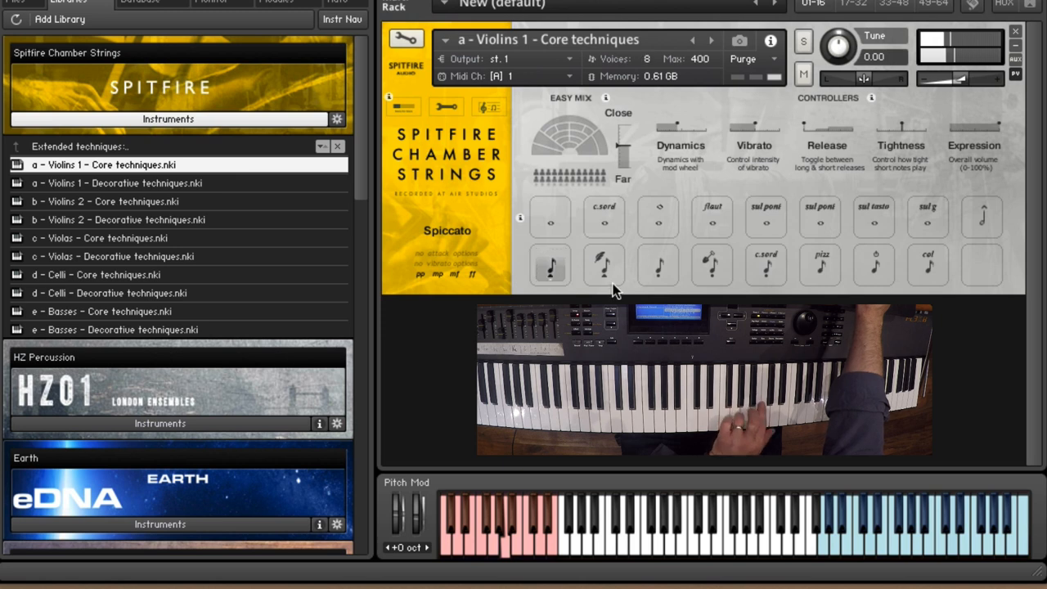
{"action": "left_click", "coordinate": [604, 266]}
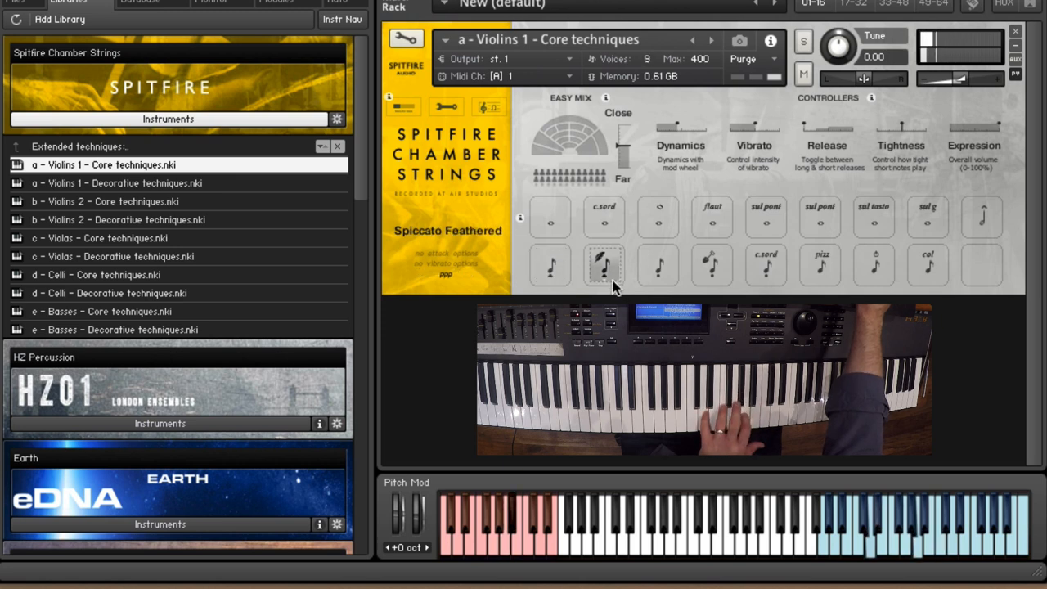
{"action": "left_click", "coordinate": [659, 266]}
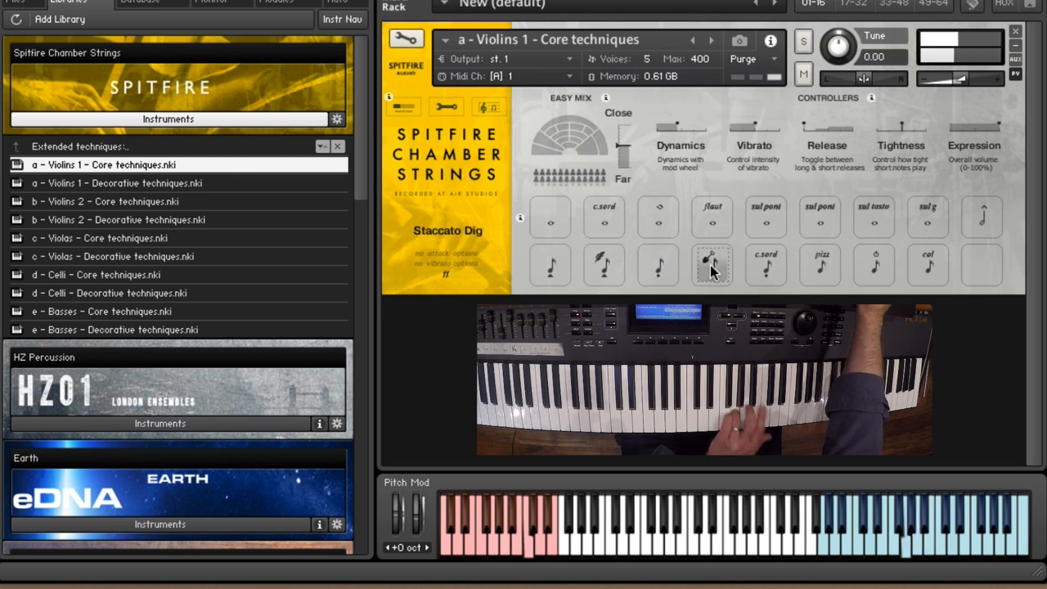
{"action": "left_click", "coordinate": [767, 265]}
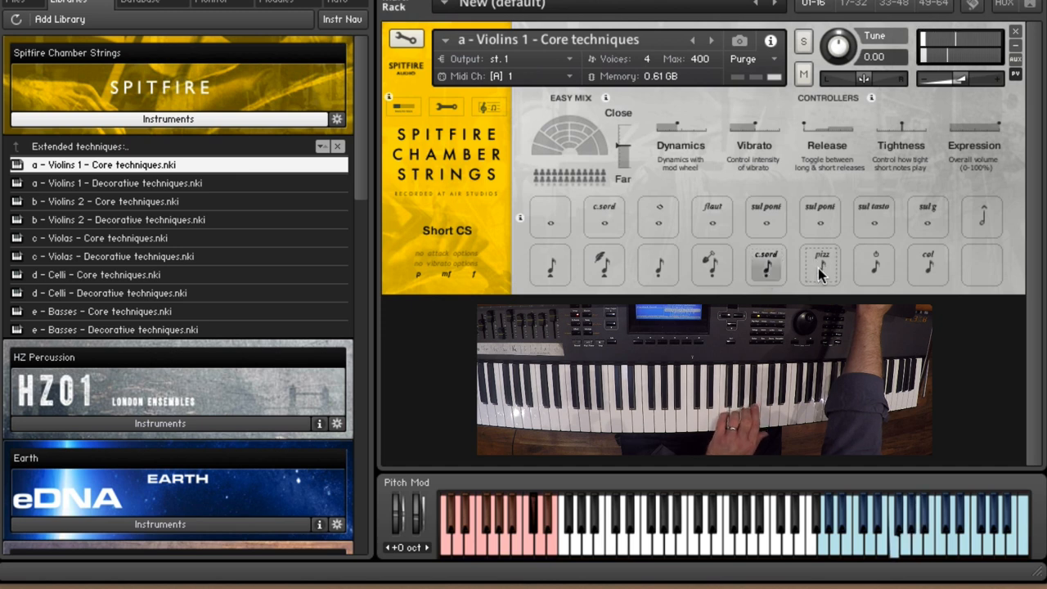
{"action": "left_click", "coordinate": [820, 264]}
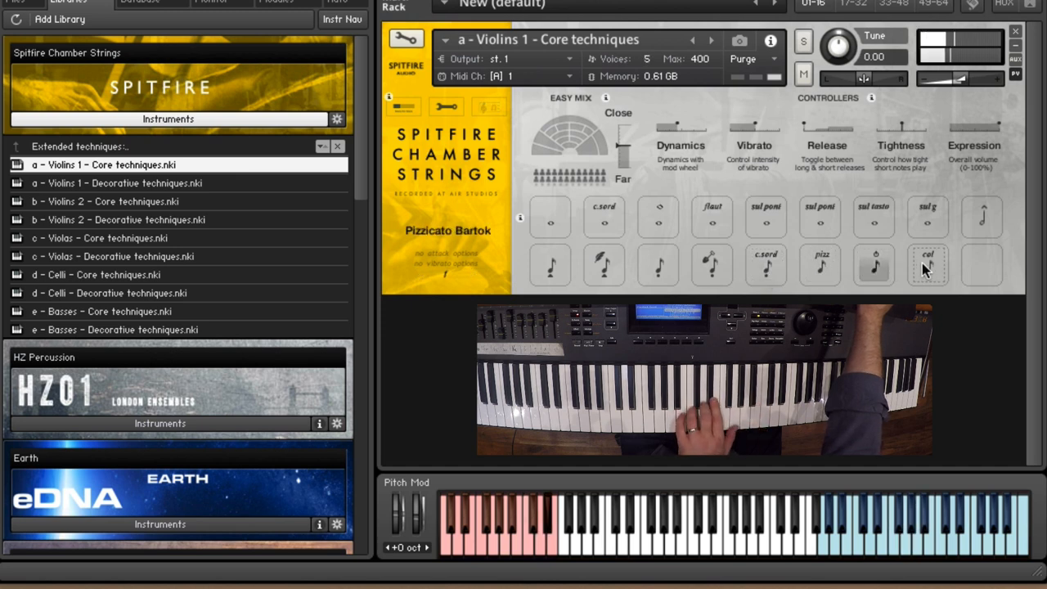
{"action": "left_click", "coordinate": [928, 266]}
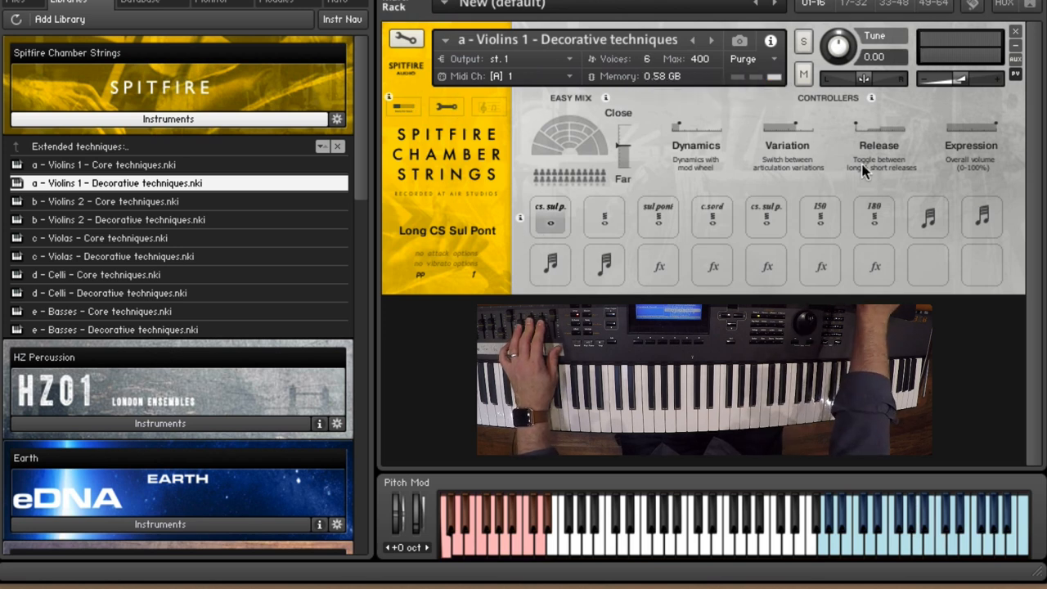
Show the Violins 1 Decorative techniques patch's full mic-mix and options view.
{"action": "left_click", "coordinate": [447, 107]}
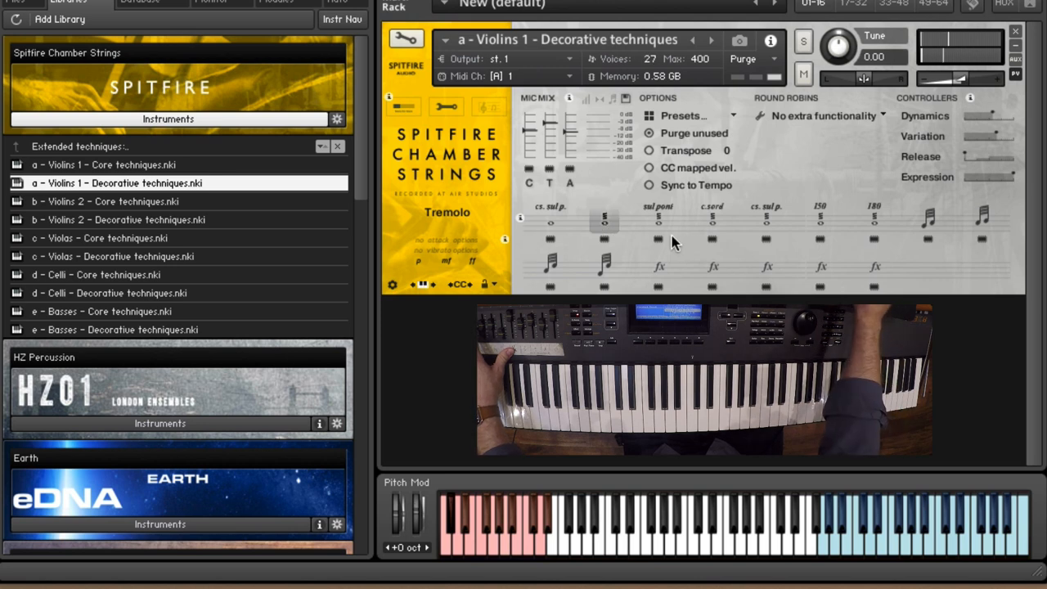
Audition sul pont, con sordino, 150 and 180 tremolos, then minor 2nd and 3rd trills.
{"action": "left_click", "coordinate": [658, 217]}
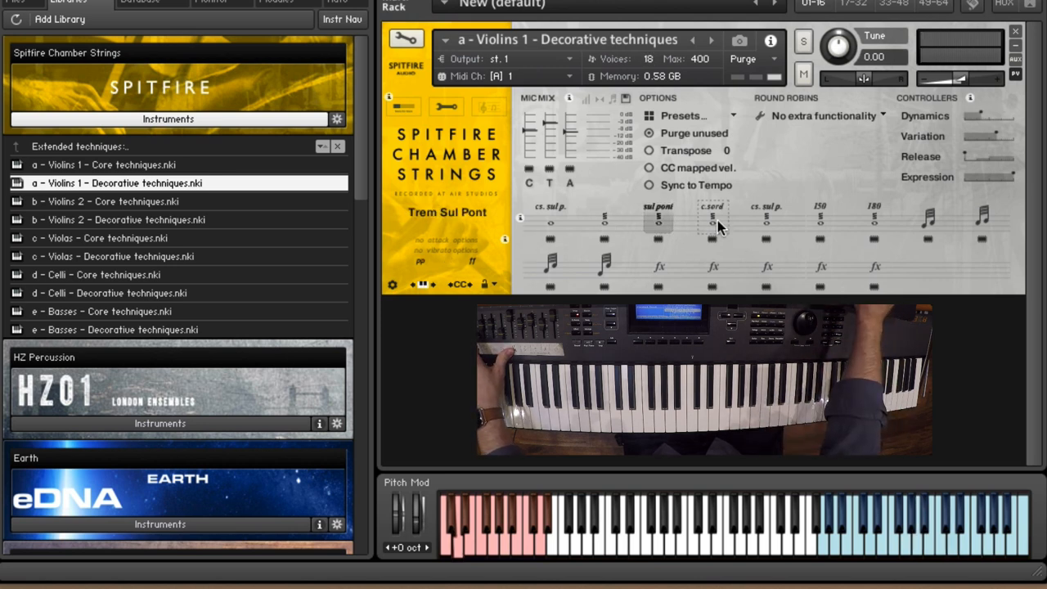
{"action": "left_click", "coordinate": [712, 221]}
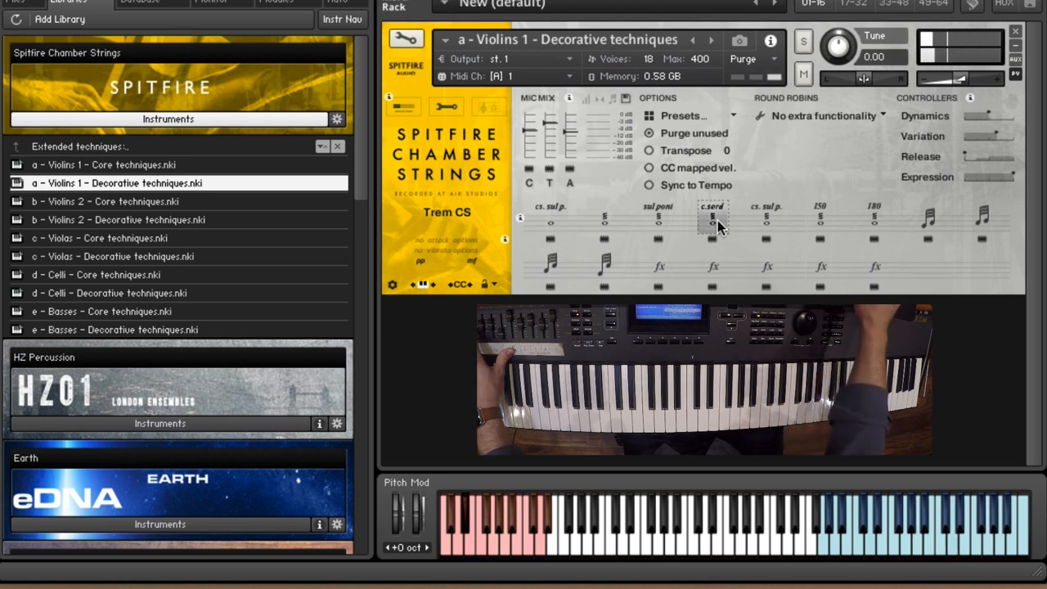
{"action": "left_click", "coordinate": [764, 219]}
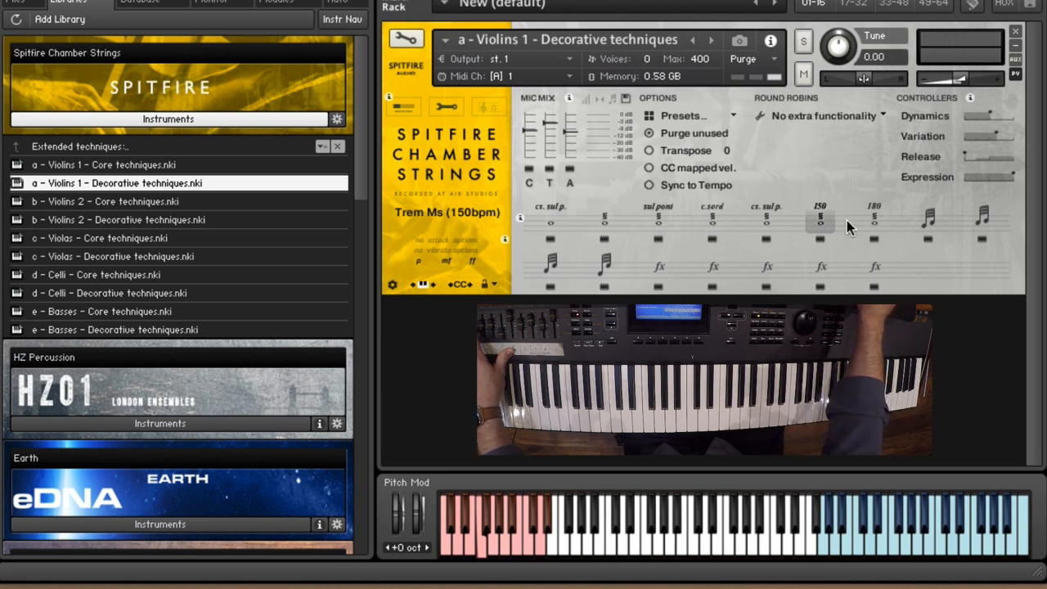
{"action": "left_click", "coordinate": [873, 220]}
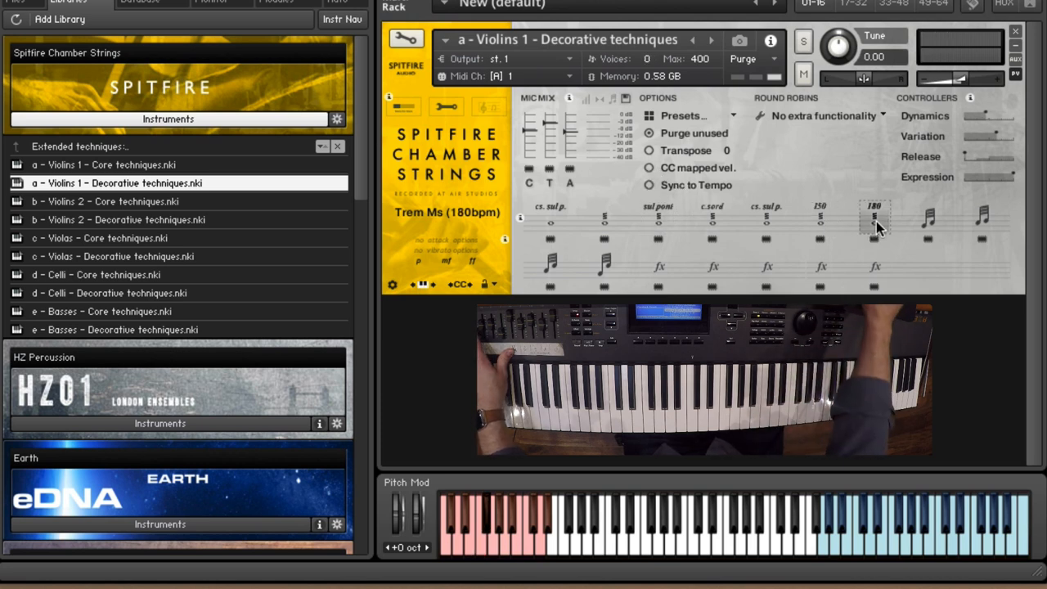
{"action": "left_click", "coordinate": [928, 221]}
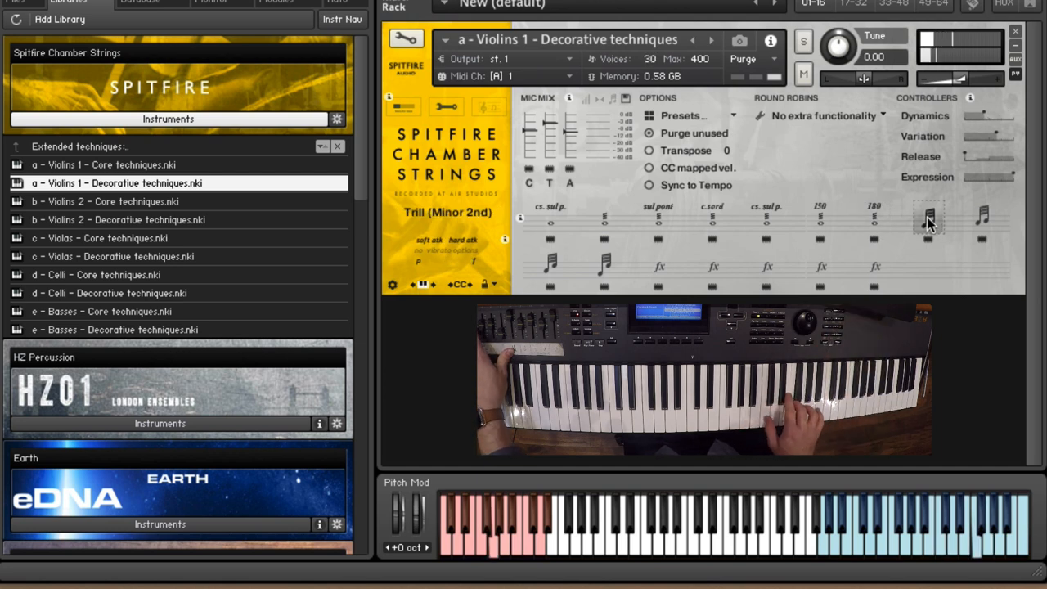
{"action": "left_click", "coordinate": [982, 220]}
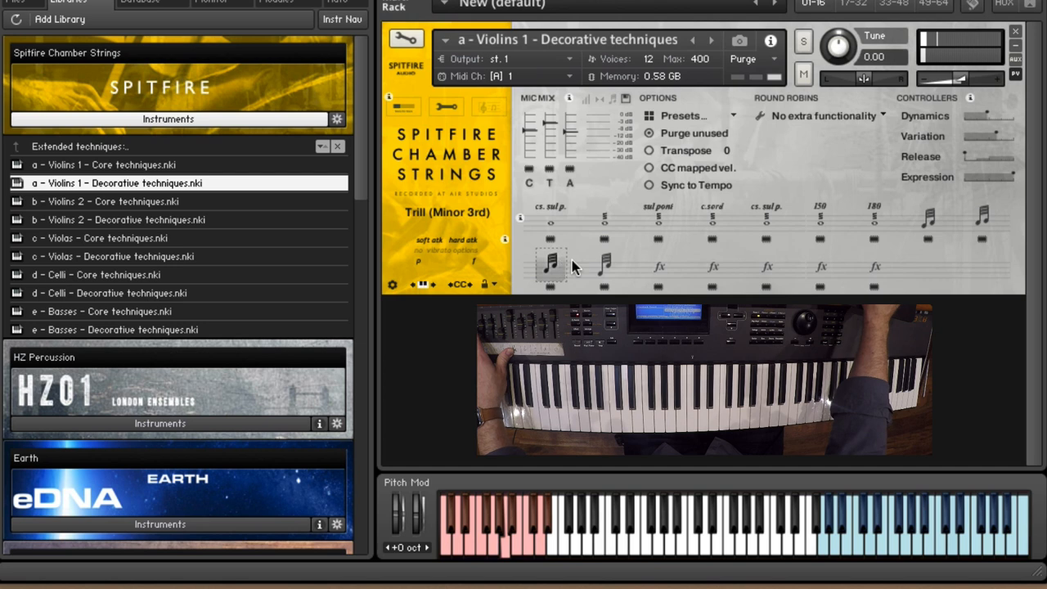
Audition the Violins 1 slide effect articulations in the fx row.
{"action": "left_click", "coordinate": [606, 266]}
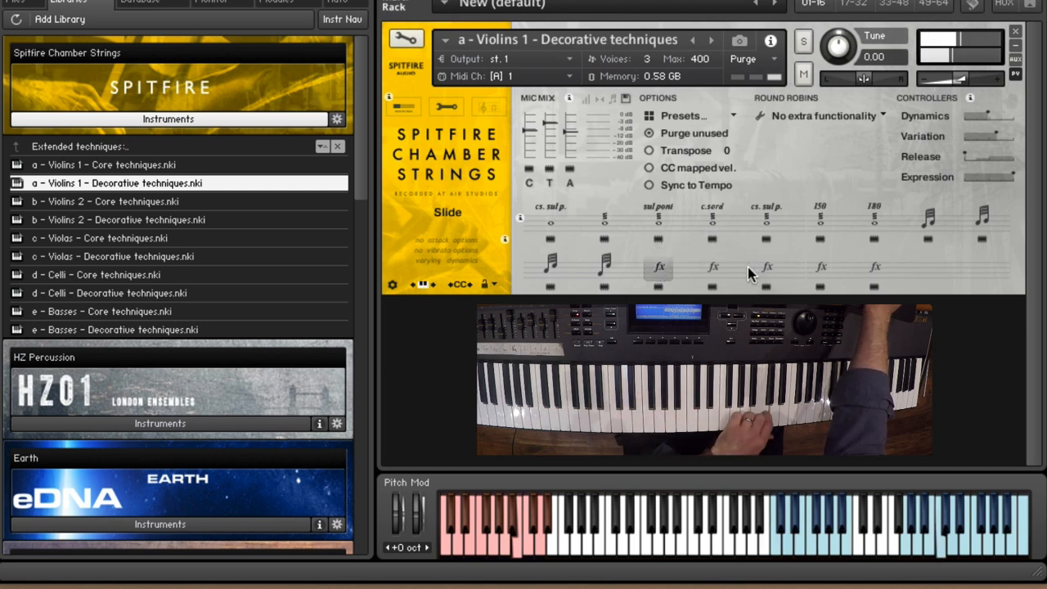
{"action": "left_click", "coordinate": [712, 266]}
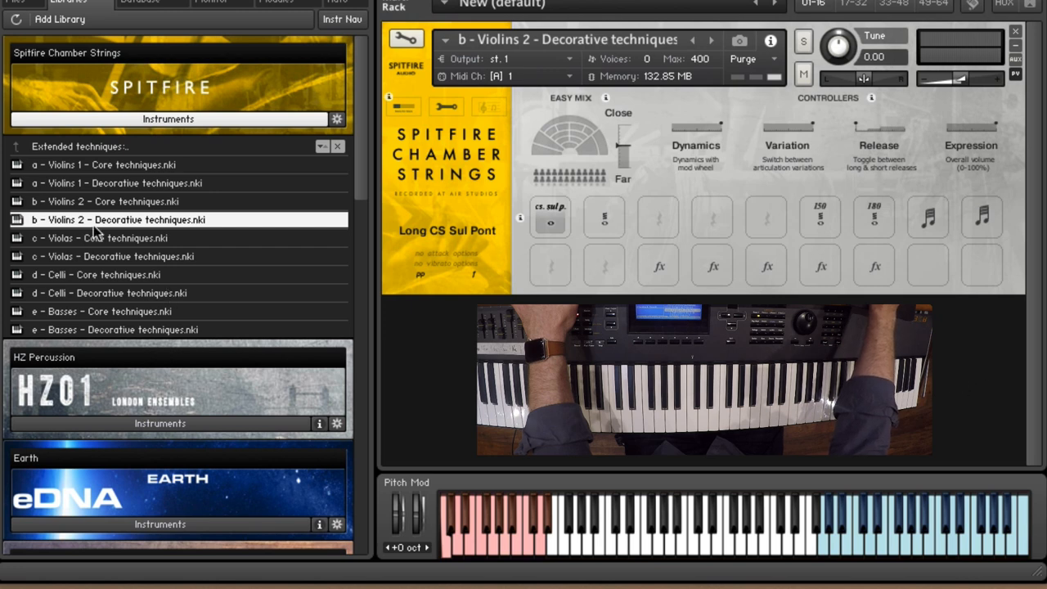
{"action": "mouse_move", "coordinate": [122, 207]}
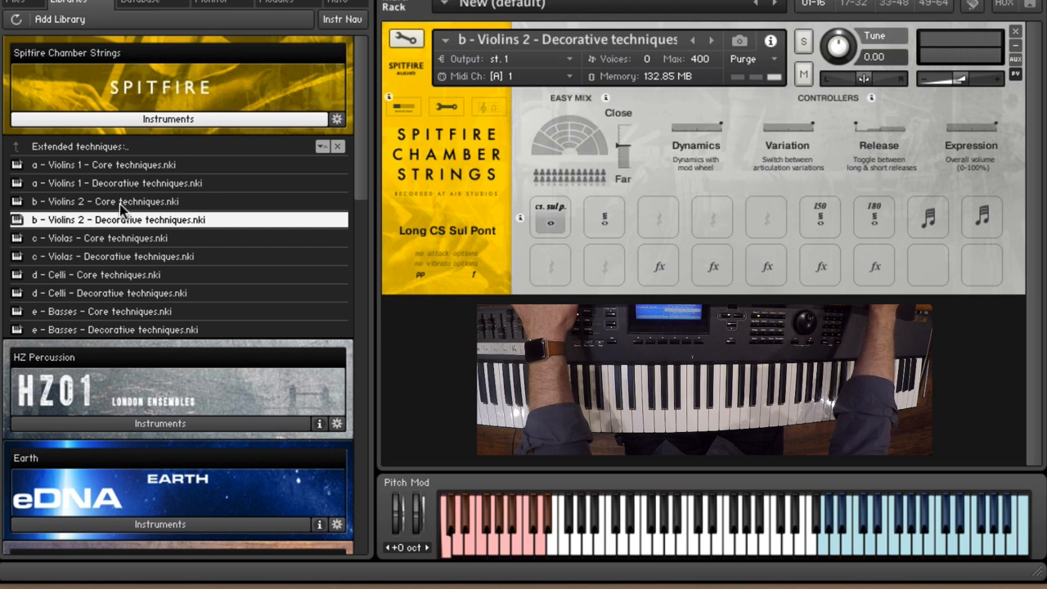
Load 'b - Violins 2 - Core techniques.nki' from the Libraries browser.
{"action": "double_click", "coordinate": [103, 201]}
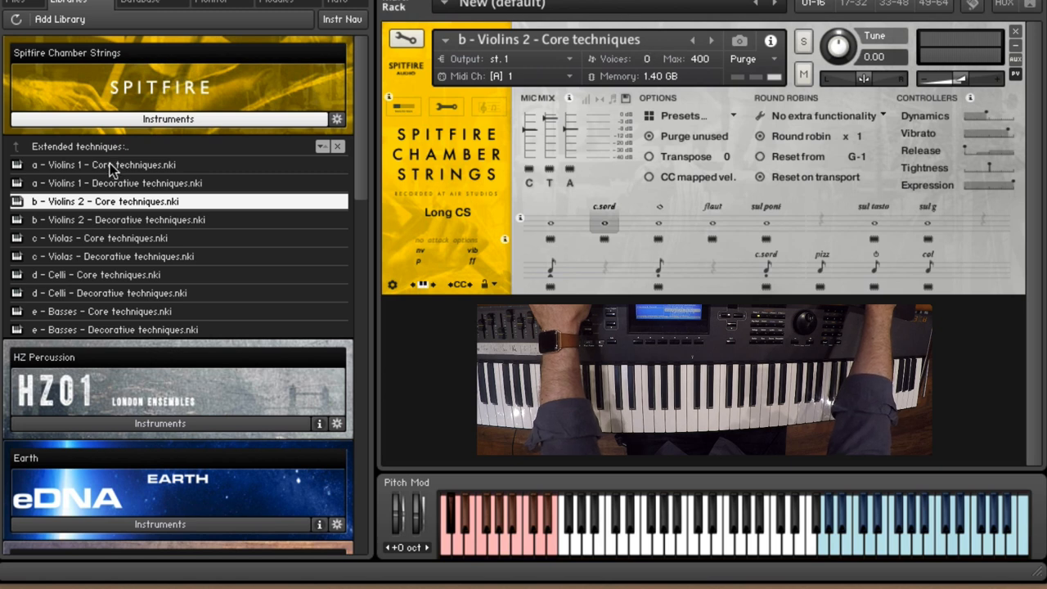
Add a Violins 1 .nki patch to the rack as a second instrument.
{"action": "double_click", "coordinate": [103, 165]}
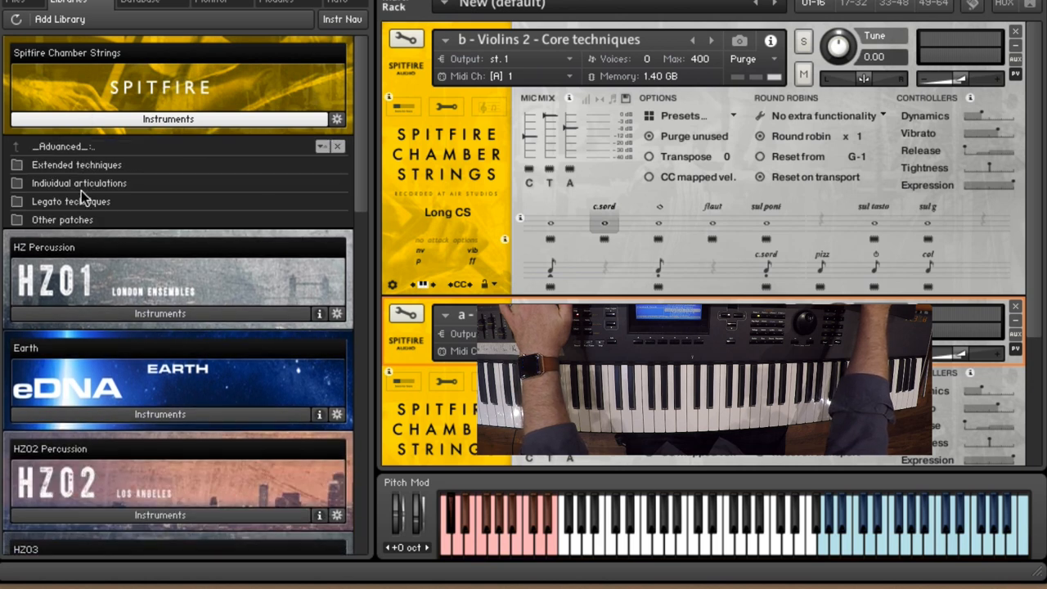
Open the Legato techniques folder and load a Violins 1 legato patch.
{"action": "left_click", "coordinate": [71, 201]}
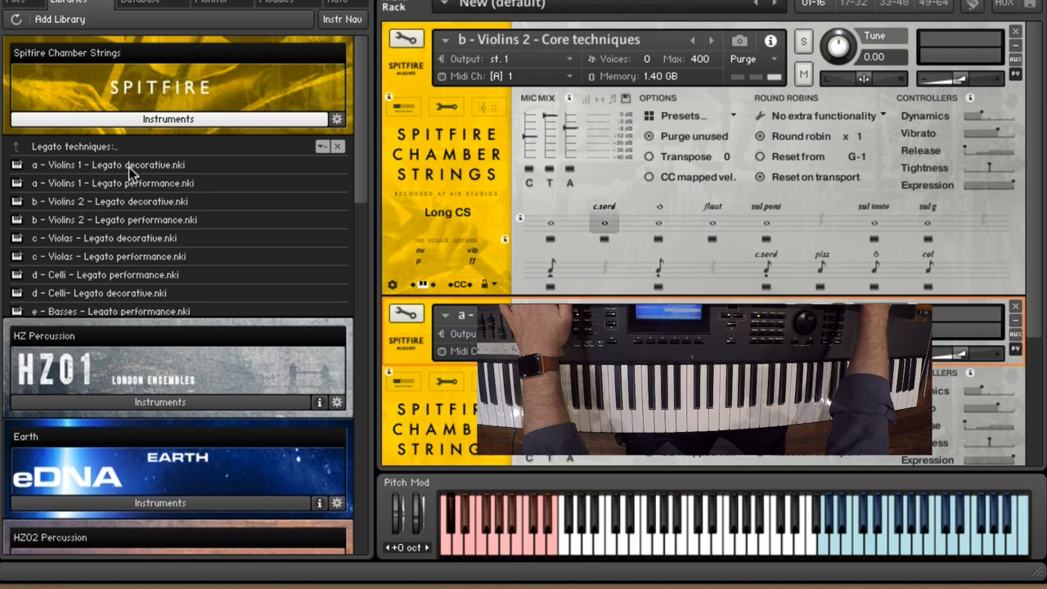
{"action": "double_click", "coordinate": [113, 182]}
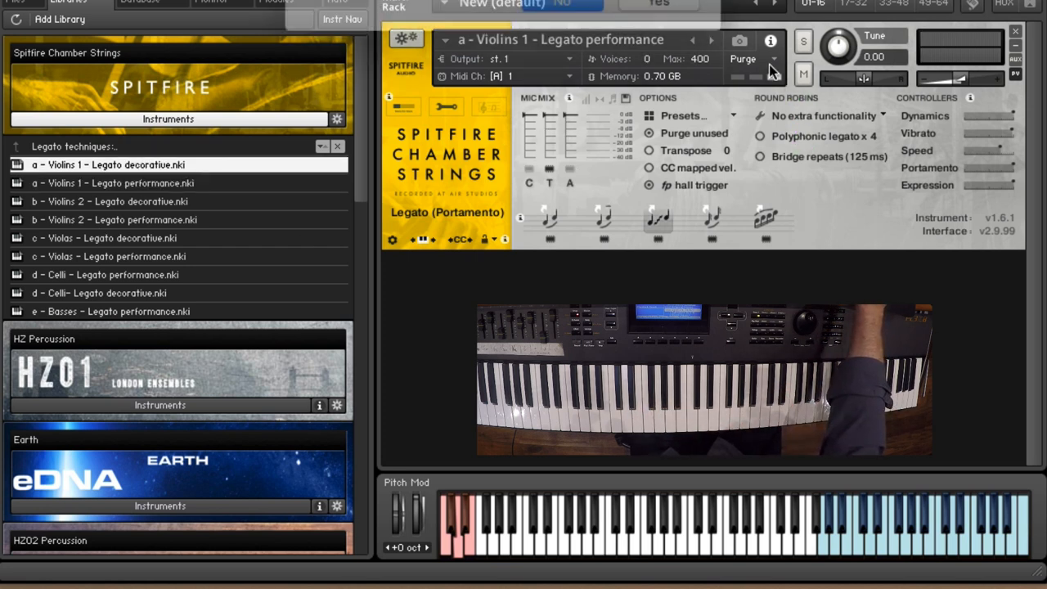
Load the Violins 1 Legato decorative patch and audition its con sordino, flautando and sul pont legatos.
{"action": "double_click", "coordinate": [107, 164]}
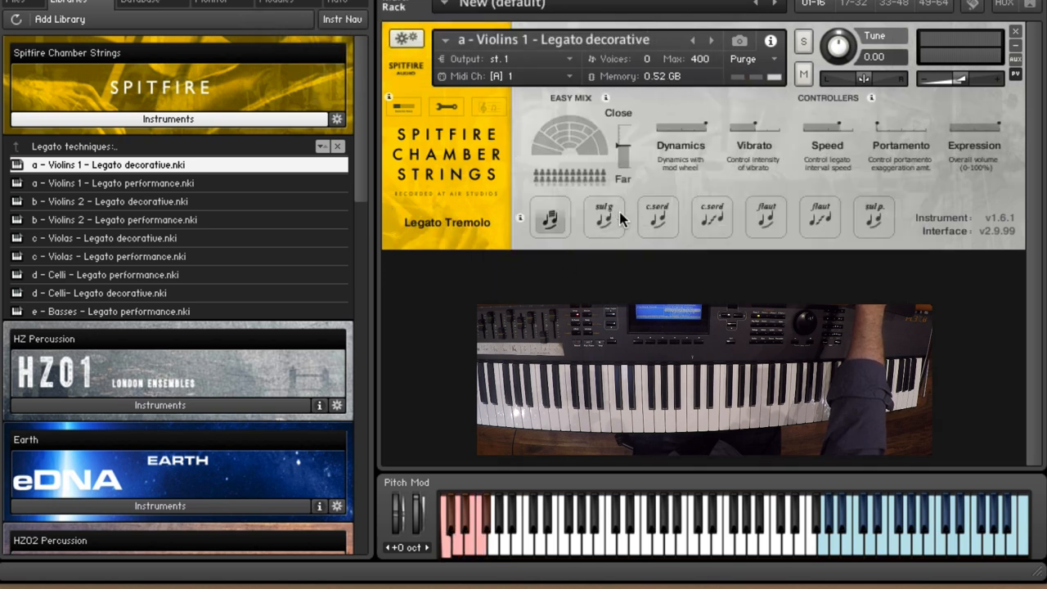
{"action": "left_click", "coordinate": [712, 218]}
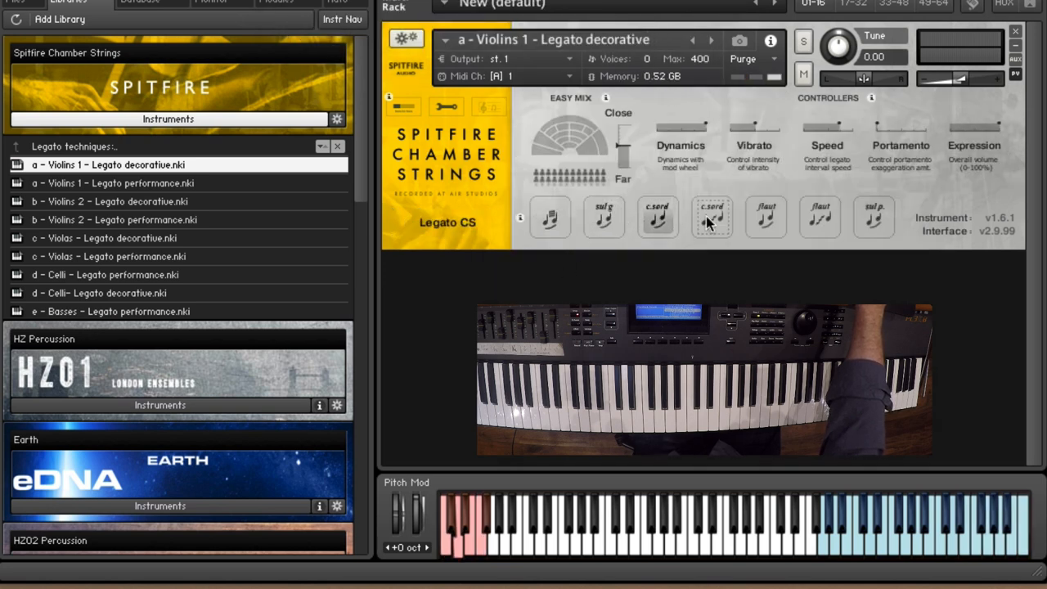
{"action": "left_click", "coordinate": [766, 217]}
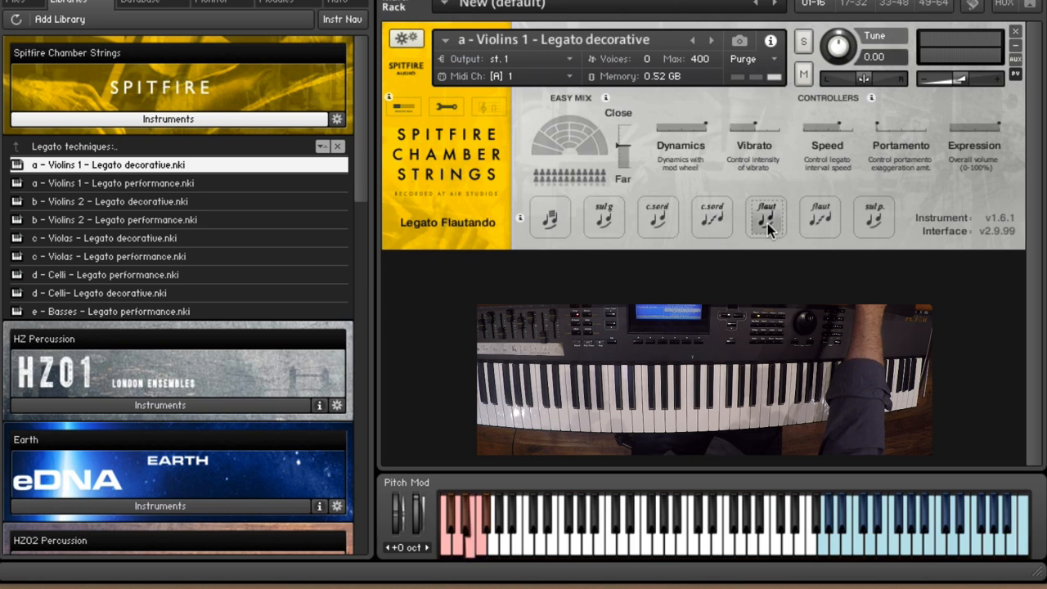
{"action": "left_click", "coordinate": [712, 218]}
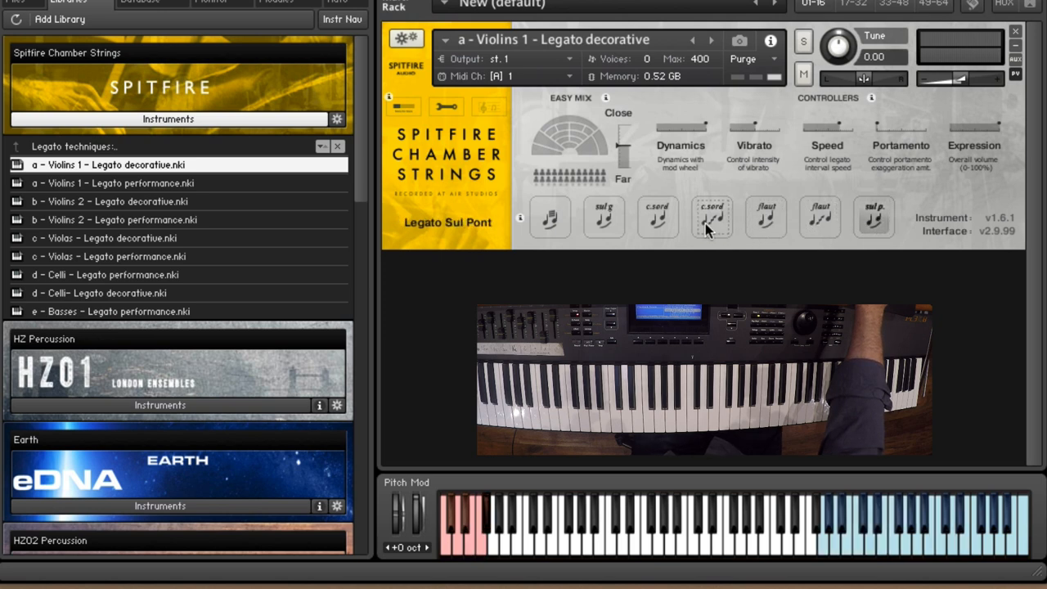
{"action": "left_click", "coordinate": [604, 217]}
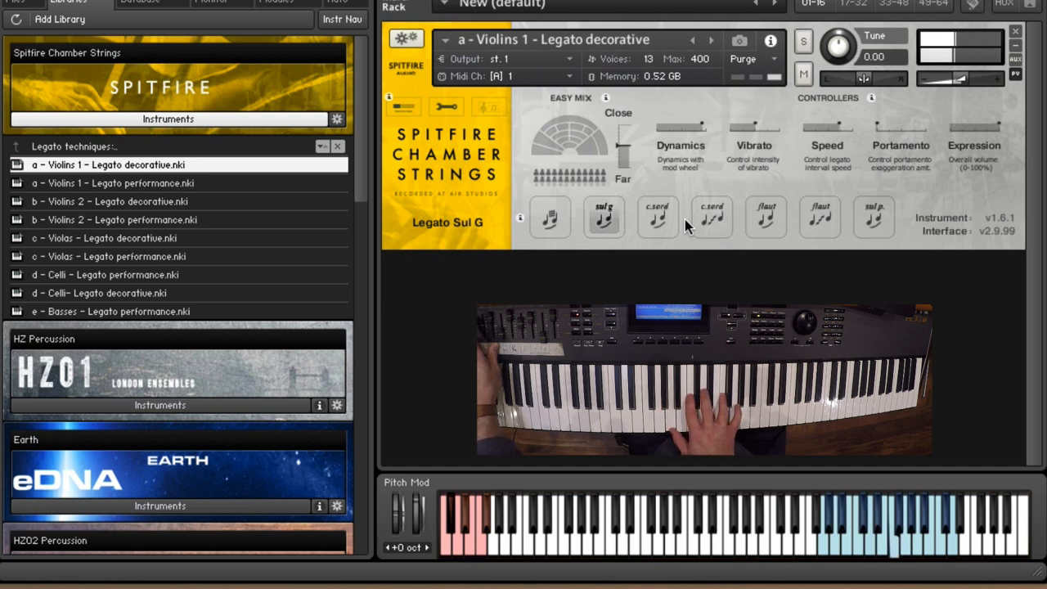
{"action": "left_click", "coordinate": [603, 216]}
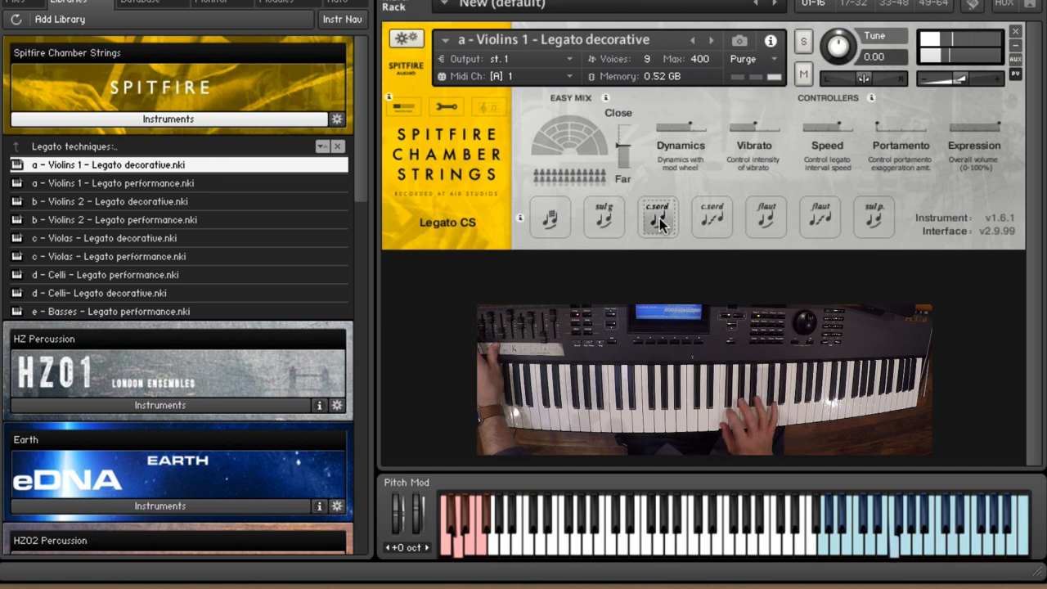
{"action": "left_click", "coordinate": [657, 218]}
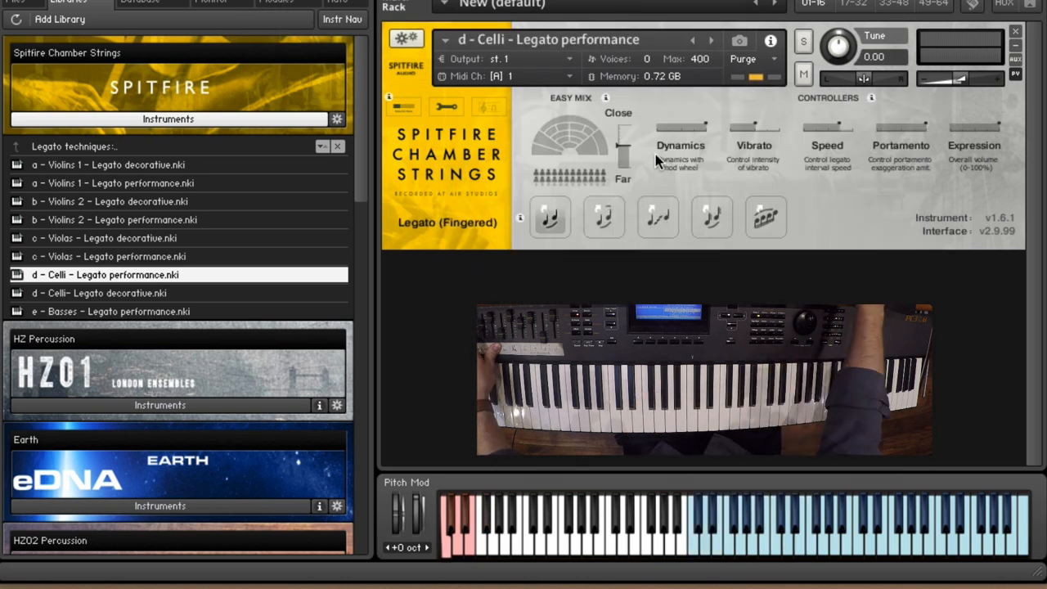
Navigate the Libraries browser back up to the Chamber Strings root folders.
{"action": "left_click", "coordinate": [446, 107]}
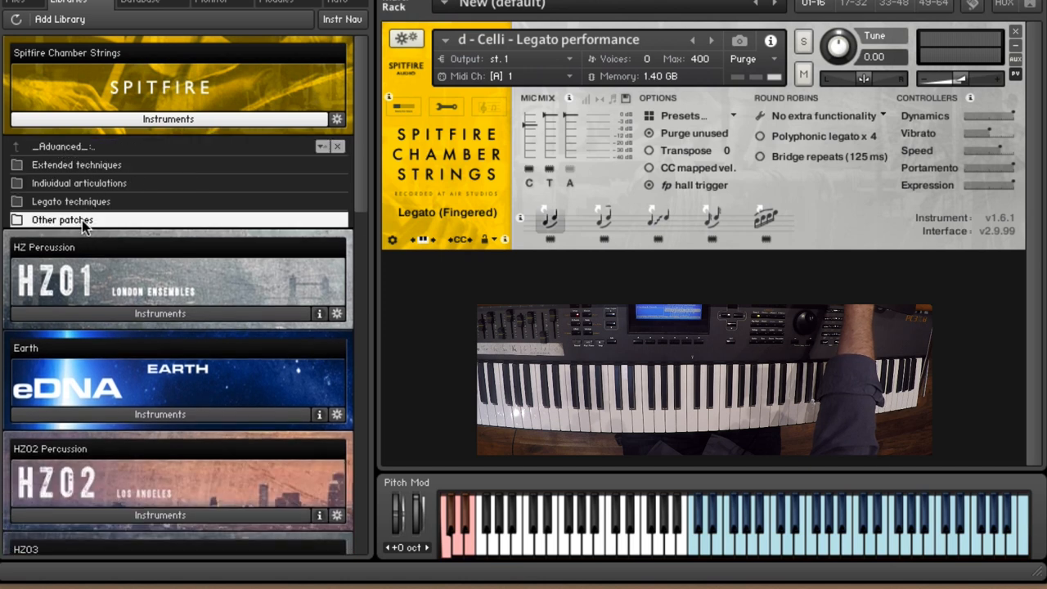
Open the Other patches folder in the Chamber Strings library.
{"action": "left_click", "coordinate": [63, 219]}
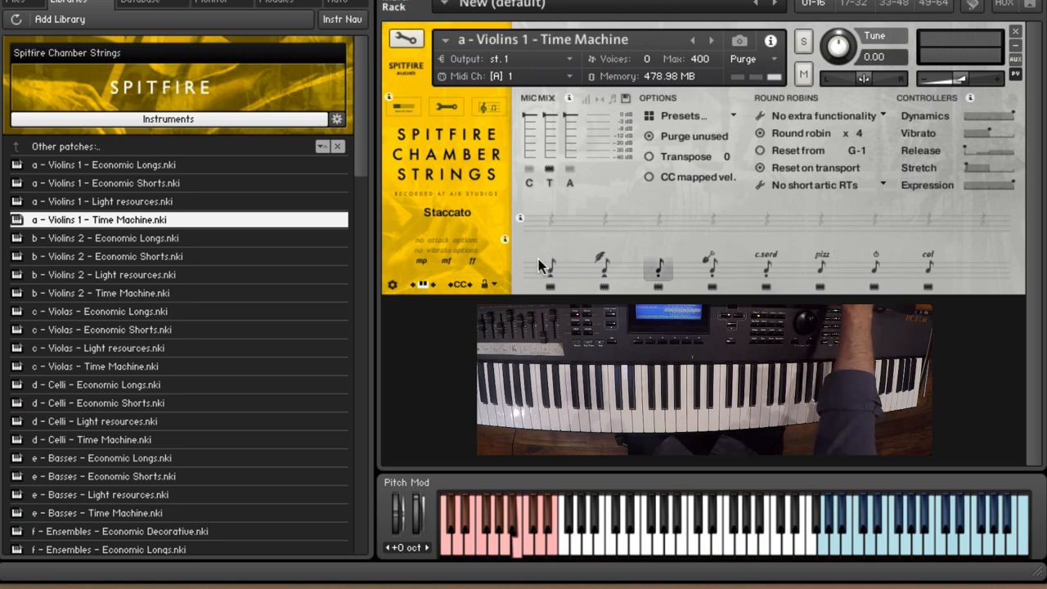
{"action": "mouse_move", "coordinate": [146, 167]}
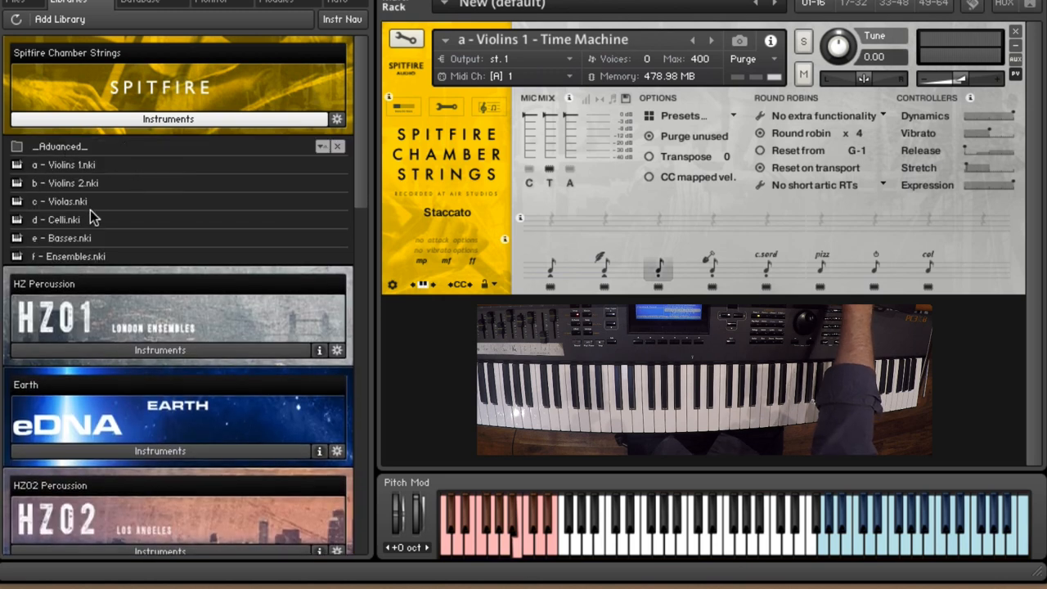
Load d - Celli.nki and audition its staccato, pizzicato, col legno and tremolo articulations.
{"action": "left_click", "coordinate": [55, 219]}
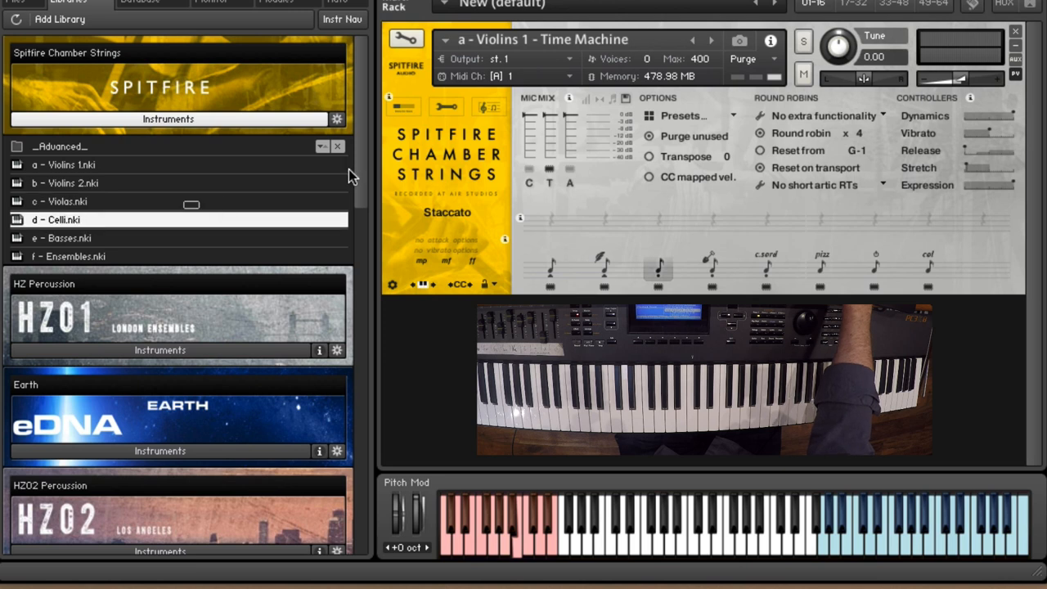
{"action": "double_click", "coordinate": [55, 219]}
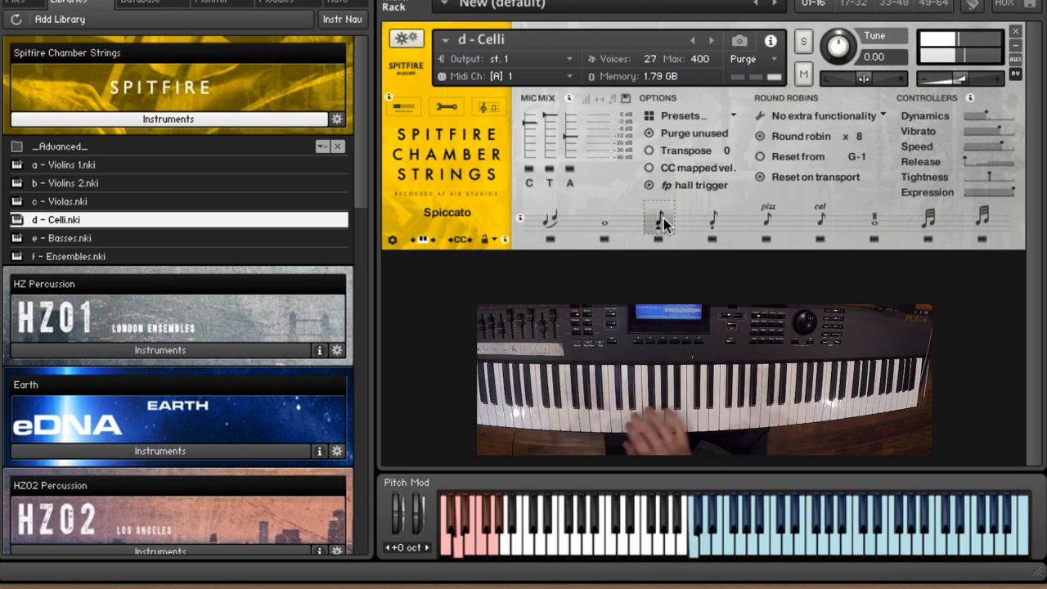
{"action": "left_click", "coordinate": [712, 220]}
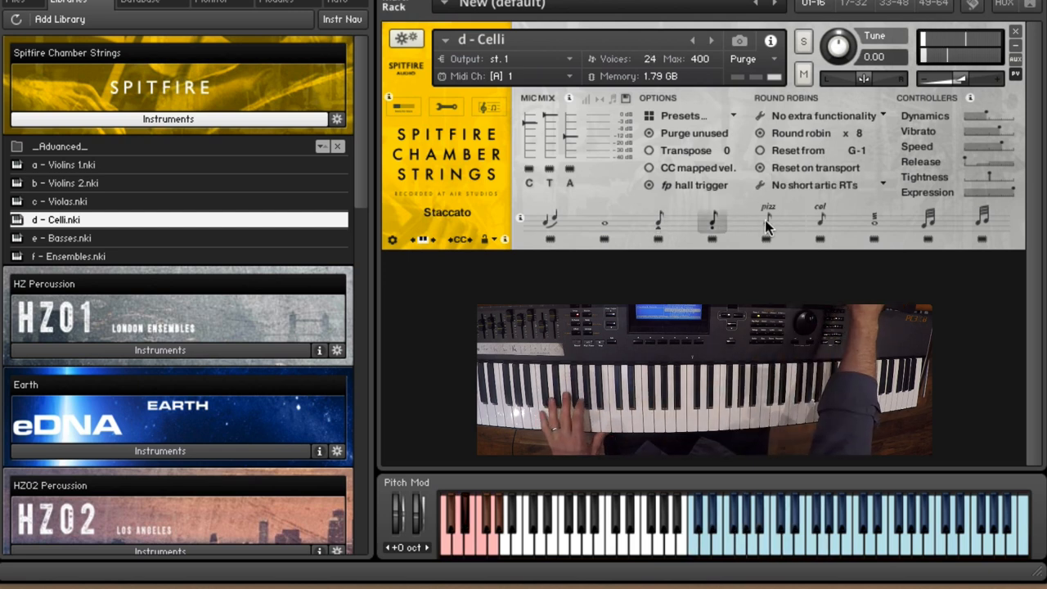
{"action": "left_click", "coordinate": [767, 221]}
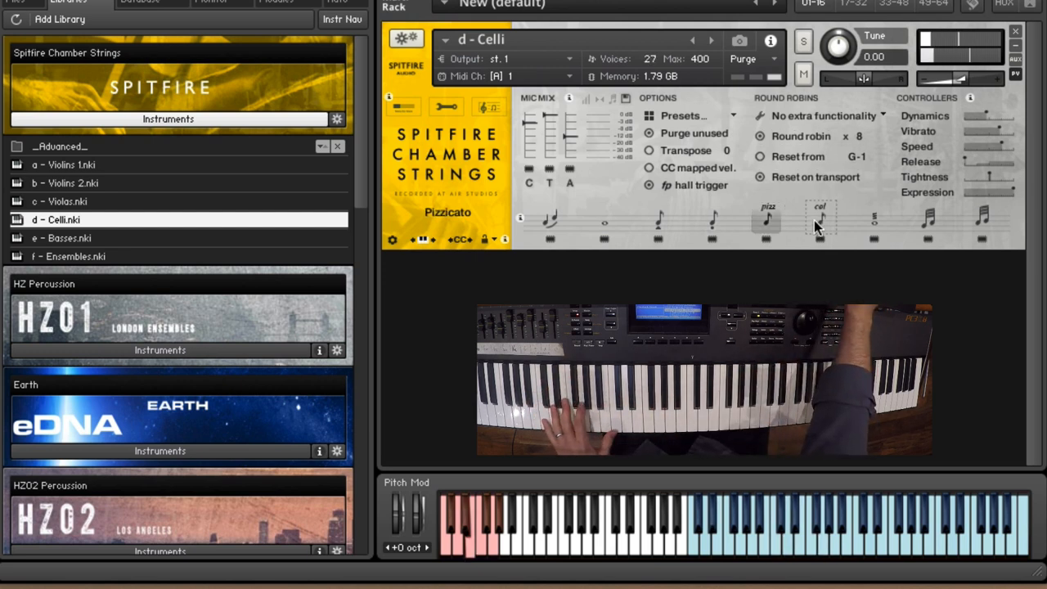
{"action": "left_click", "coordinate": [819, 220]}
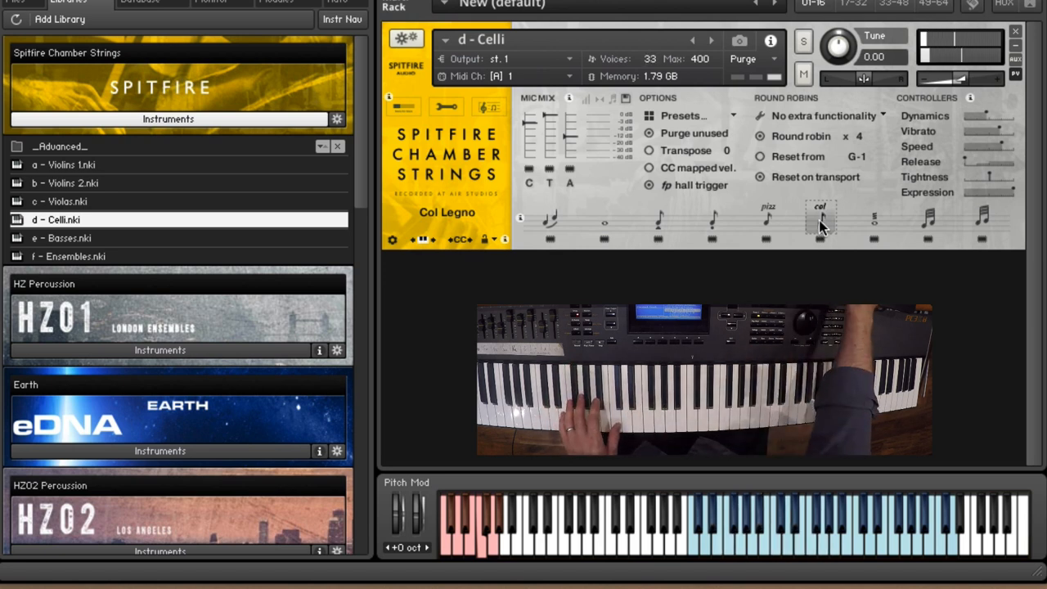
{"action": "left_click", "coordinate": [873, 221]}
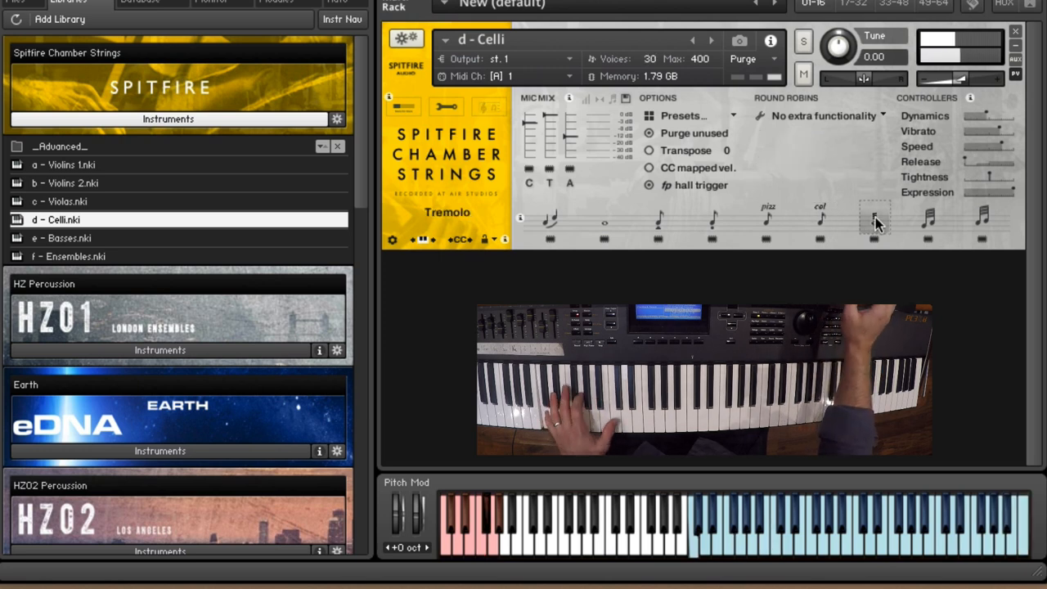
{"action": "left_click", "coordinate": [982, 219]}
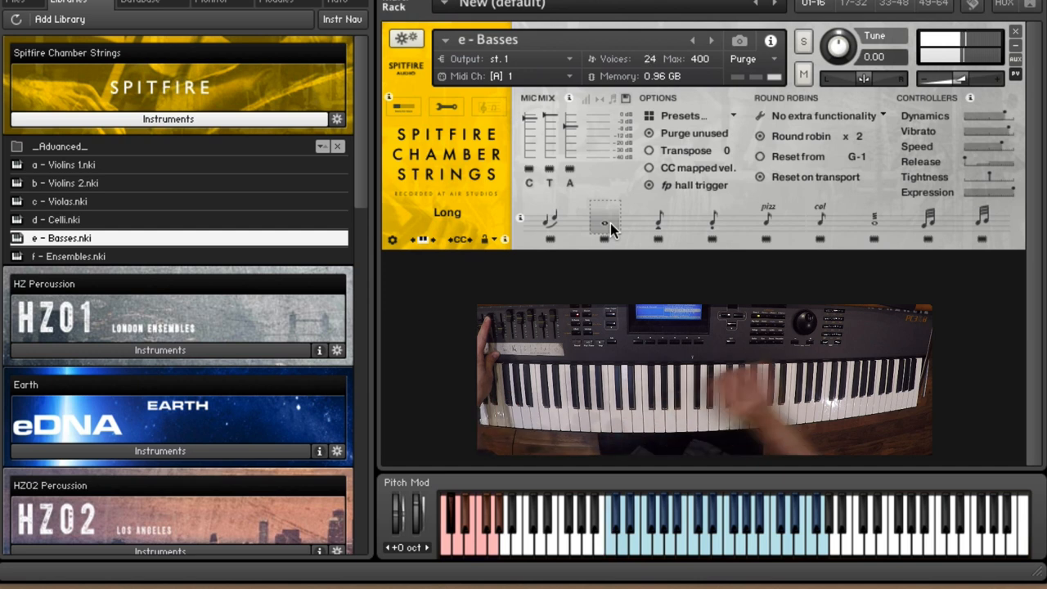
Audition the Basses pizzicato, major 2nd trill and col legno articulations.
{"action": "left_click", "coordinate": [658, 221]}
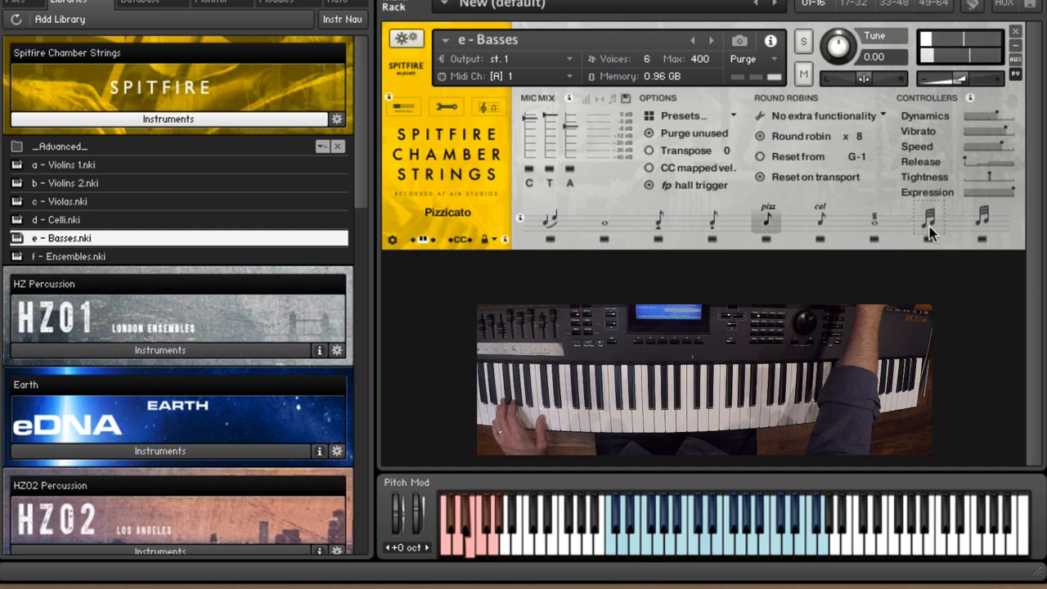
{"action": "left_click", "coordinate": [929, 221]}
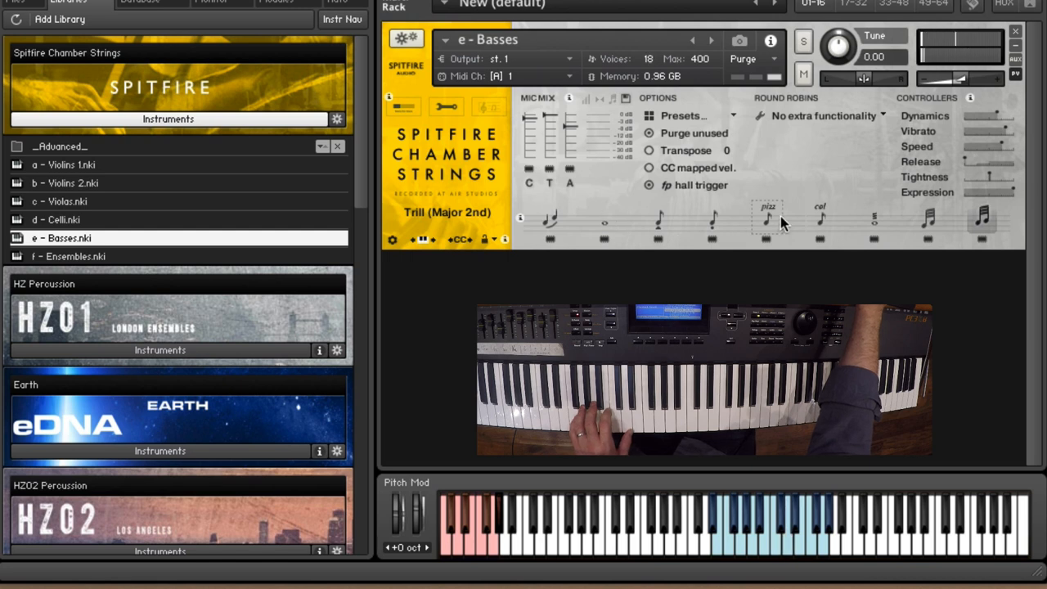
{"action": "left_click", "coordinate": [820, 217]}
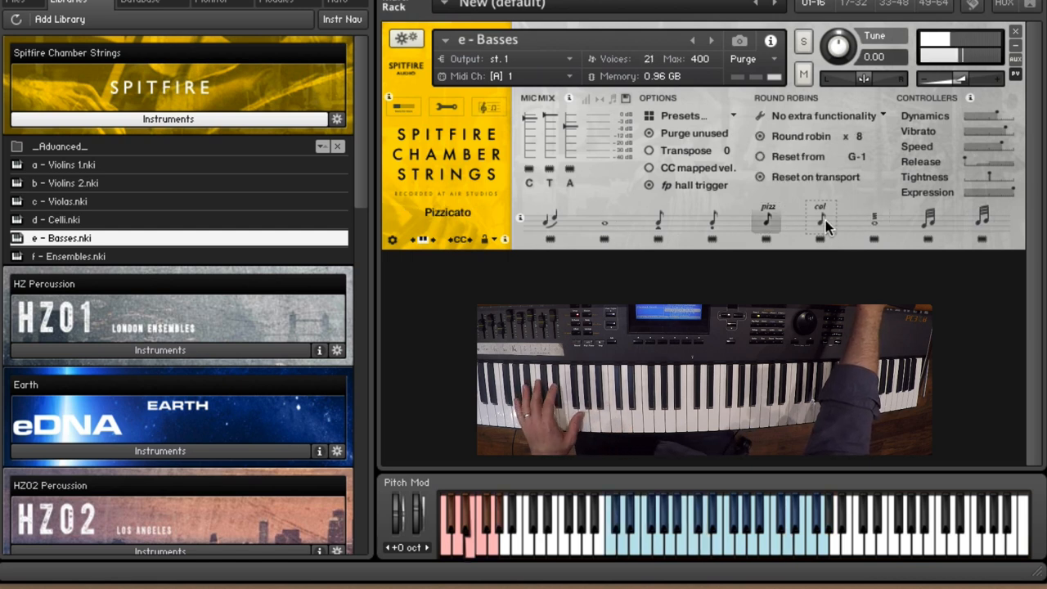
{"action": "left_click", "coordinate": [820, 219]}
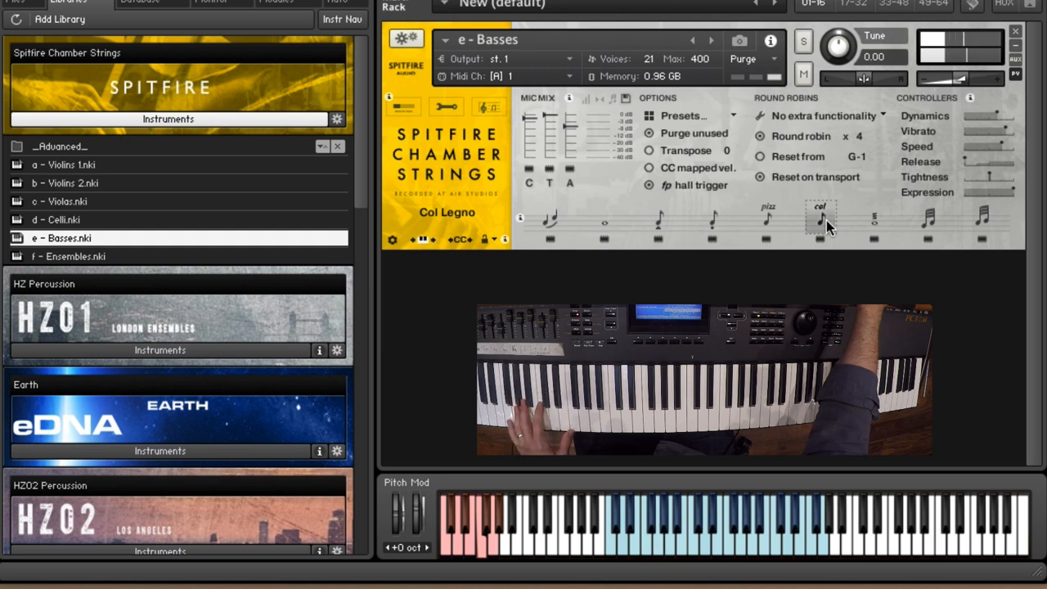
{"action": "left_click", "coordinate": [820, 221]}
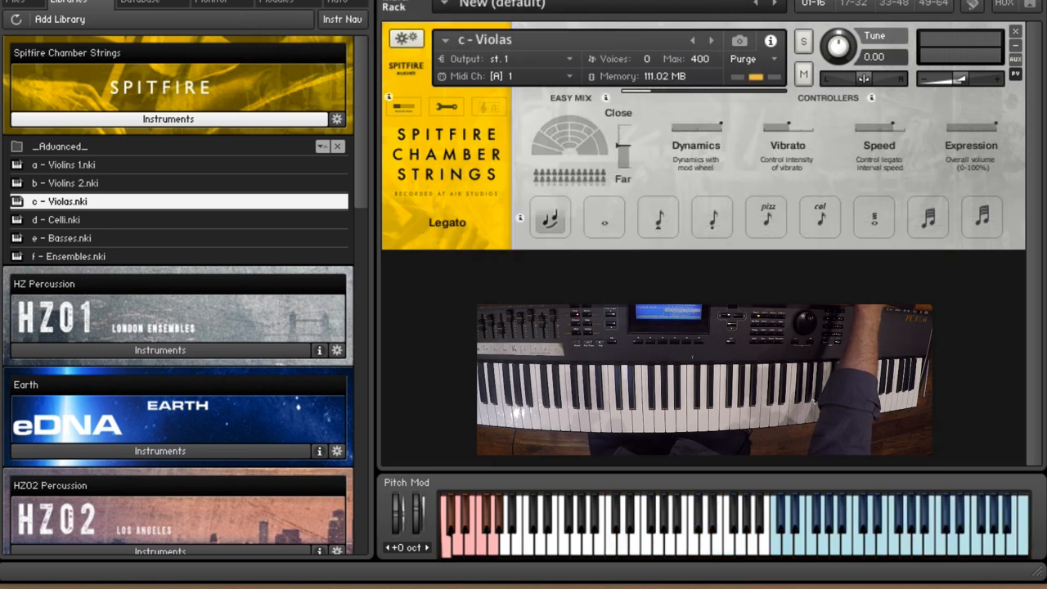
Show the Violas advanced view and audition the long, spiccato and staccato articulations.
{"action": "left_click", "coordinate": [446, 106]}
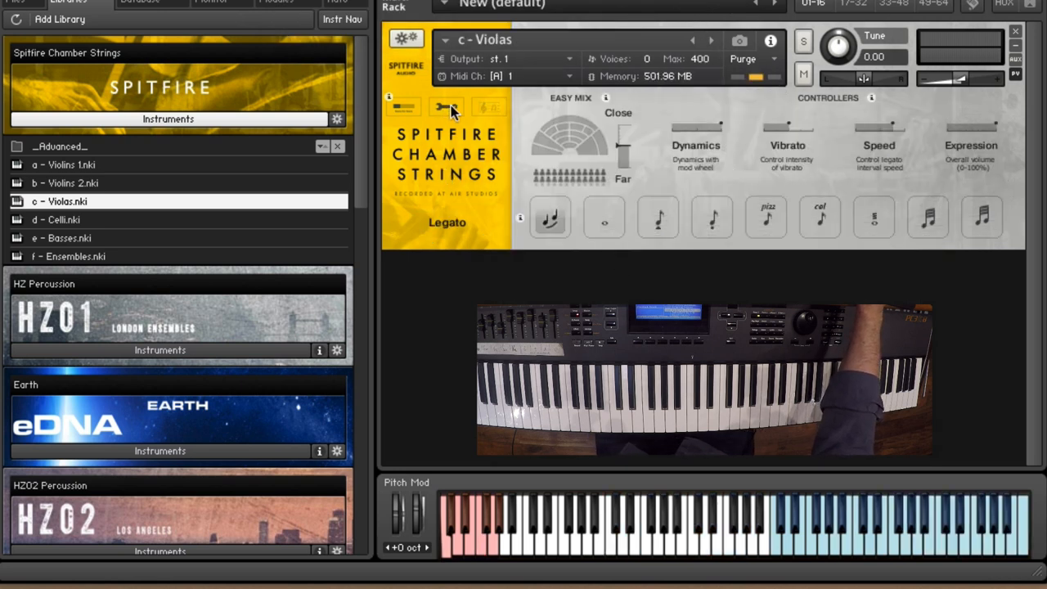
{"action": "left_click", "coordinate": [447, 108]}
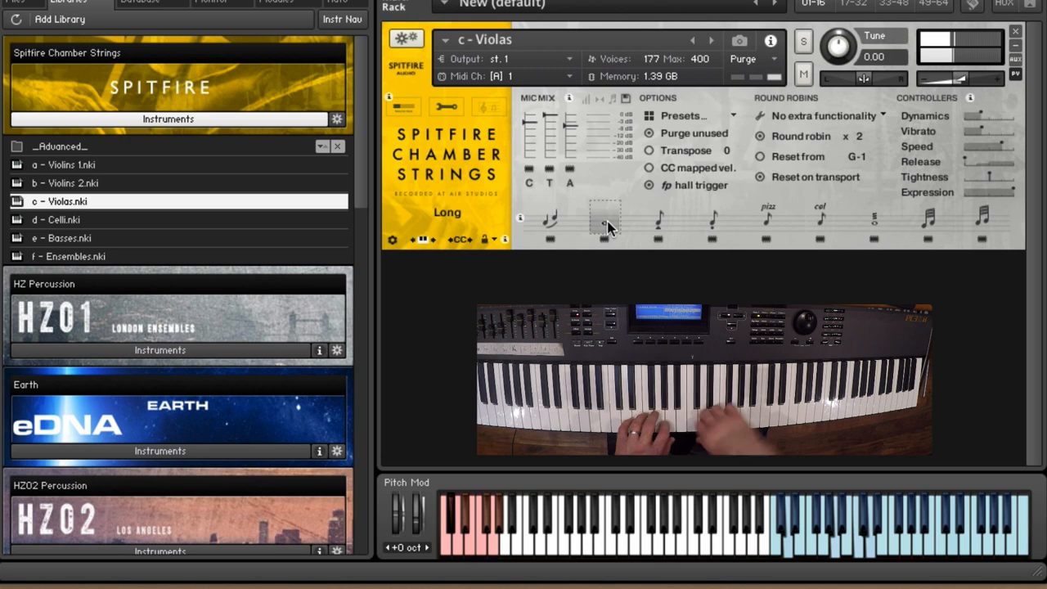
{"action": "left_click", "coordinate": [658, 221]}
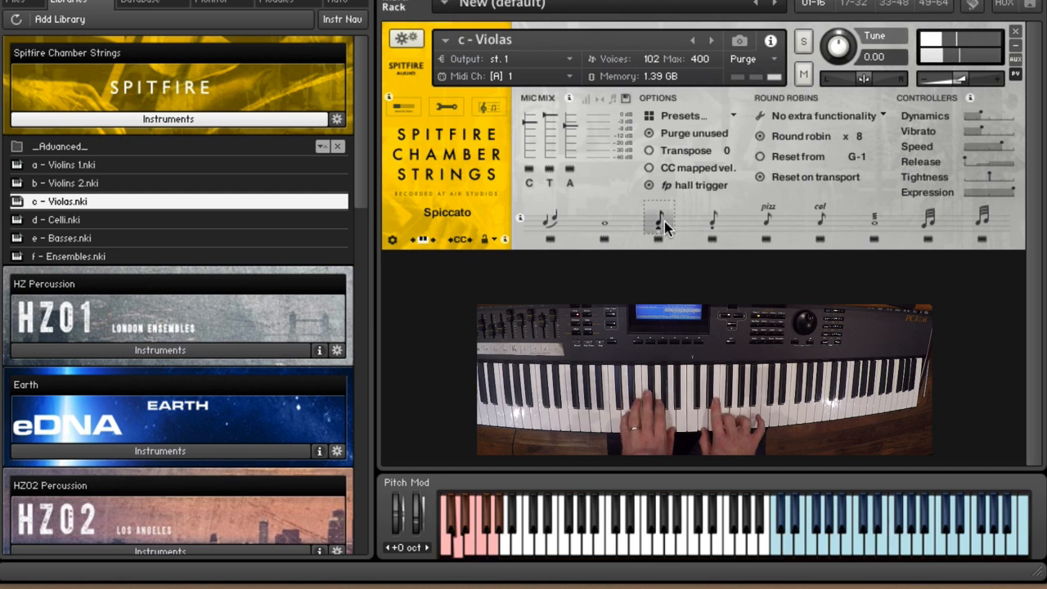
{"action": "left_click", "coordinate": [711, 221]}
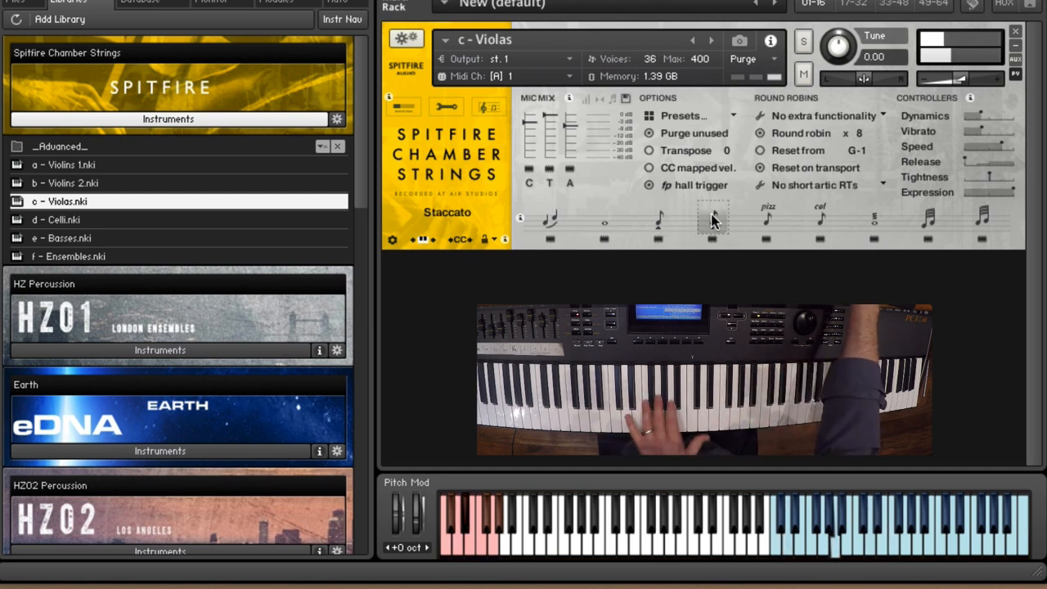
Audition pizzicato, tremolo and major-second trill, then browse the Extended techniques folder.
{"action": "left_click", "coordinate": [820, 217]}
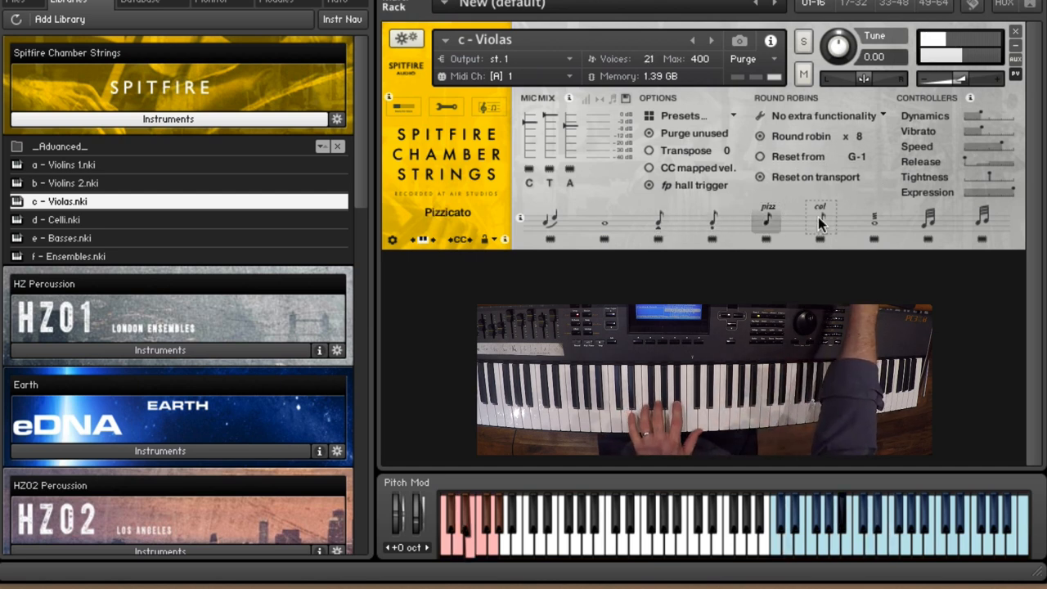
{"action": "left_click", "coordinate": [820, 218]}
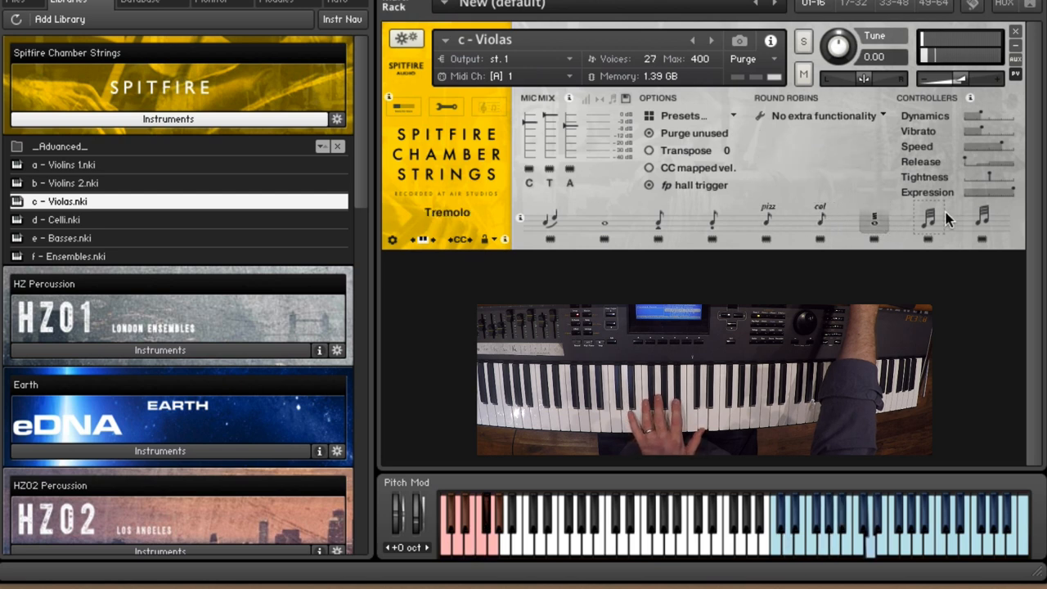
{"action": "left_click", "coordinate": [982, 220]}
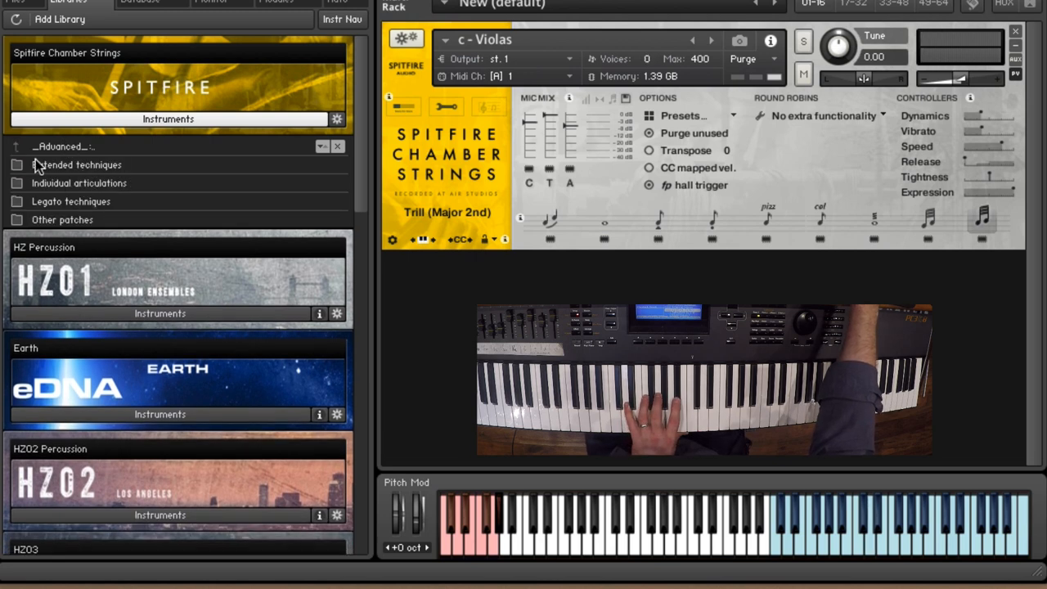
{"action": "left_click", "coordinate": [79, 164]}
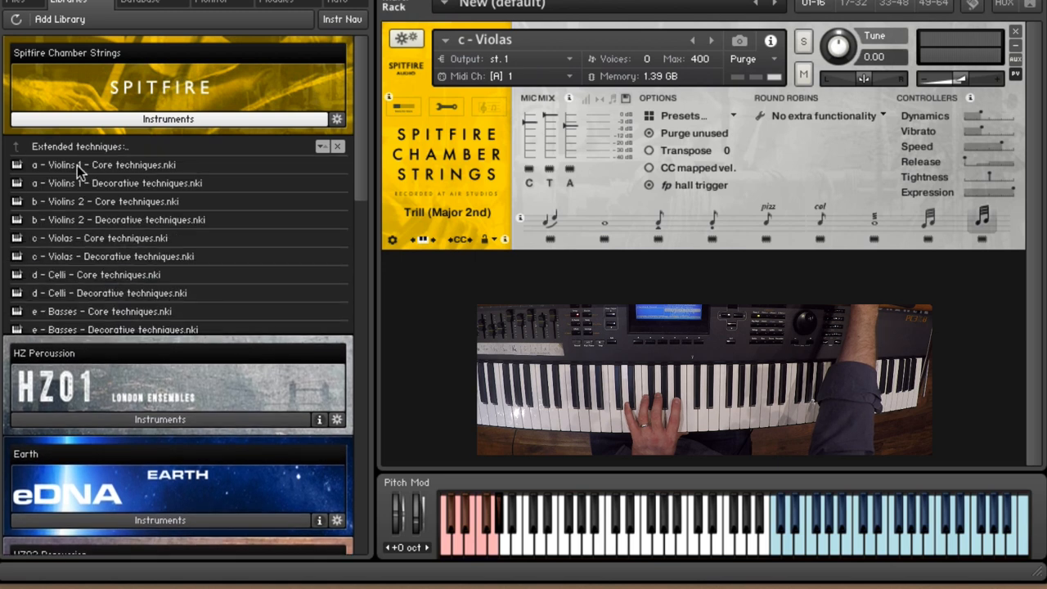